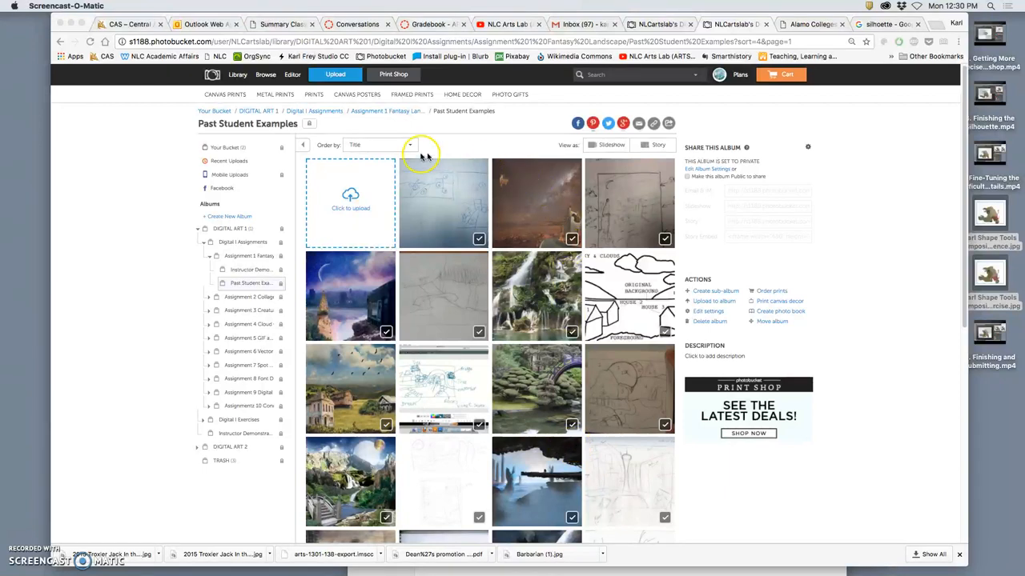
- Scroll the Past Student Examples album and open one student's landscape photo full-size
scroll(down, 3)
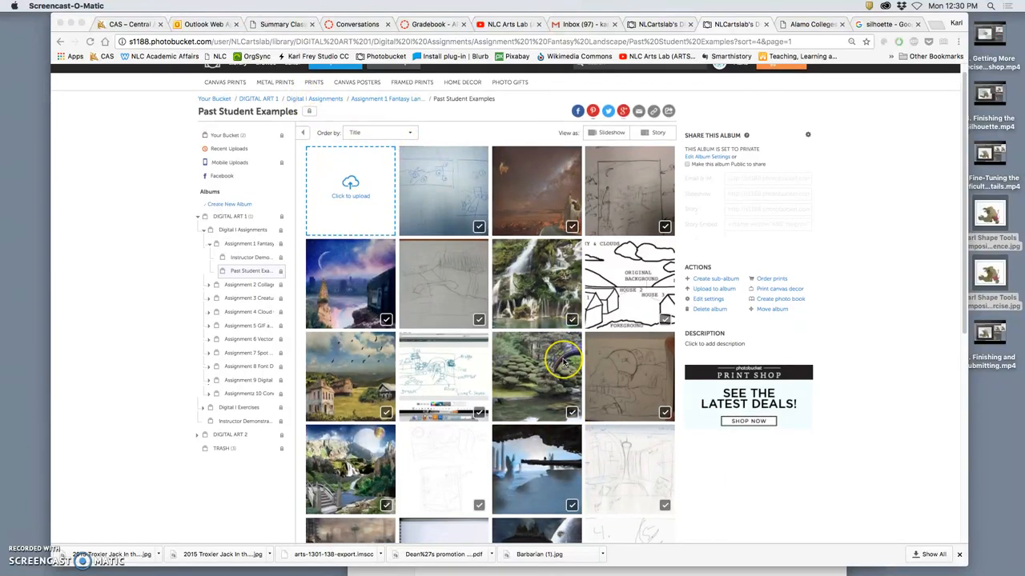
scroll(down, 3)
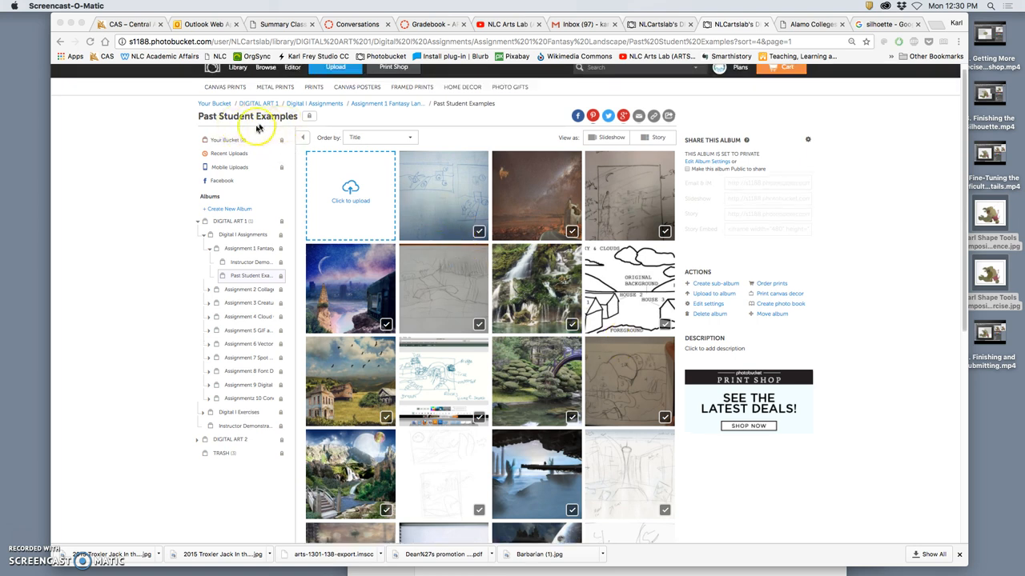
scroll(down, 3)
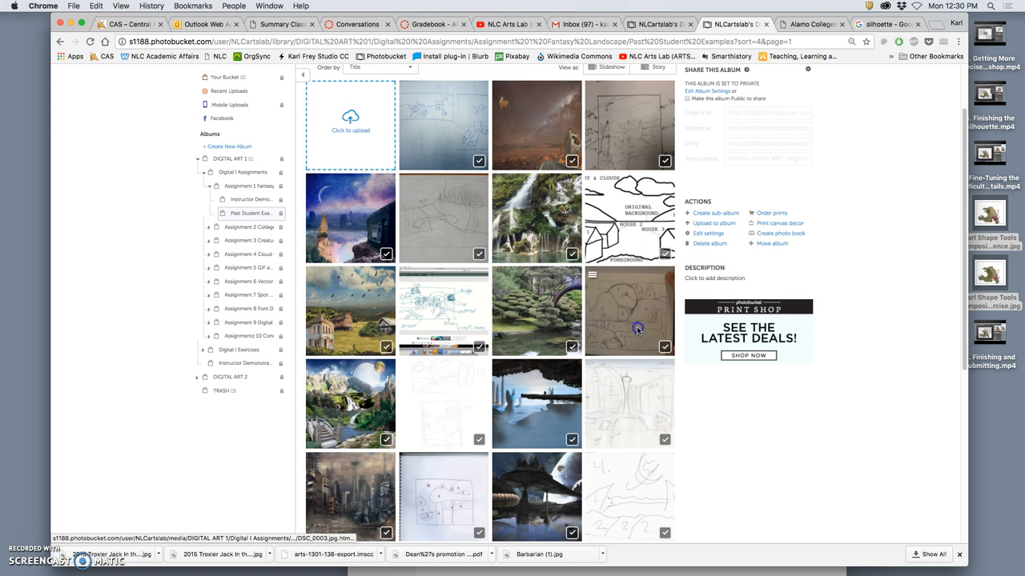
click(628, 312)
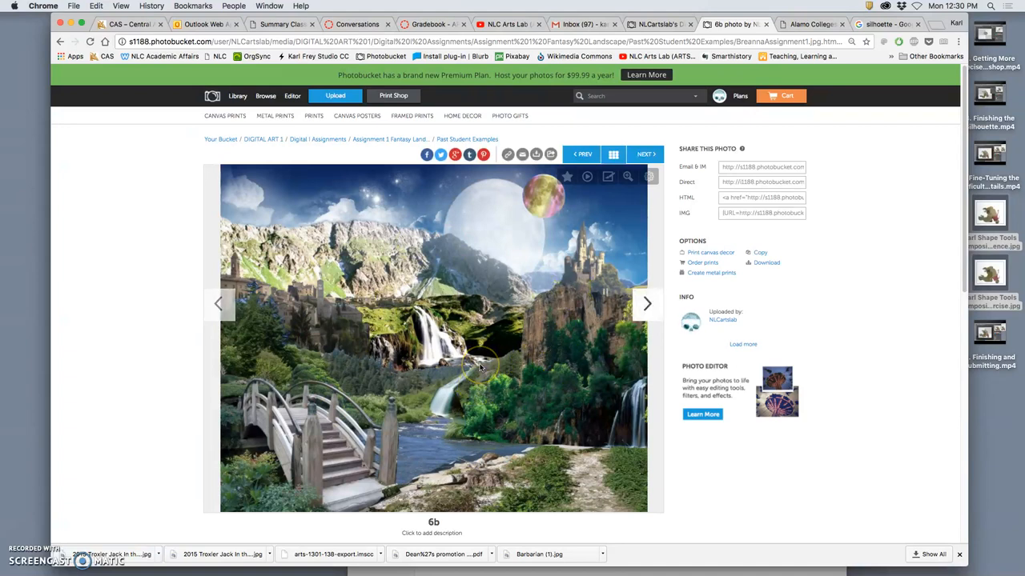
mouse_move(488, 384)
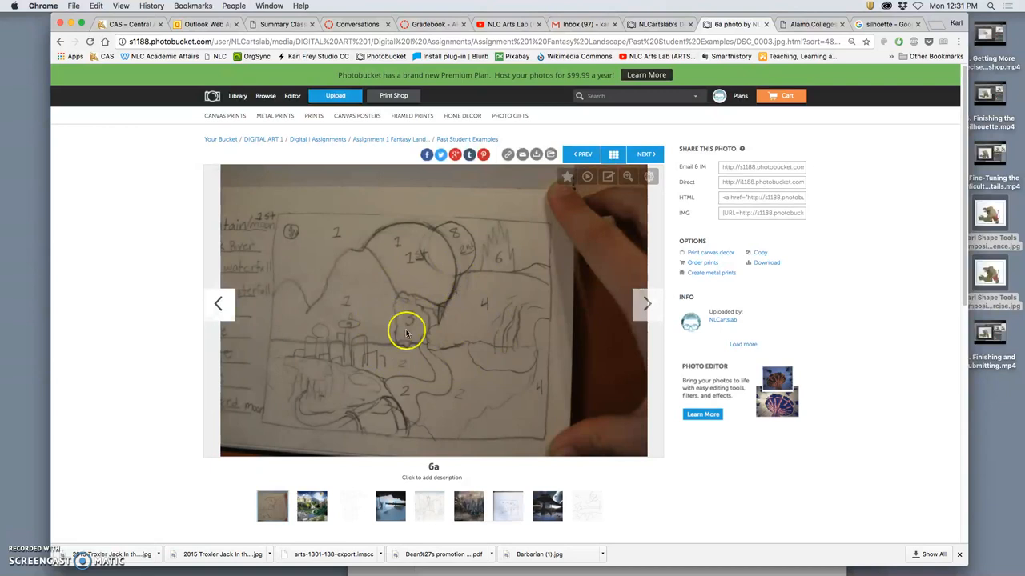
- Go back from finished landscape 6b to the numbered pencil sketch 6a
click(647, 304)
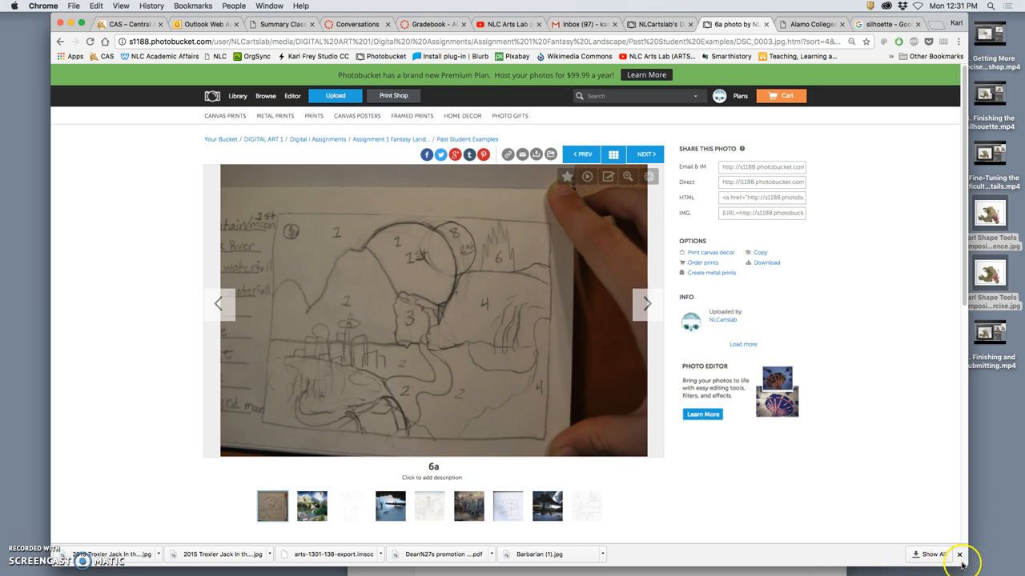
mouse_move(676, 250)
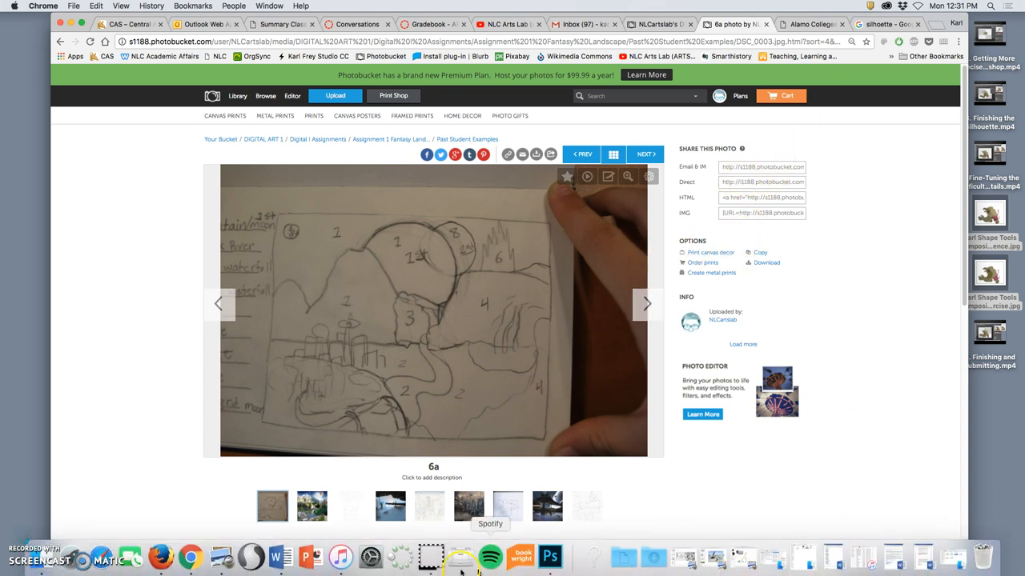
mouse_move(280, 557)
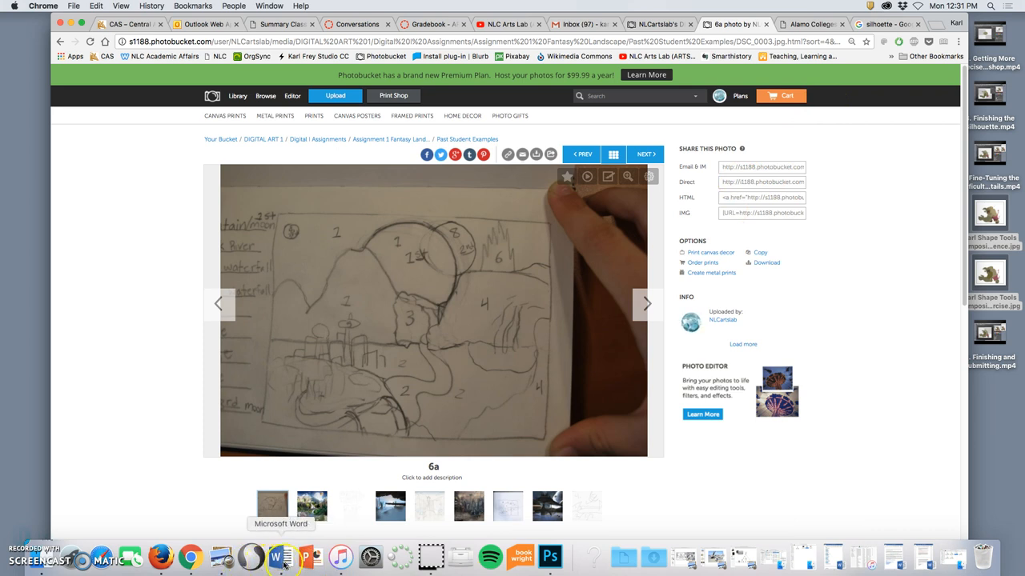
mouse_move(190, 557)
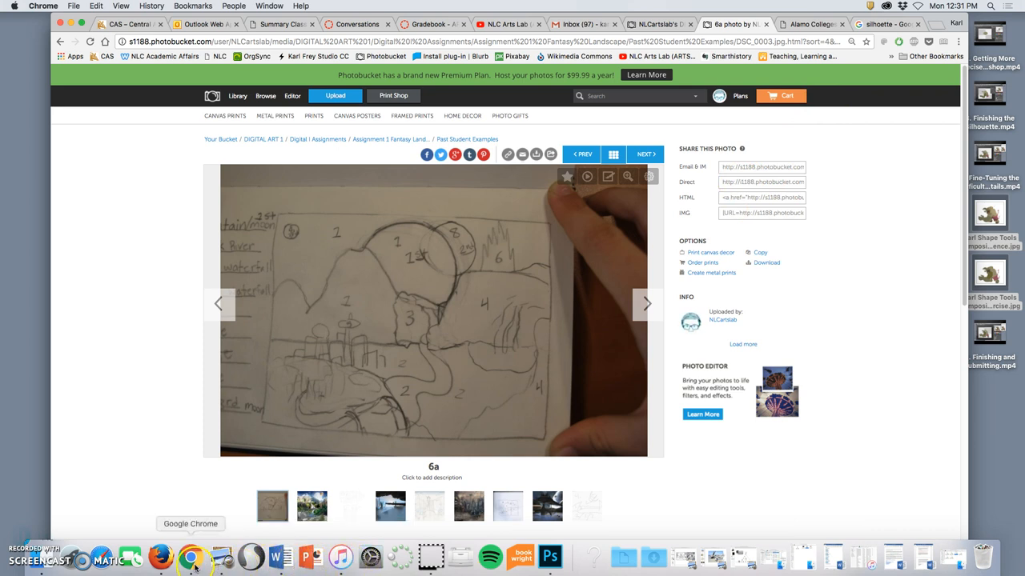
mouse_move(413, 556)
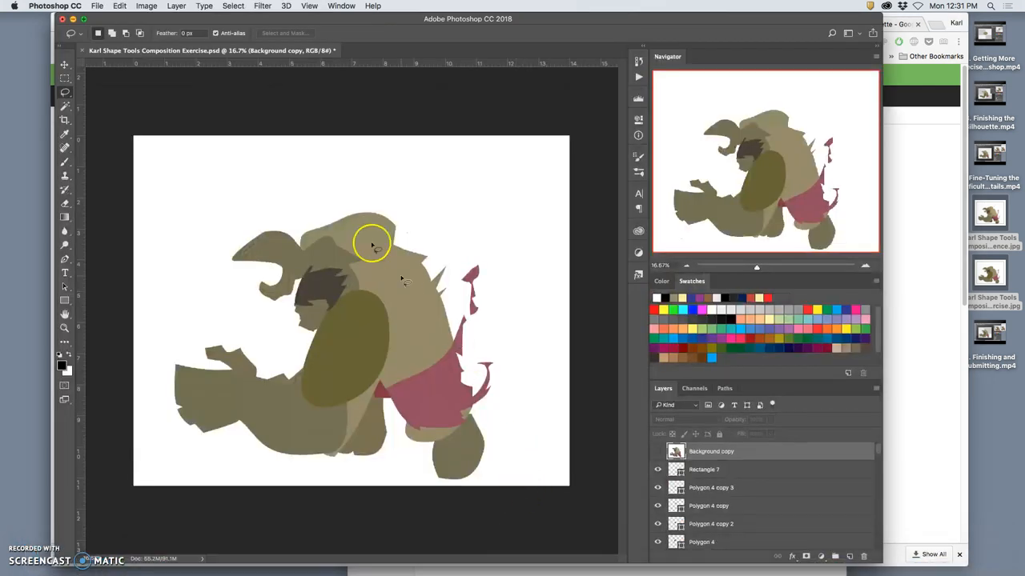
- Start a new document from the File menu using the Default Photoshop Size 7 by 5 inch preset
click(96, 7)
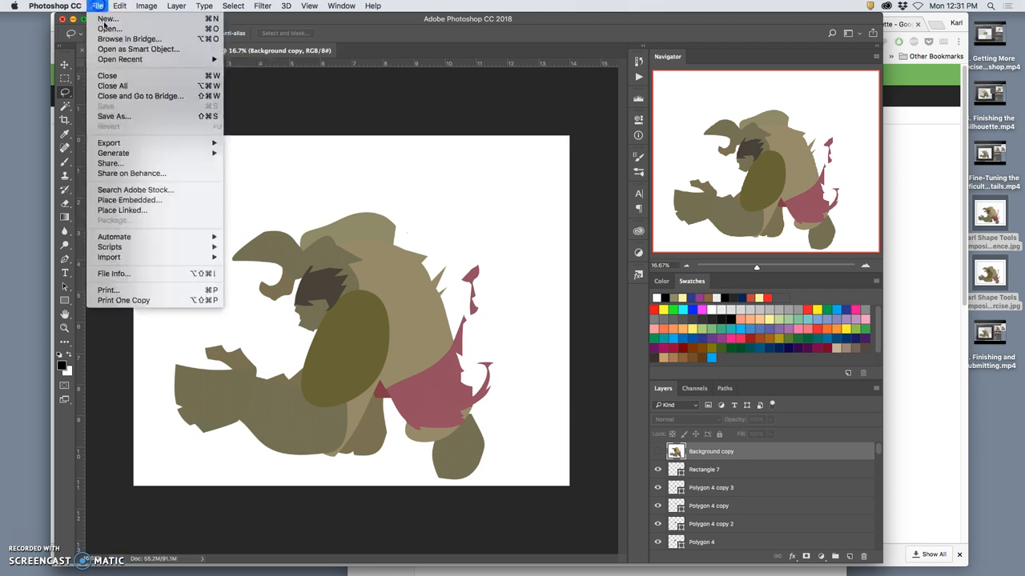
click(449, 211)
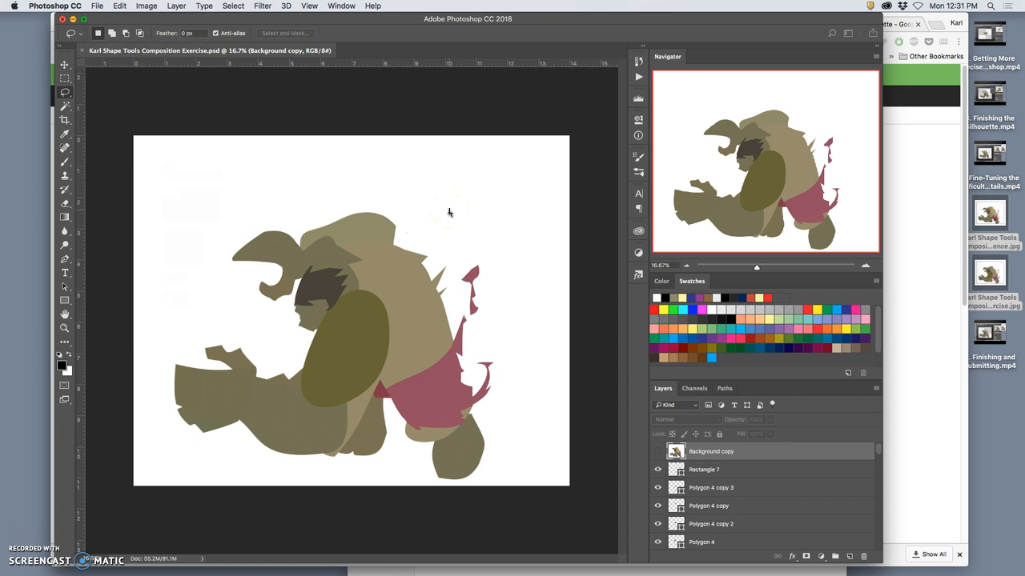
click(96, 6)
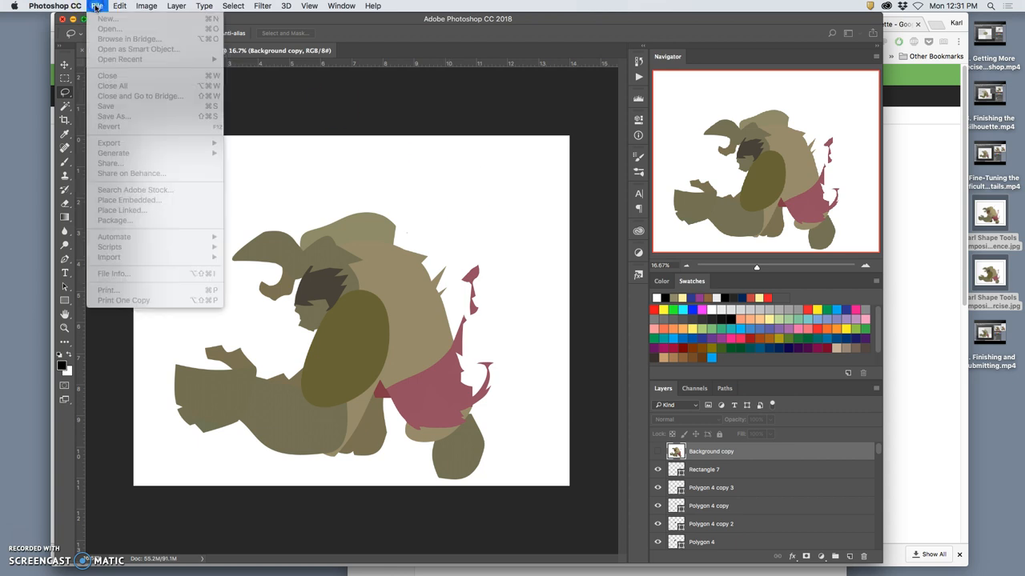
click(96, 6)
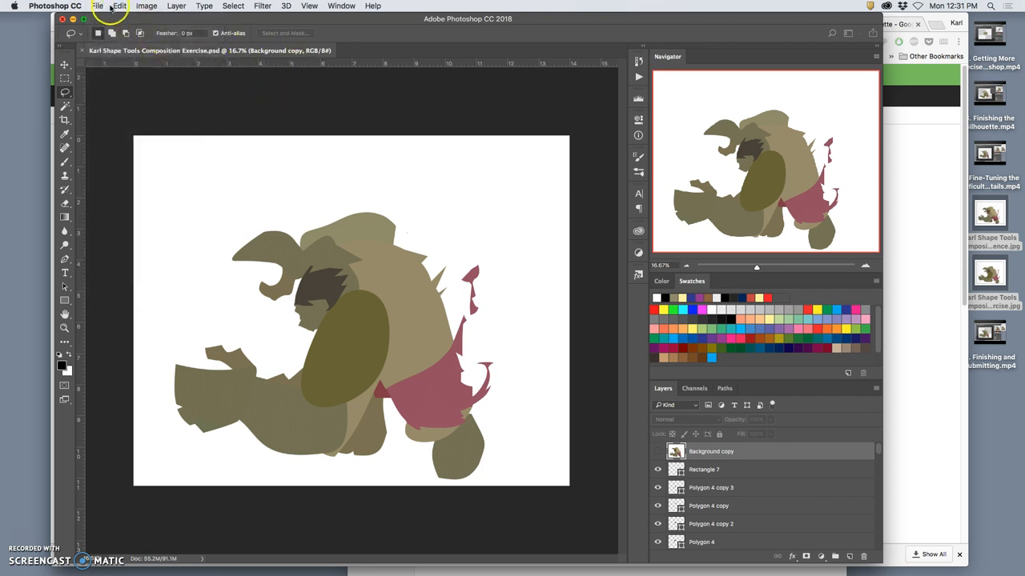
click(96, 6)
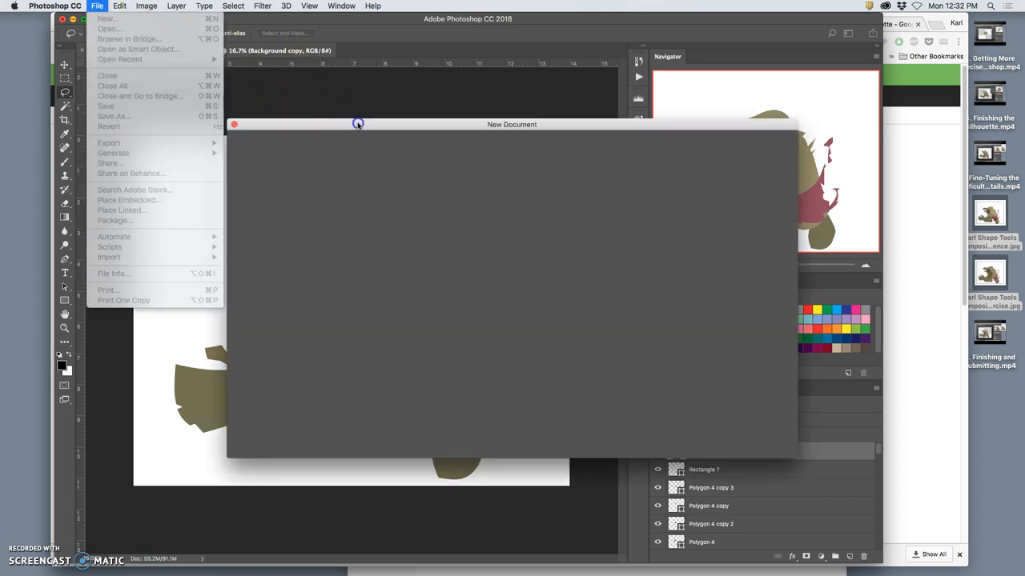
click(106, 19)
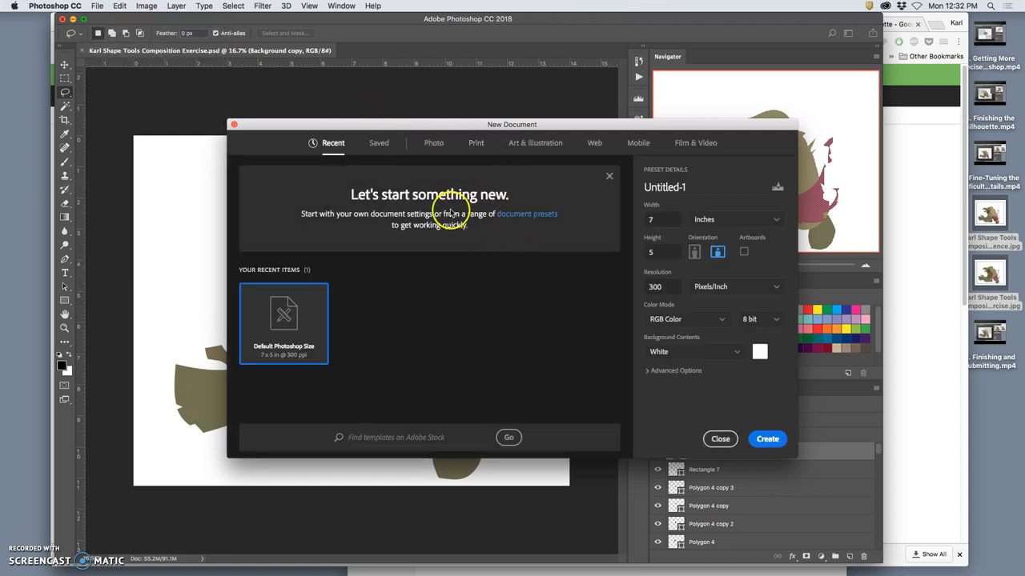
mouse_move(285, 323)
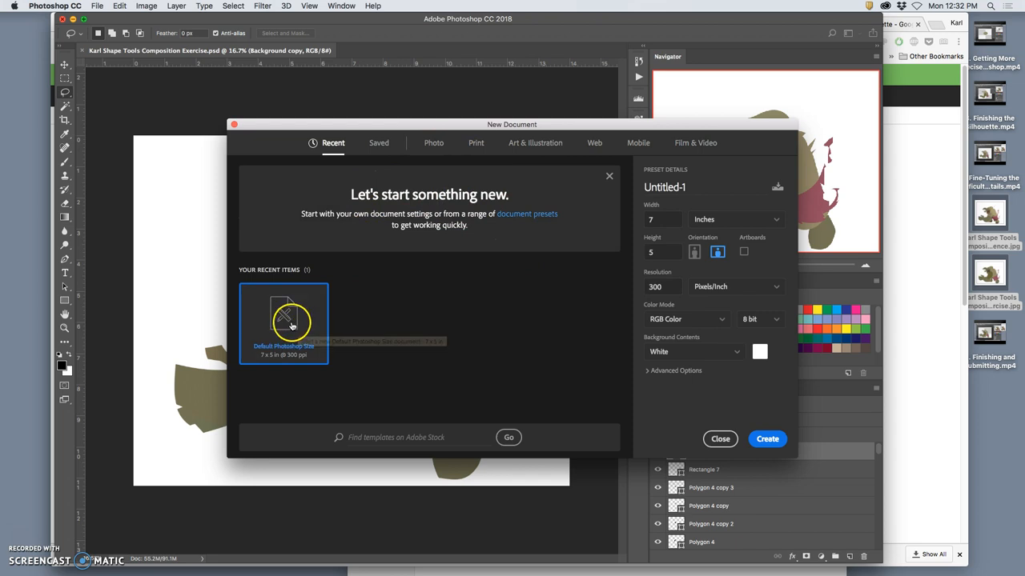
- Create the blank canvas, add an empty layer and ready the brush with its preset options
click(765, 439)
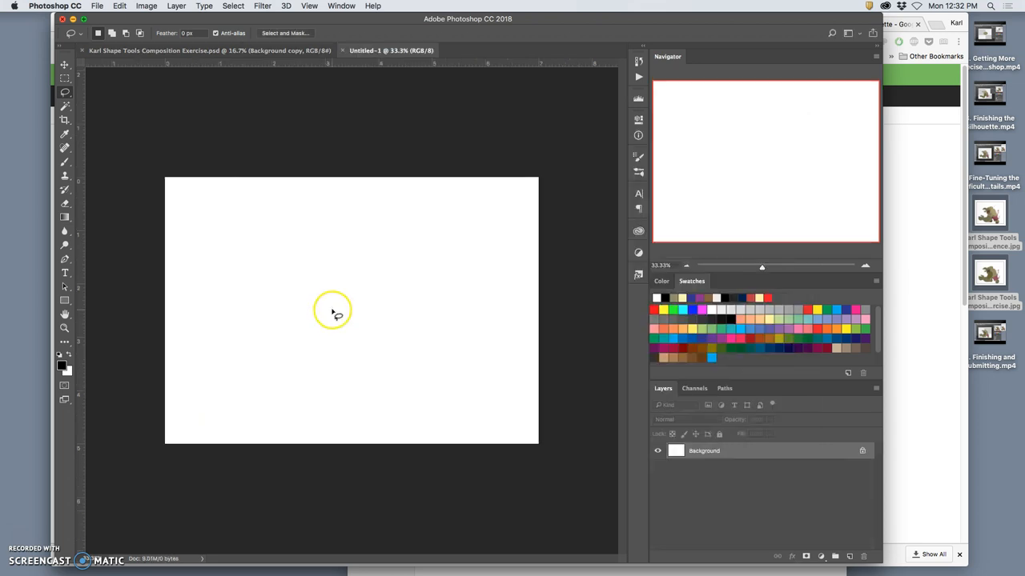
mouse_move(388, 312)
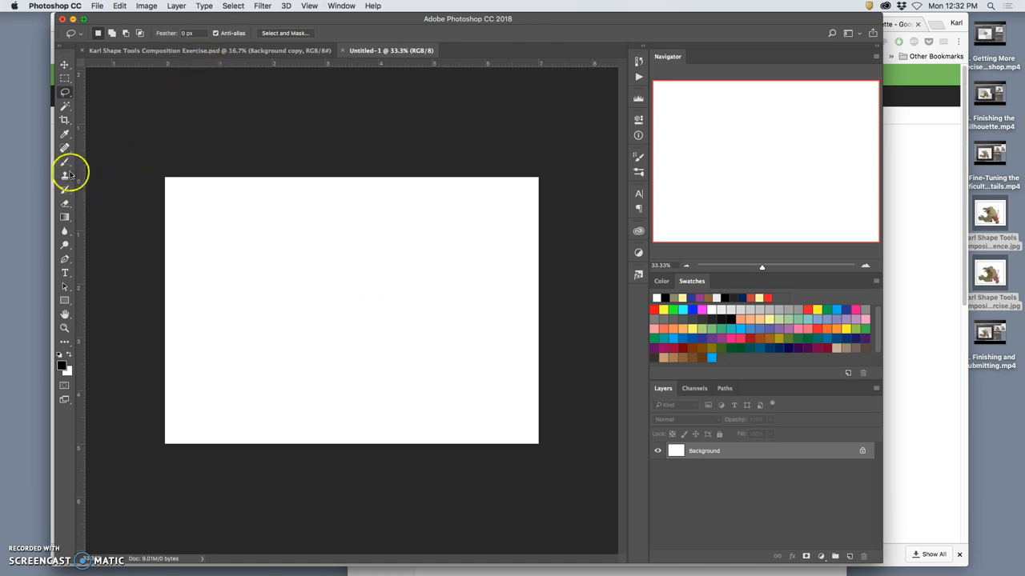
click(64, 175)
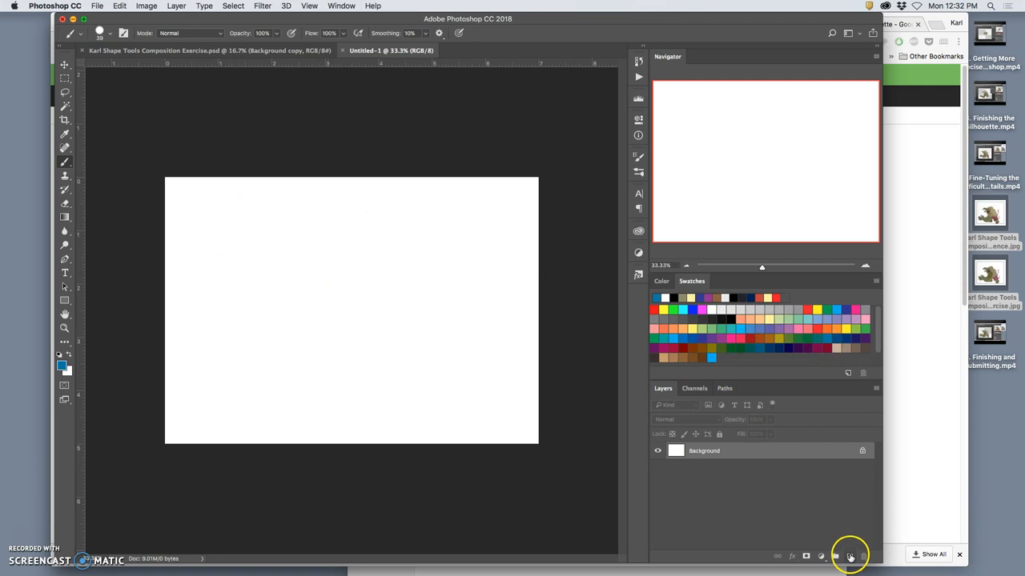
click(848, 556)
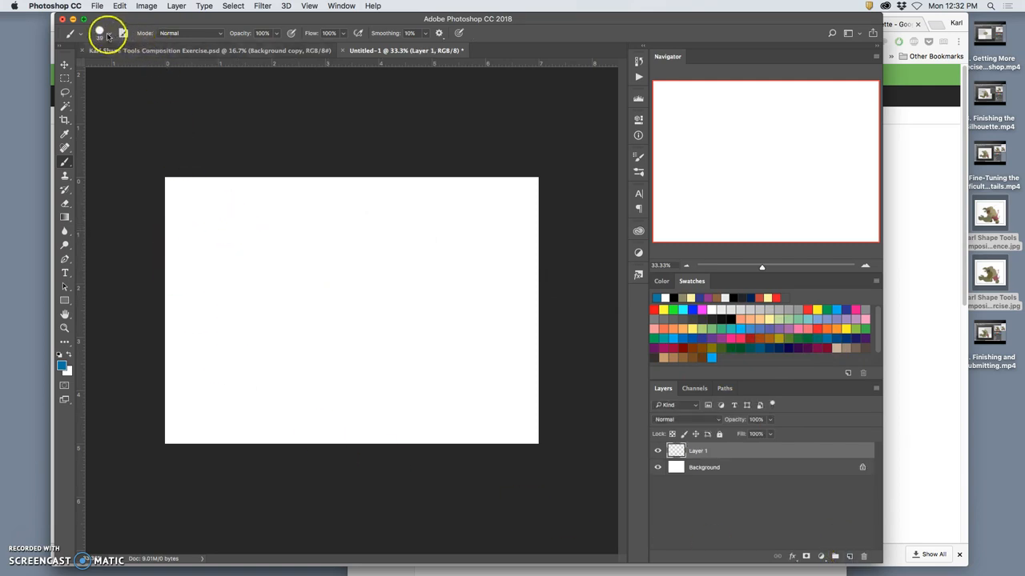
click(122, 32)
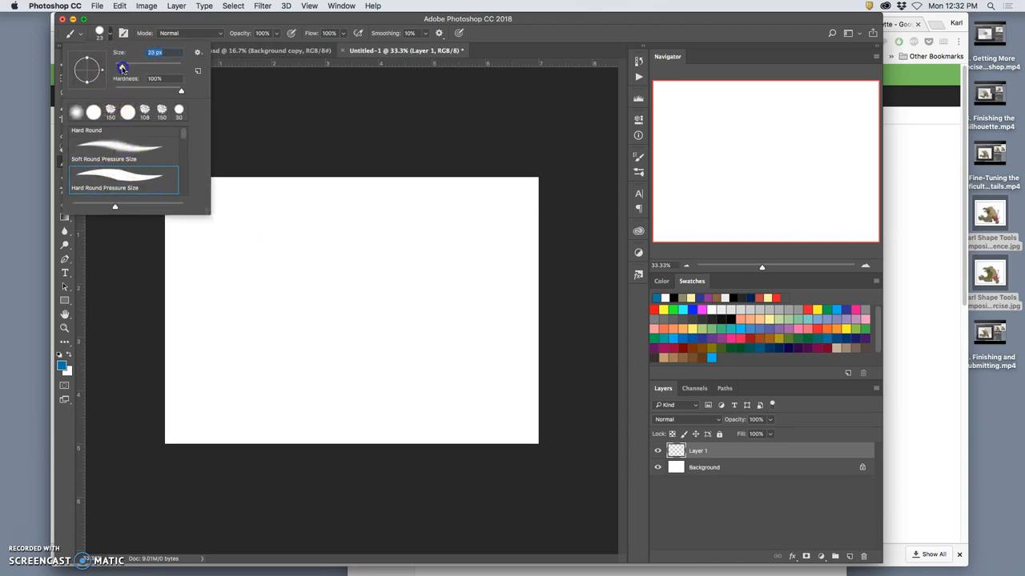
mouse_move(266, 233)
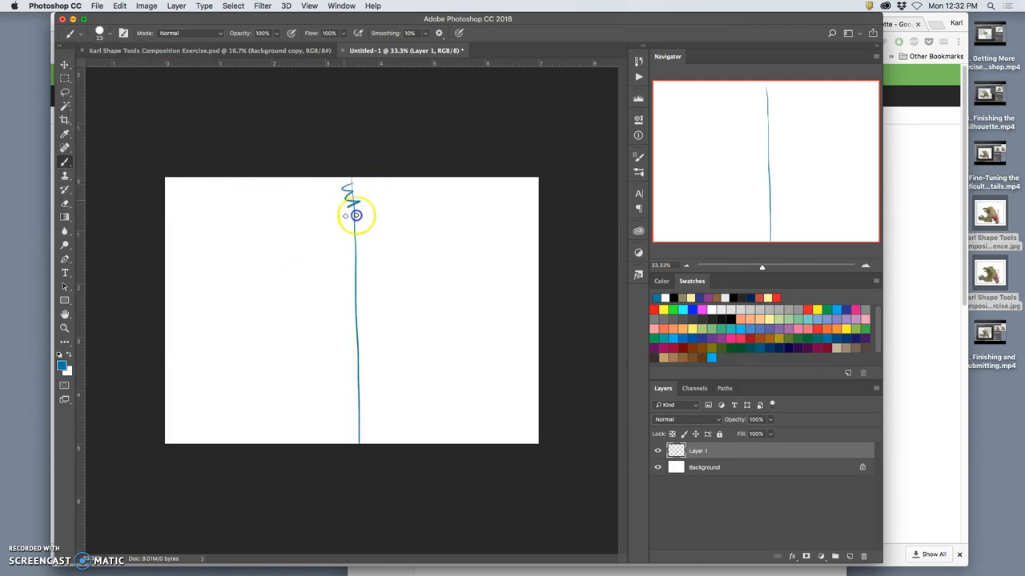
- Paint a blue zigzag down the vertical centre line of the canvas
drag(355, 215, 352, 408)
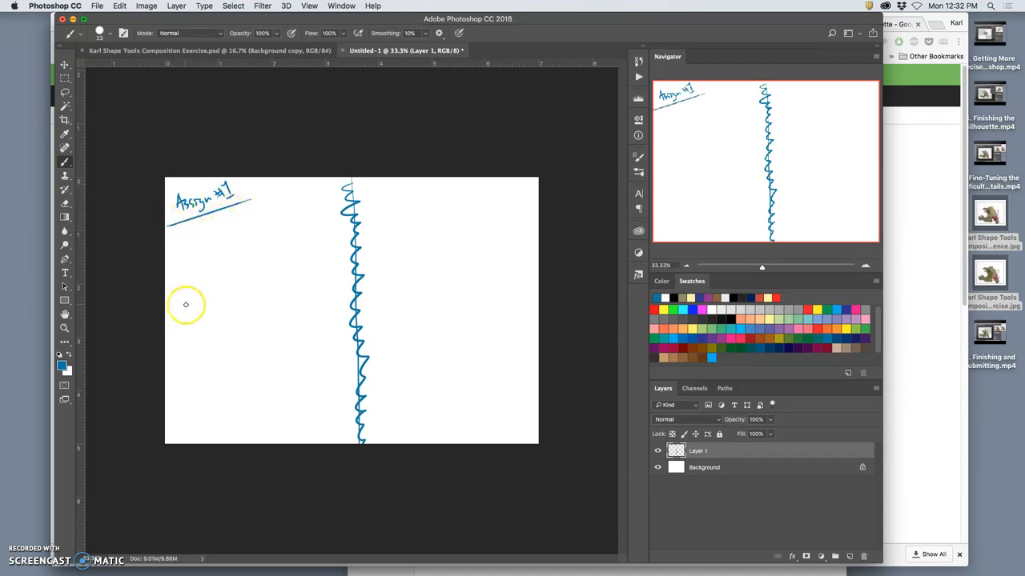
mouse_move(199, 244)
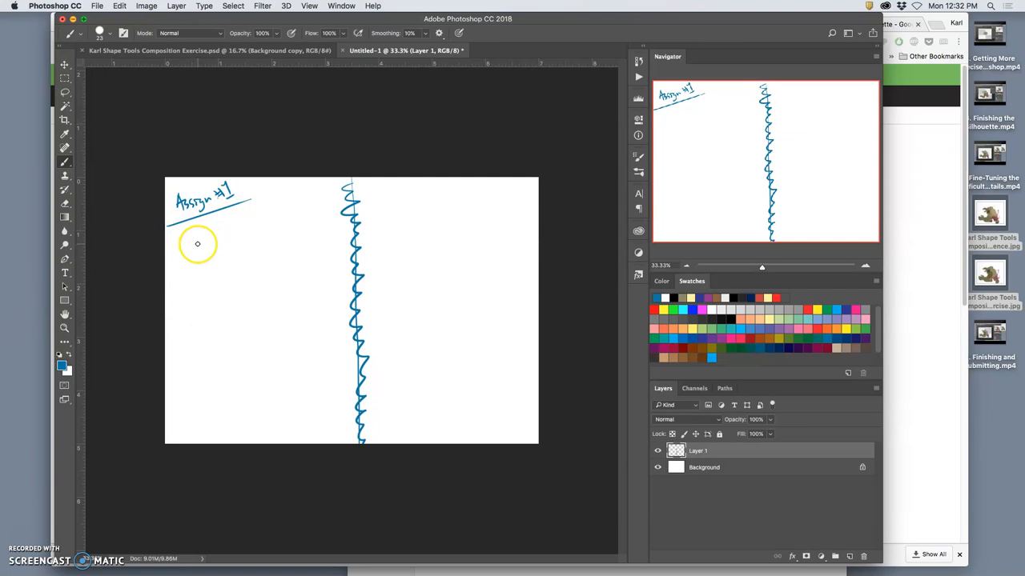
mouse_move(198, 249)
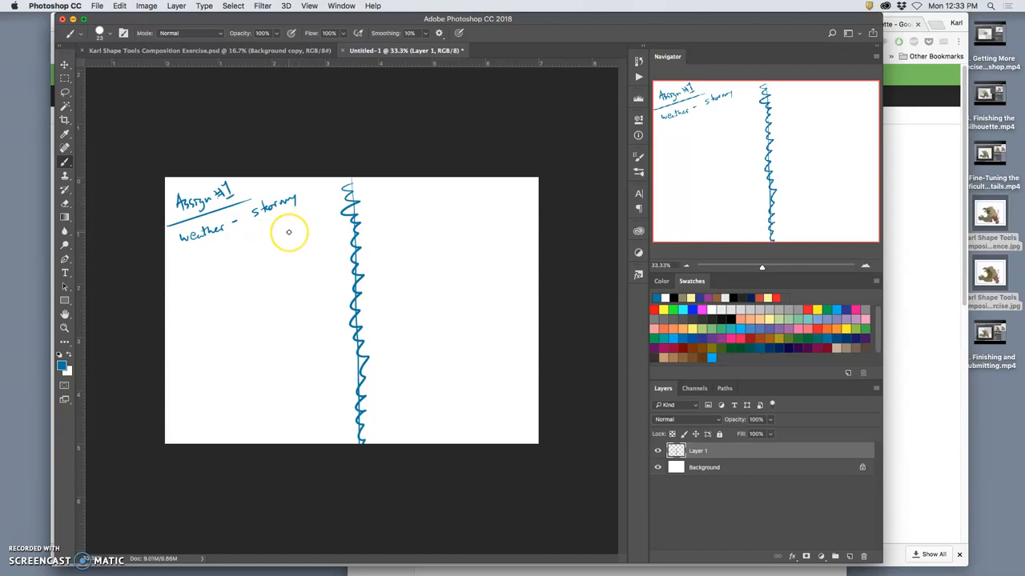
mouse_move(104, 143)
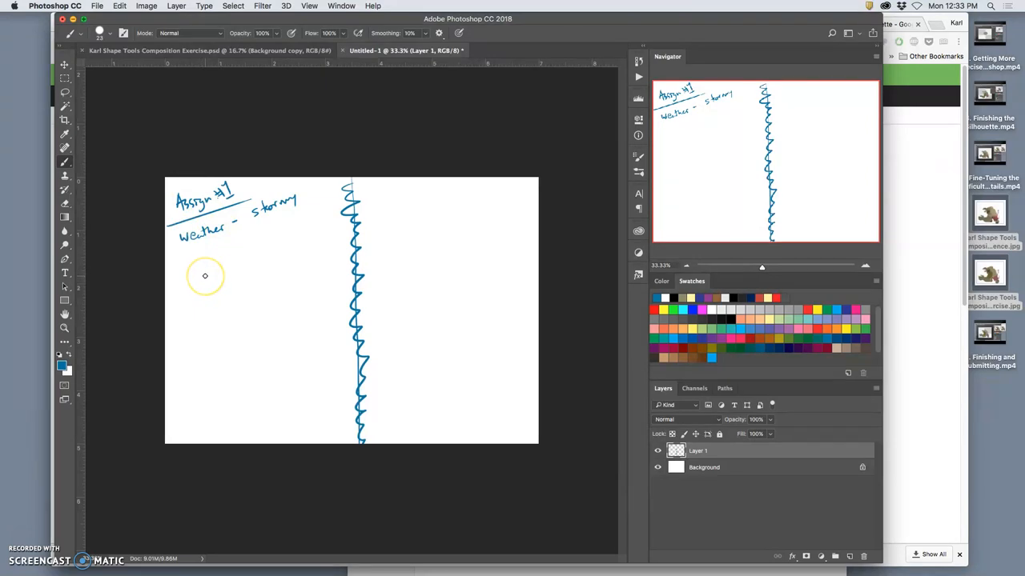
mouse_move(205, 275)
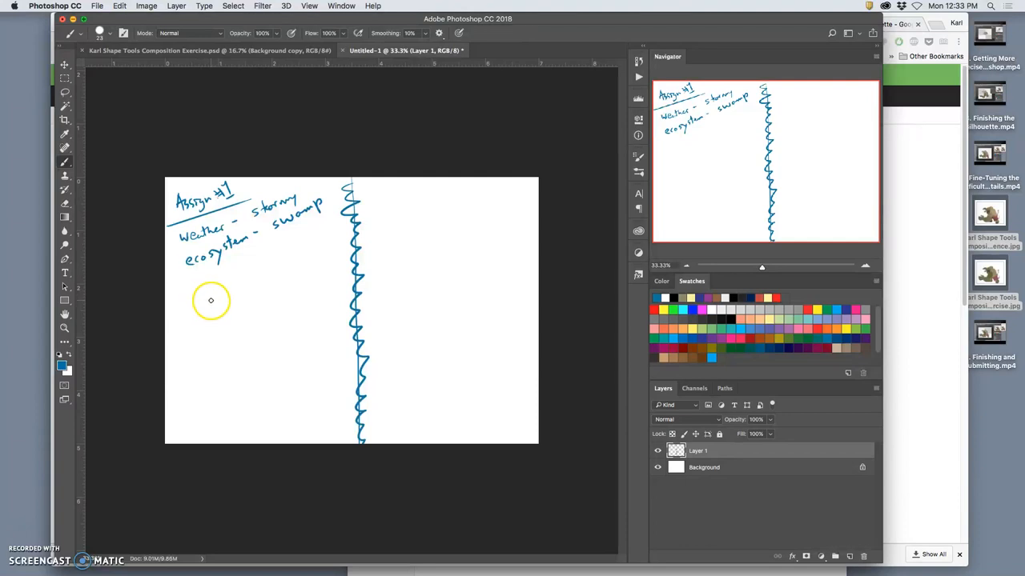
mouse_move(200, 284)
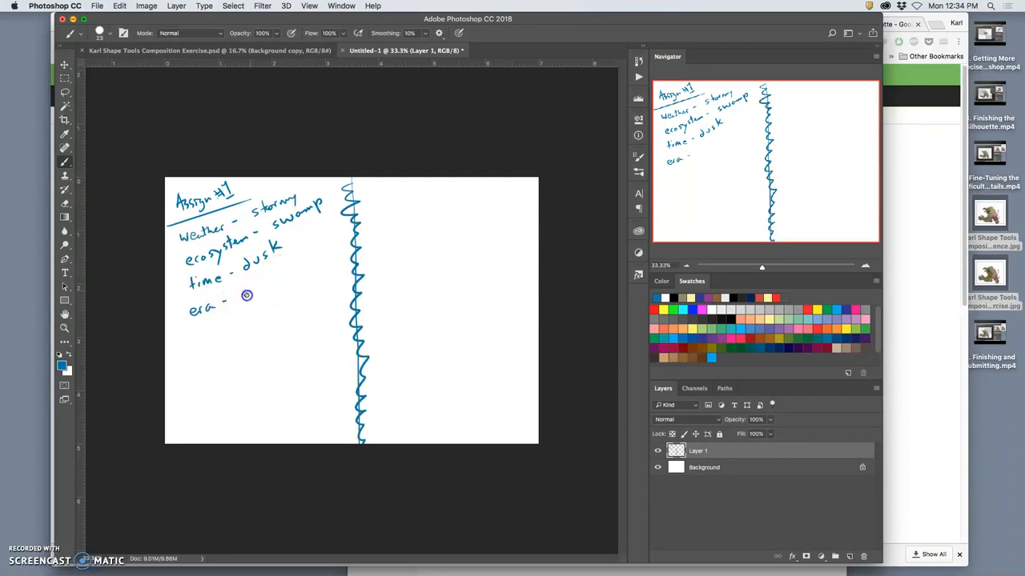
- Handwrite 'dystopian future' beside era and 'planet/surface – earth' on the line below
drag(234, 288, 278, 276)
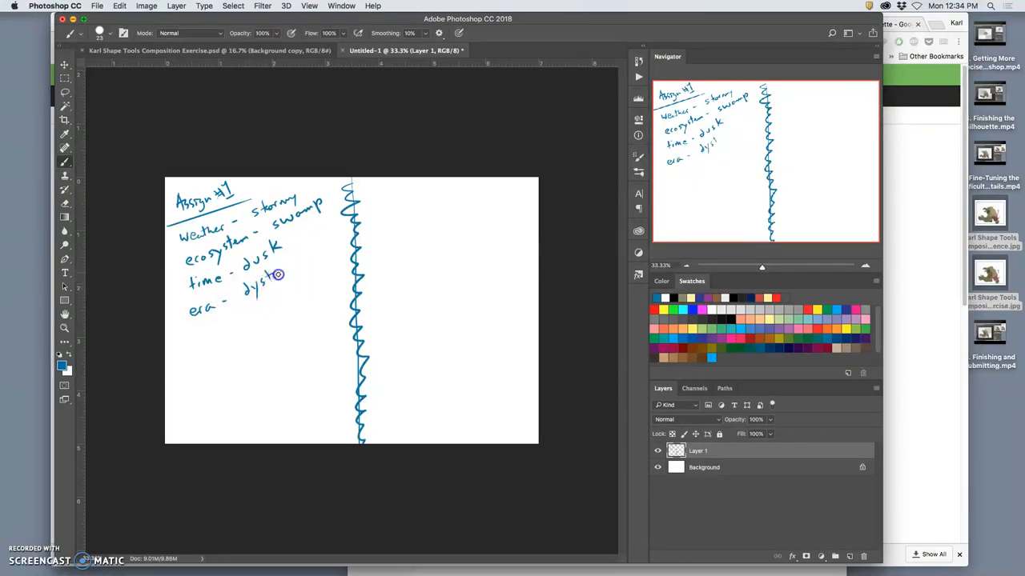
drag(285, 275, 308, 256)
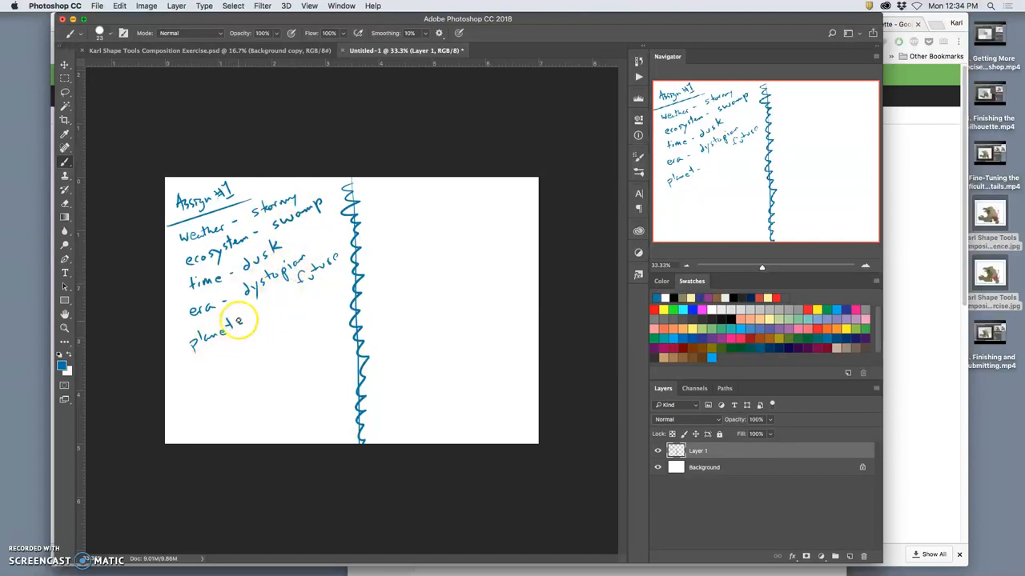
drag(241, 327, 271, 309)
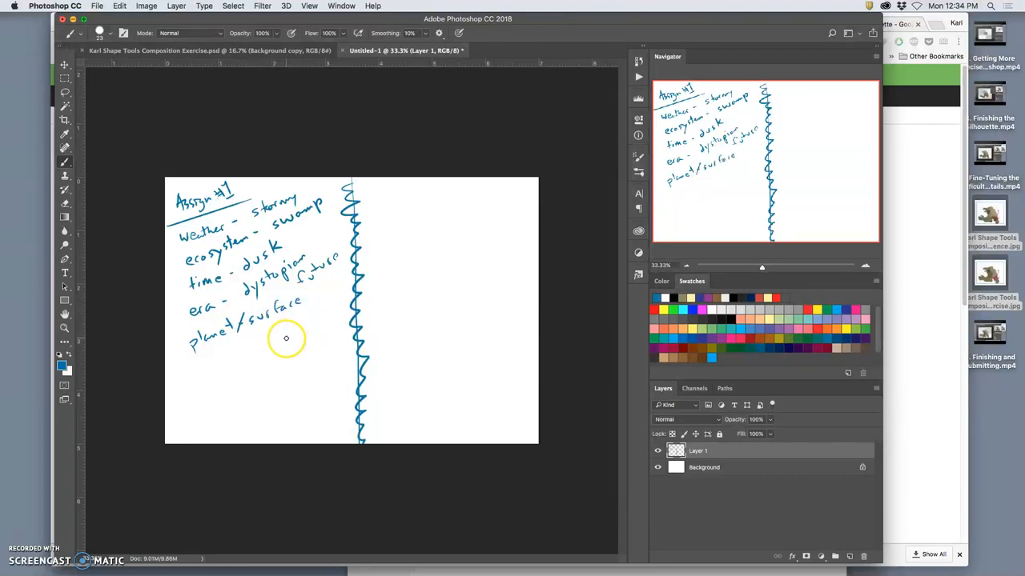
mouse_move(291, 334)
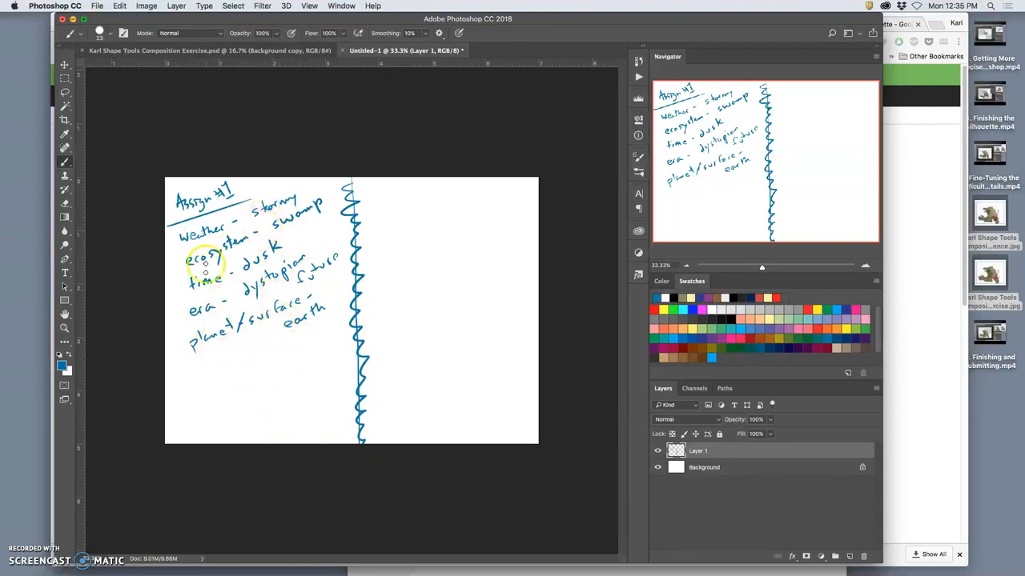
mouse_move(256, 344)
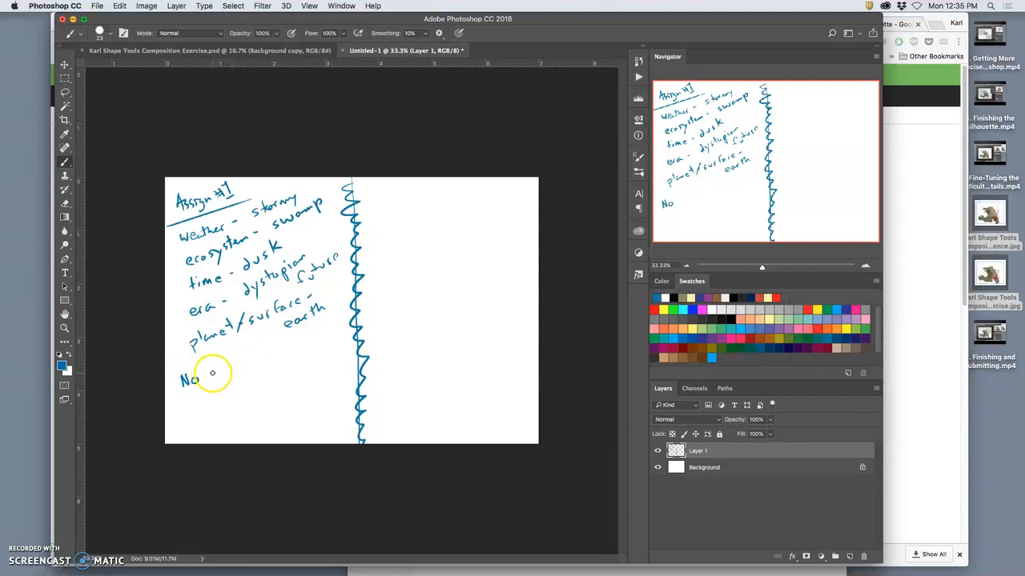
- Write 'No active vehicles or figures.' then an x-marked 'Background' note on the next line
text(active)
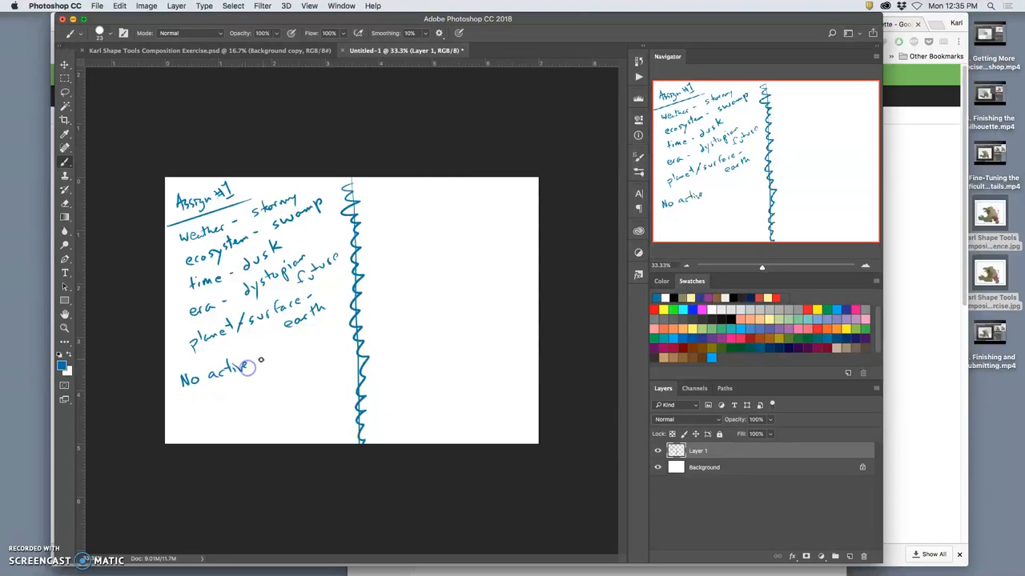
drag(253, 369, 301, 356)
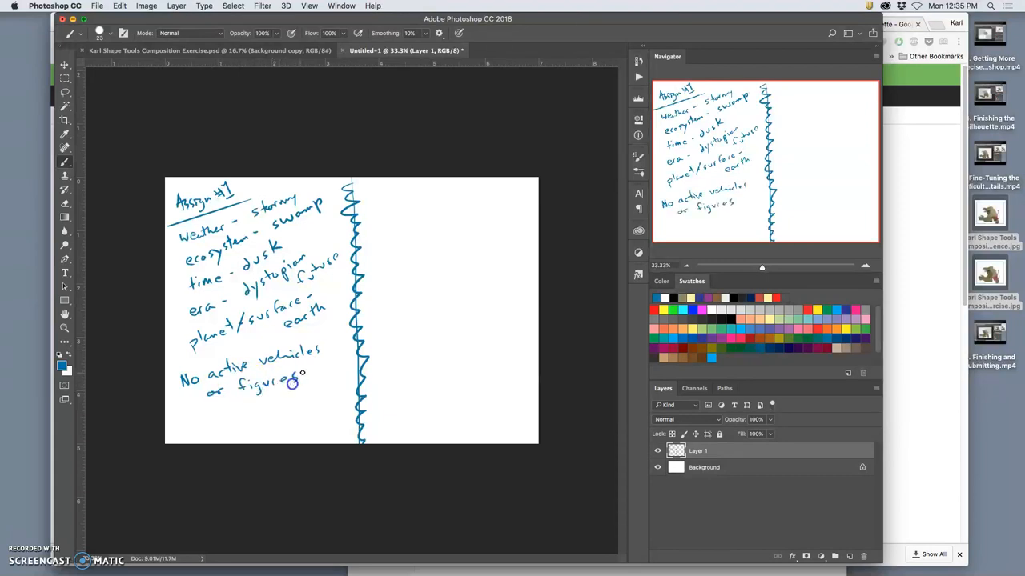
mouse_move(186, 419)
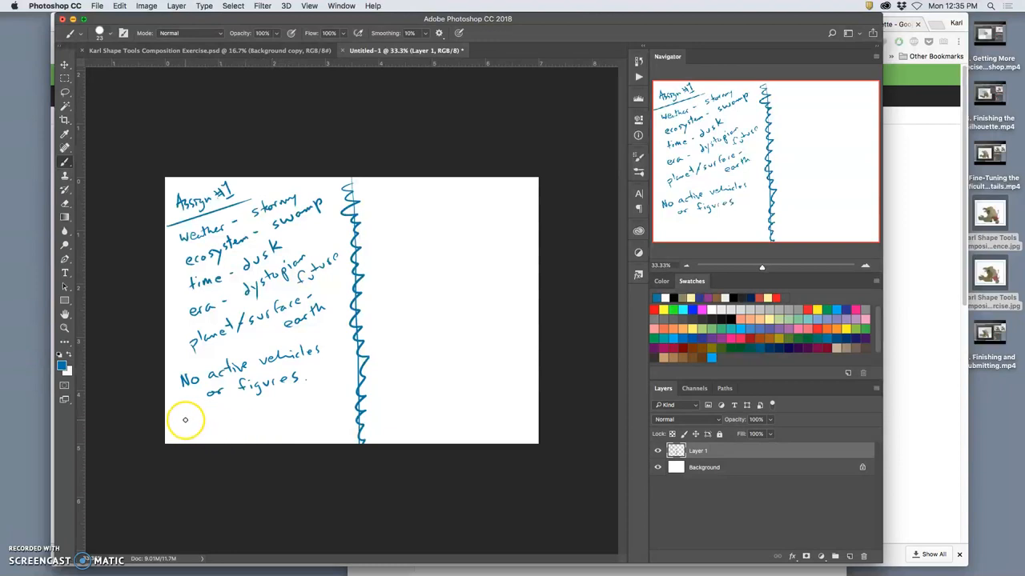
click(189, 422)
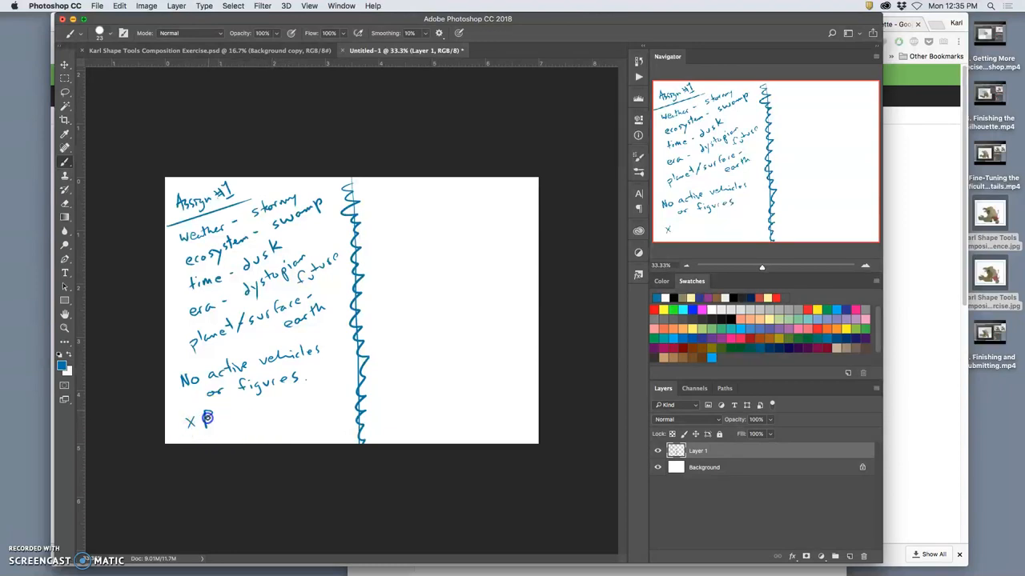
text(Back)
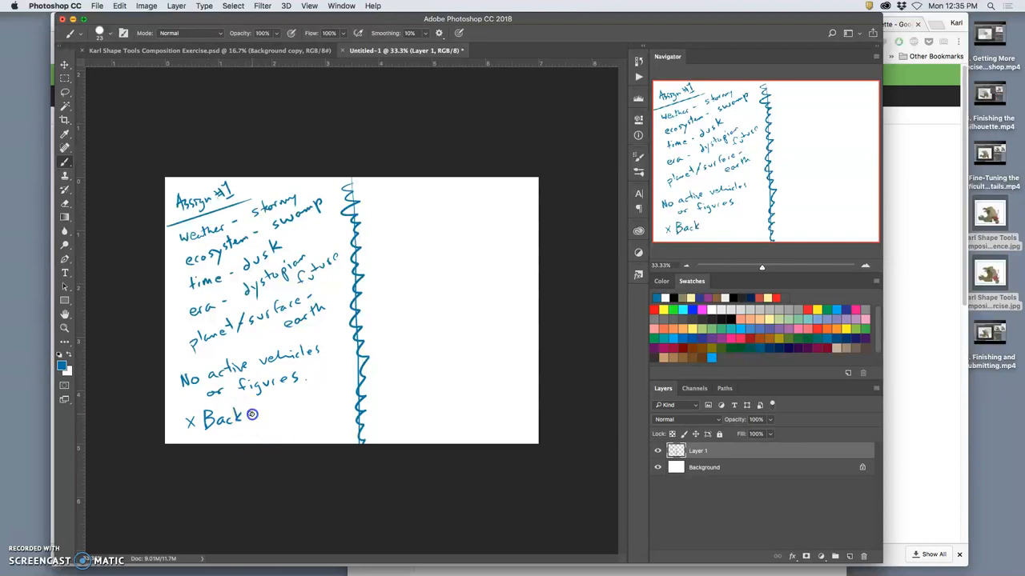
text(ground setting)
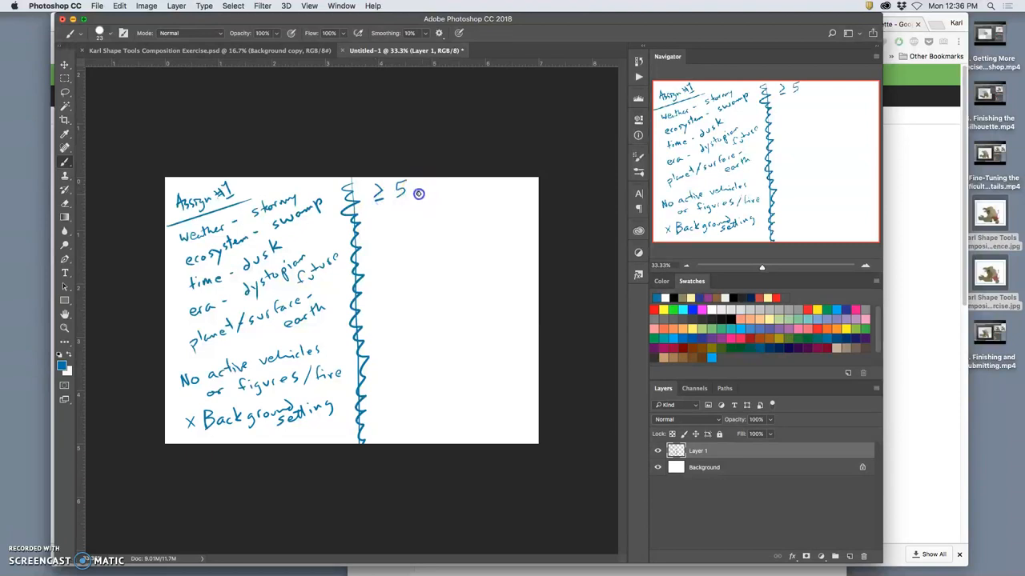
- Write '≥ 5 reference images' and '≥ 10 MB' in the right-hand column
text(re)
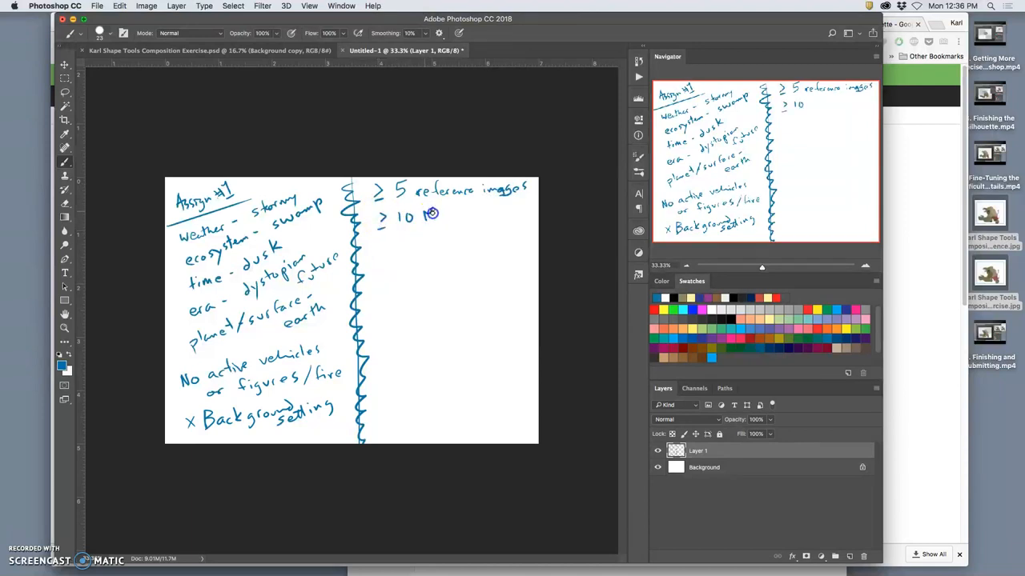
text(MB)
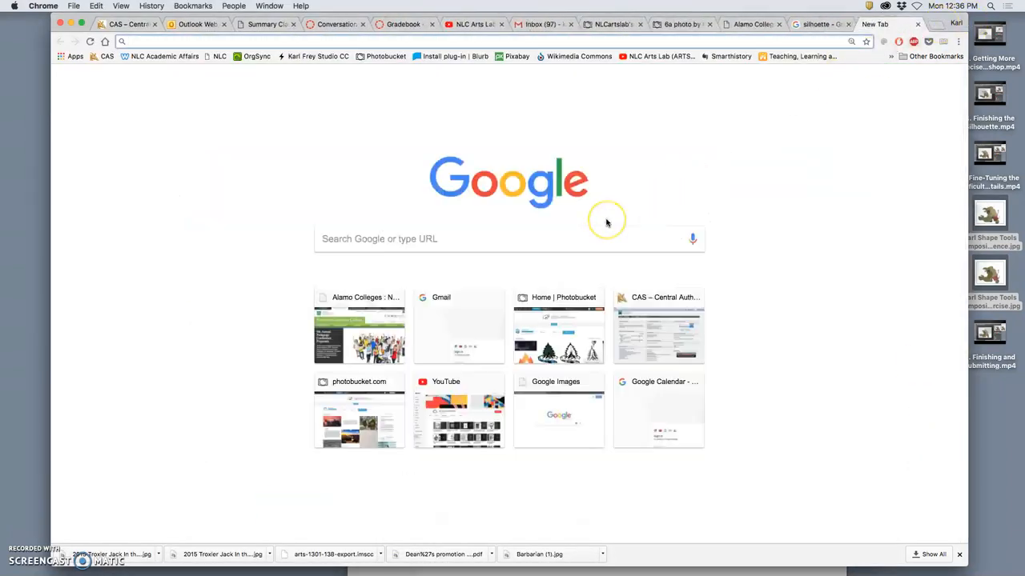
- Load Google in a new Chrome tab and switch to Google Images
click(868, 80)
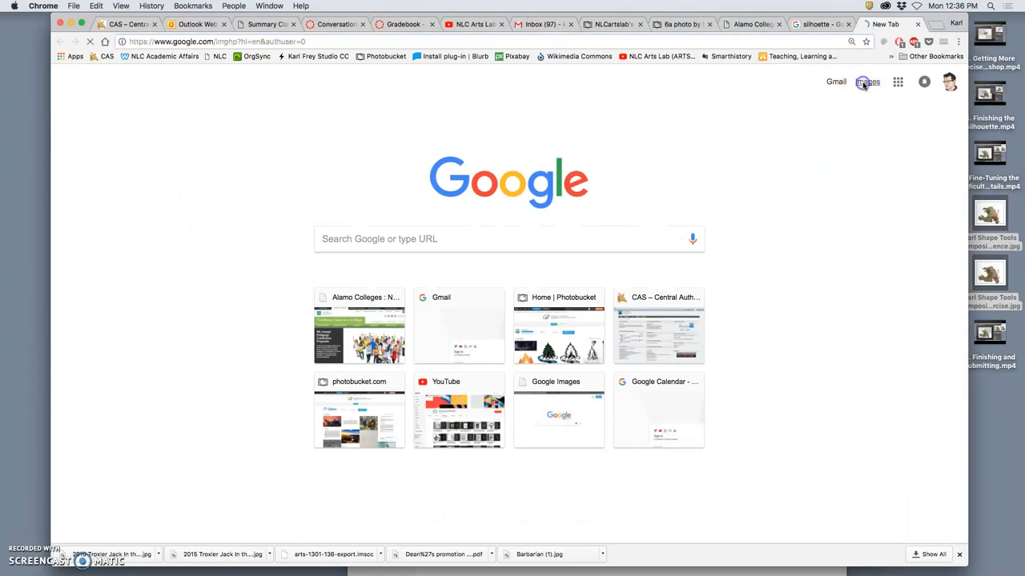
click(868, 82)
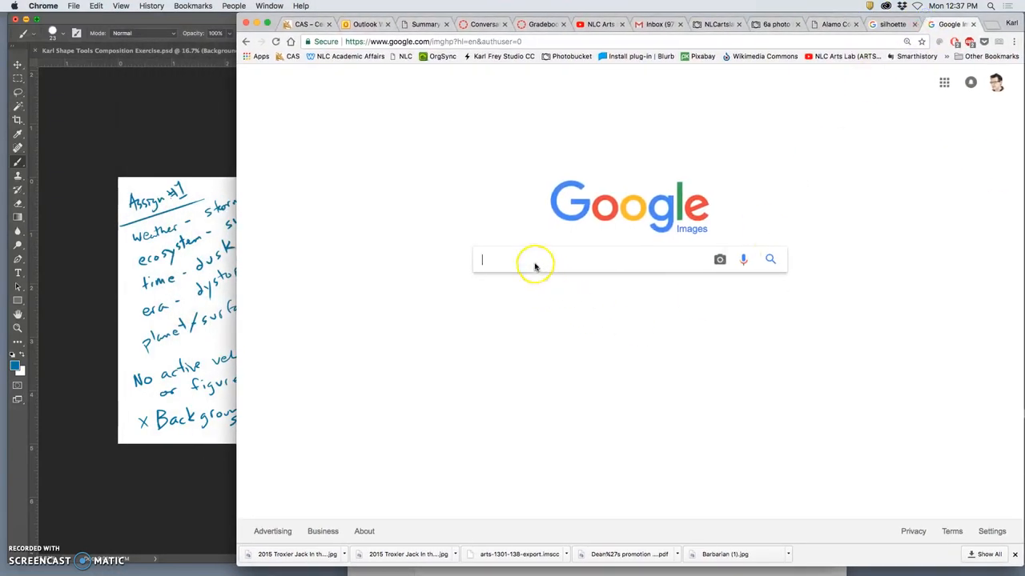
- Search Google Images for 'stormy swamp' and filter to images larger than 10 MP
text(stormy)
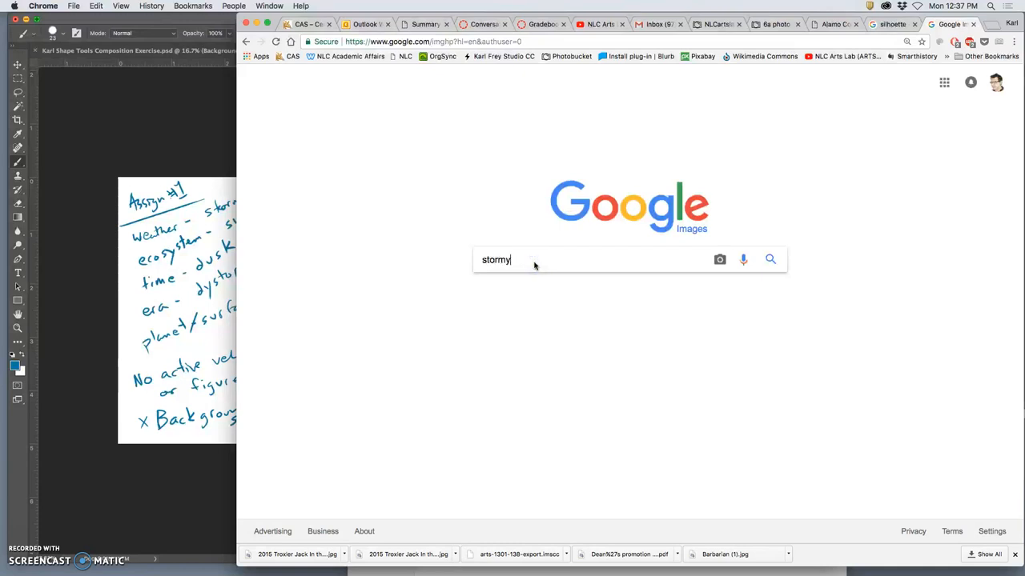
text(swamp)
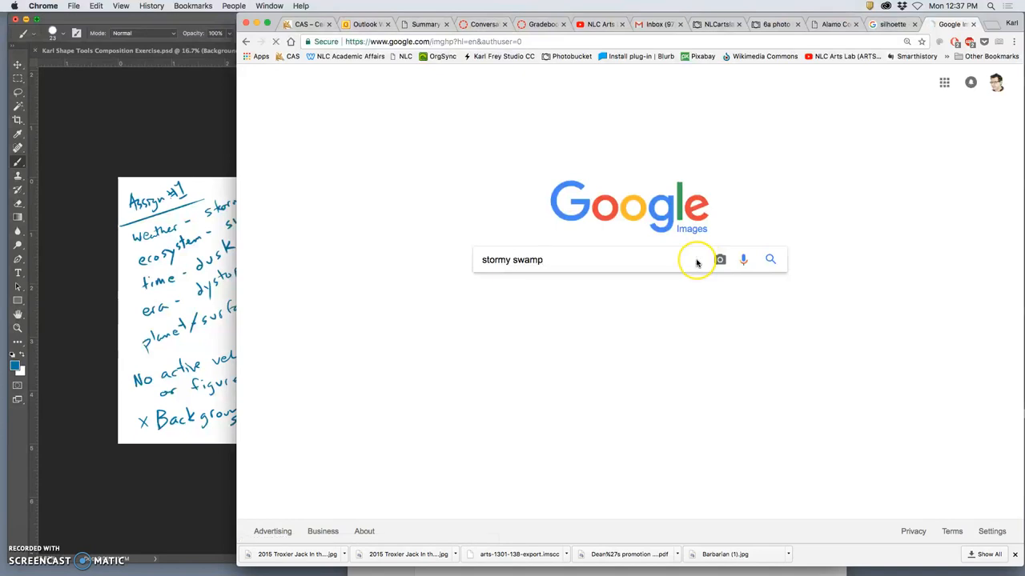
click(769, 259)
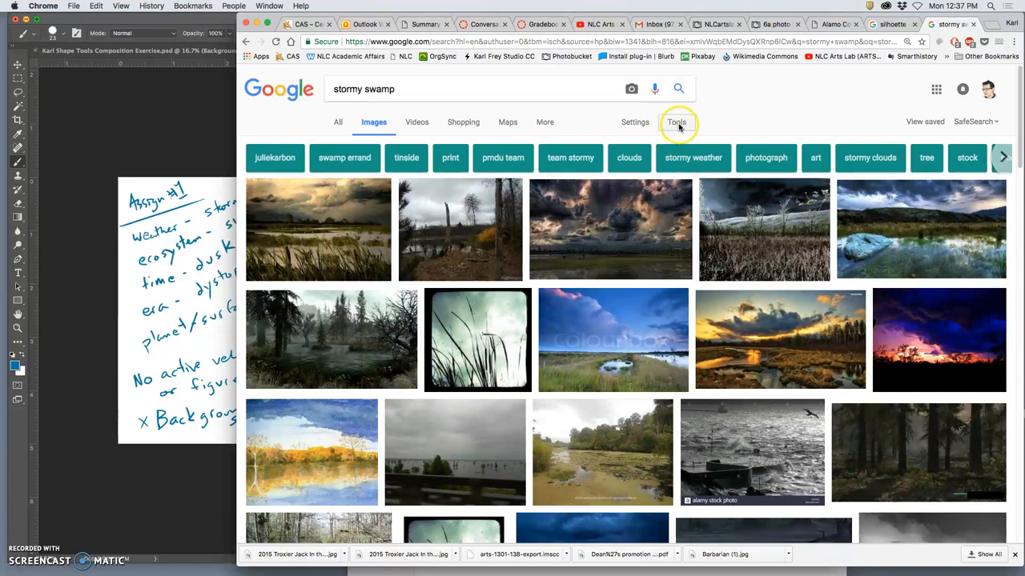
click(675, 122)
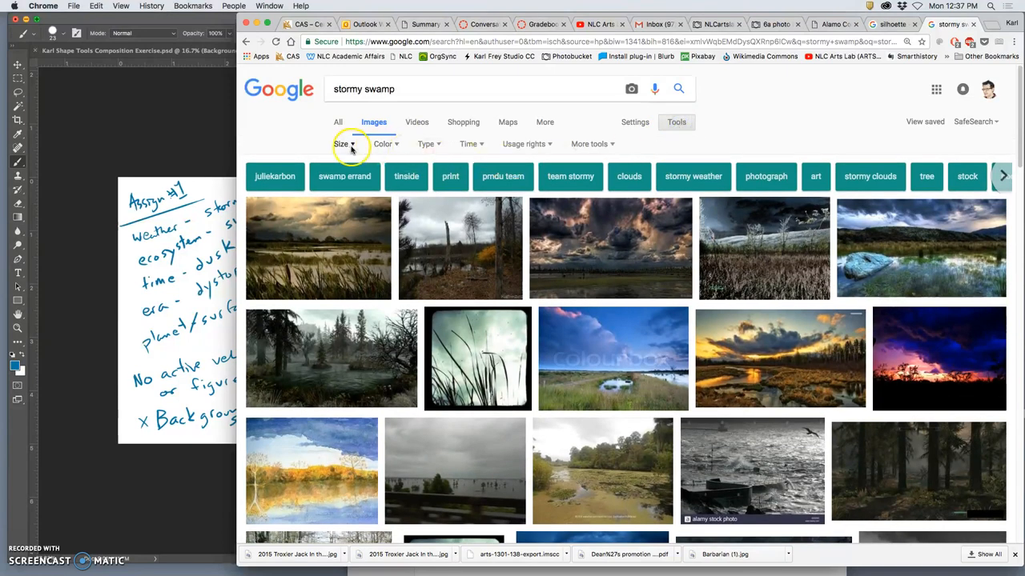
click(343, 144)
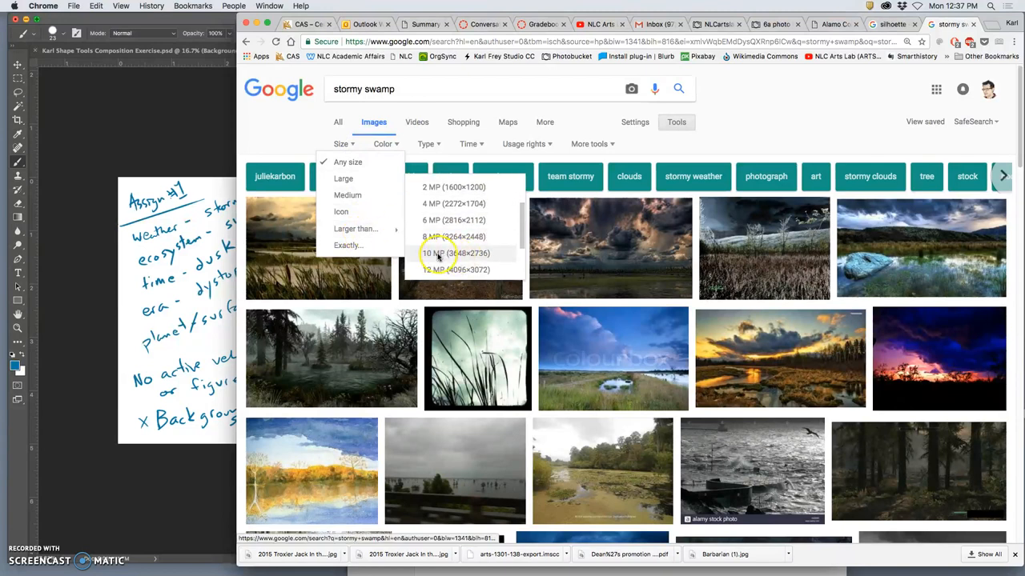
click(436, 253)
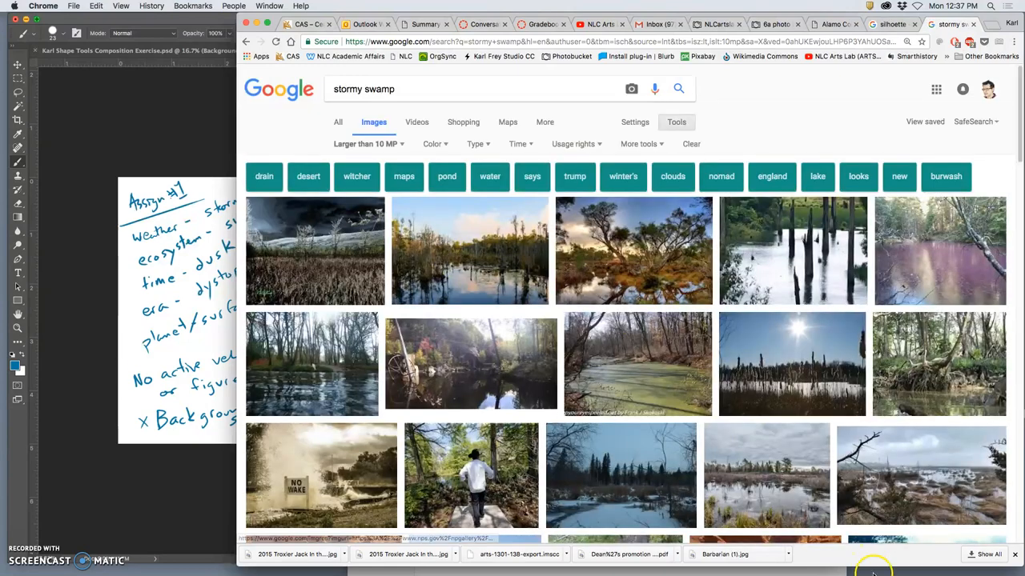
scroll(down, 3)
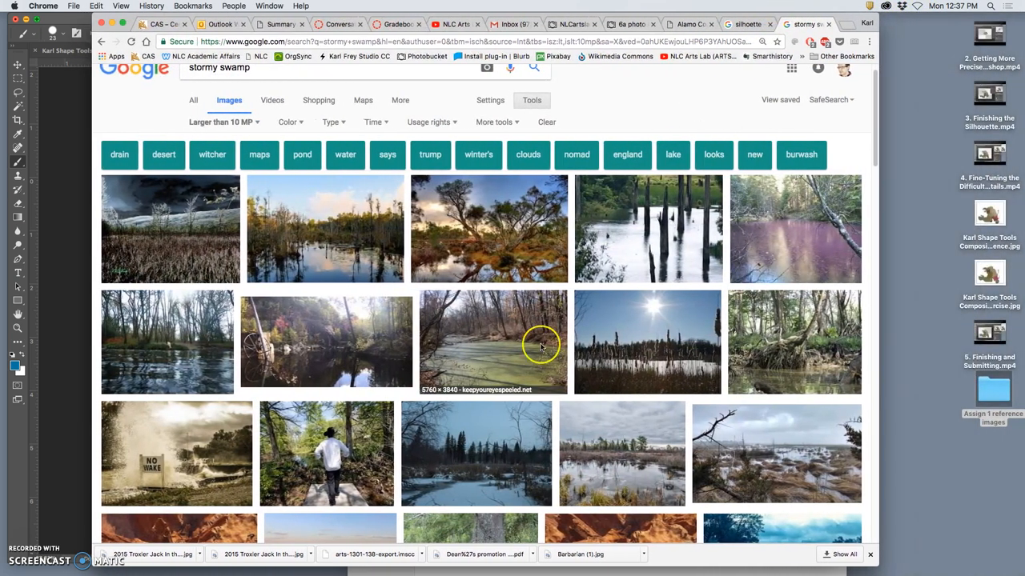
scroll(down, 3)
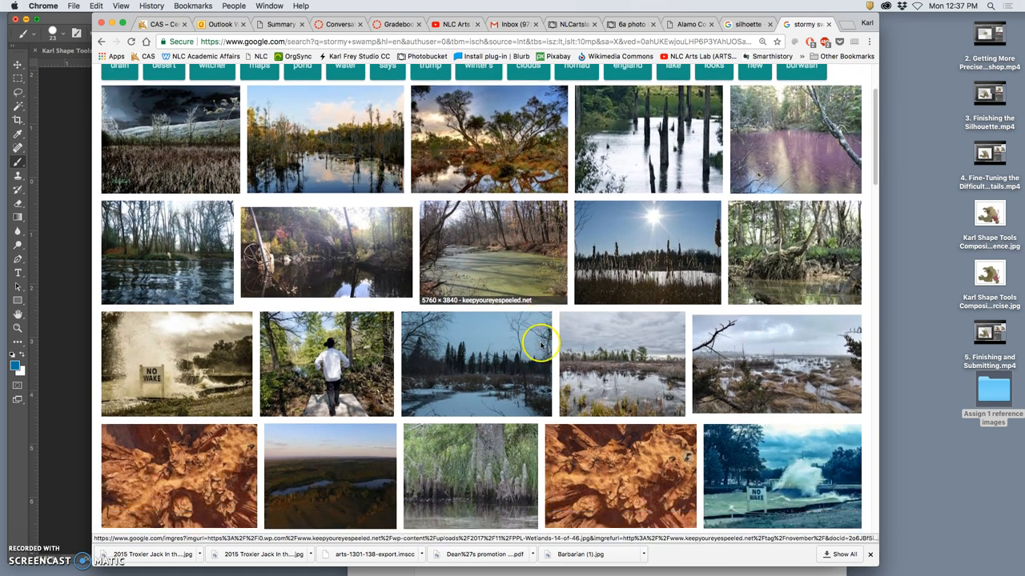
scroll(down, 3)
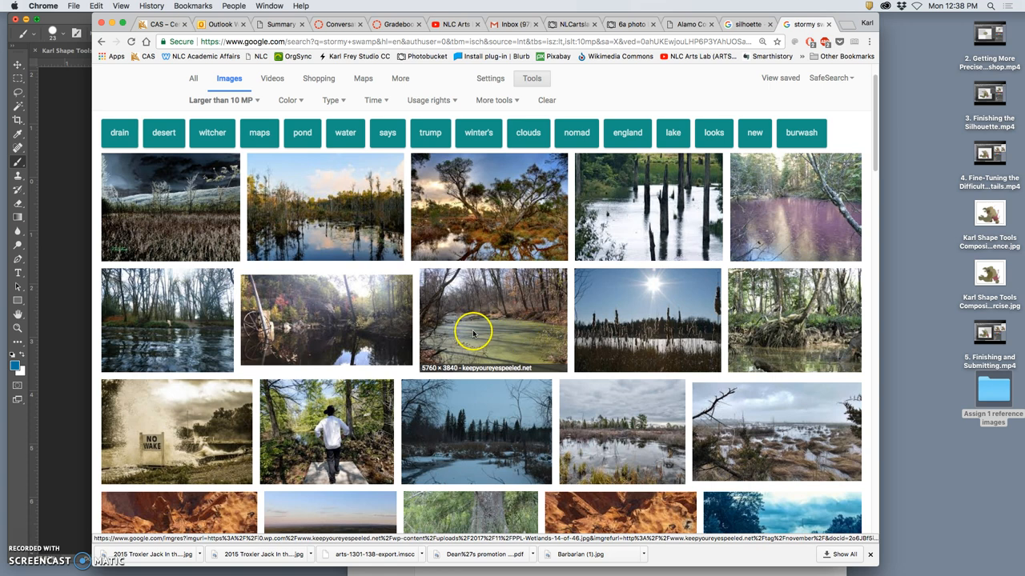
mouse_move(352, 241)
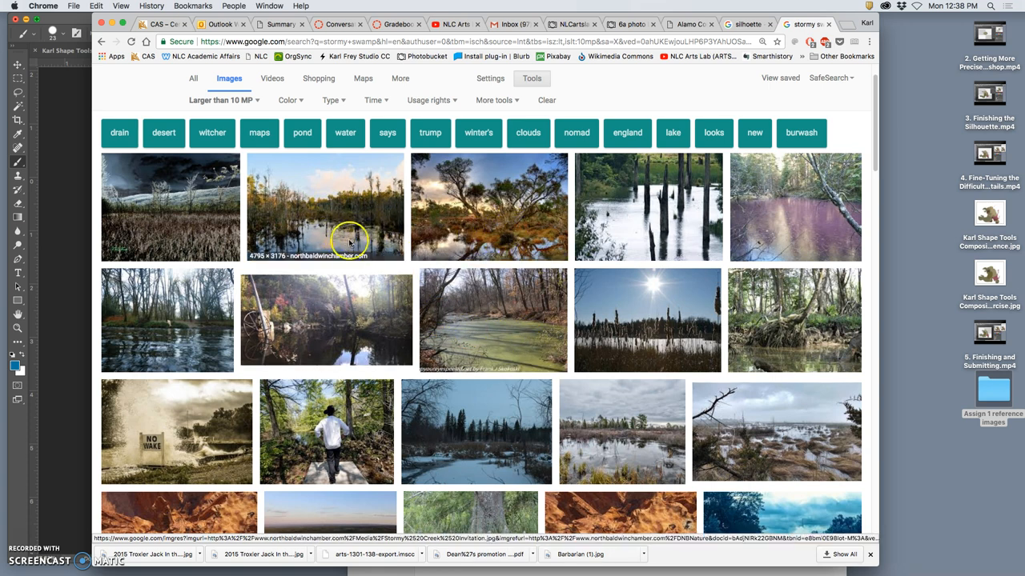
mouse_move(392, 243)
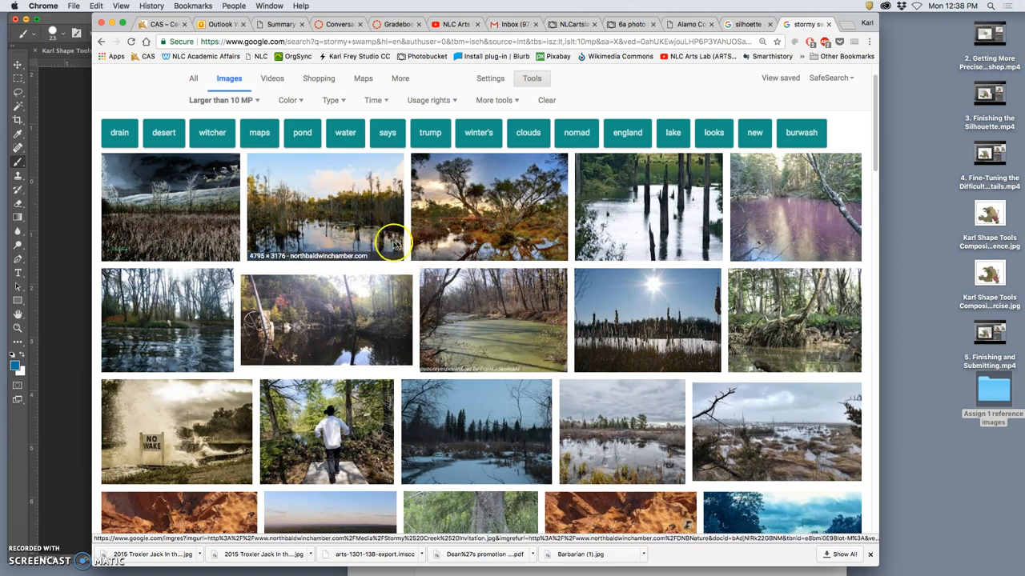
right_click(392, 232)
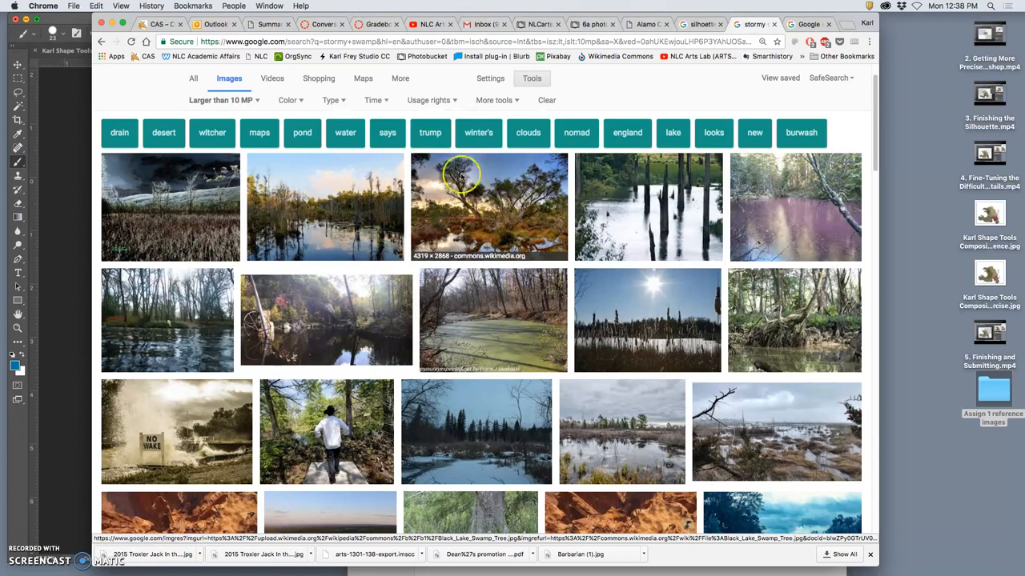
right_click(503, 215)
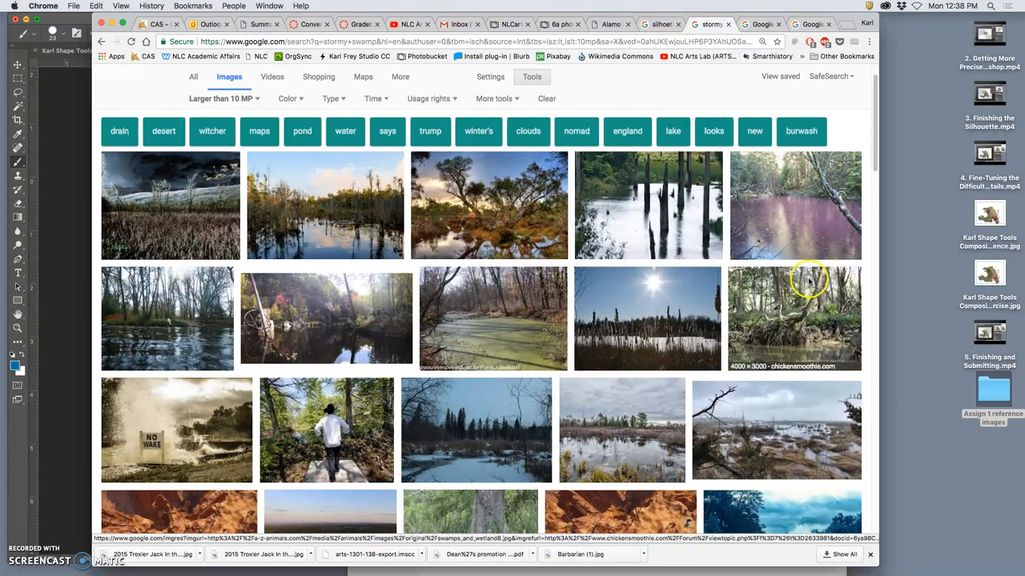
mouse_move(788, 301)
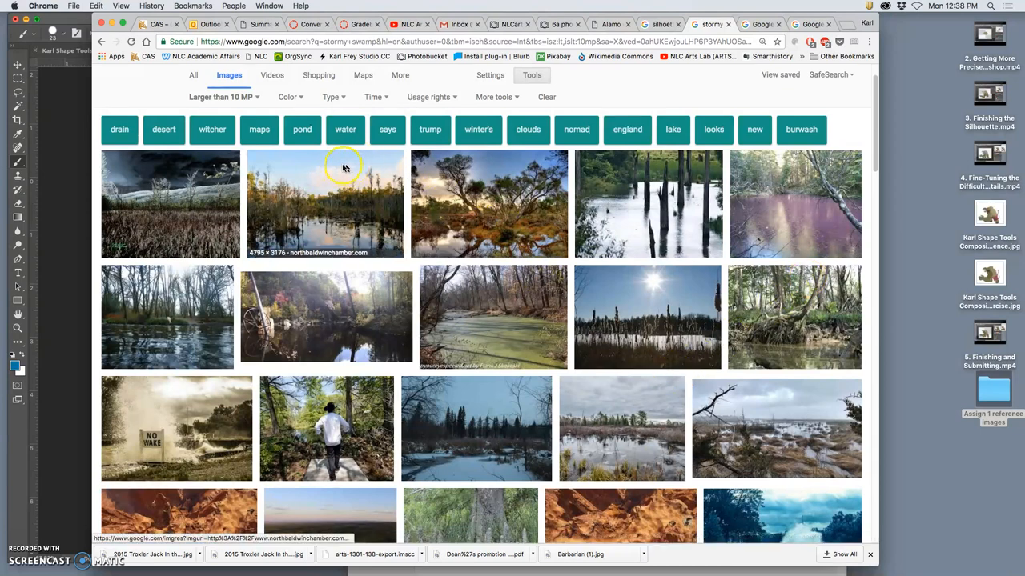
scroll(down, 3)
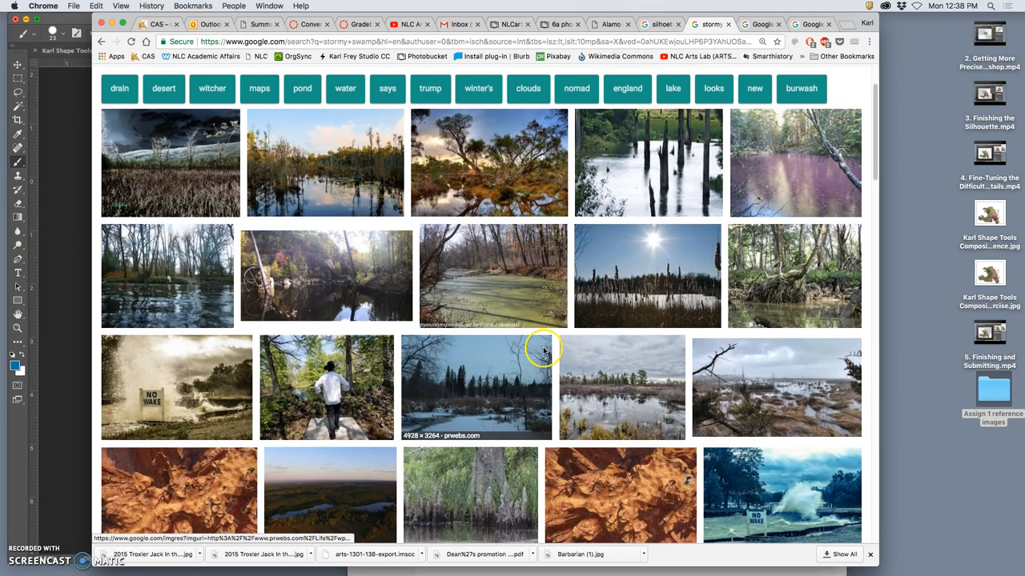
scroll(down, 3)
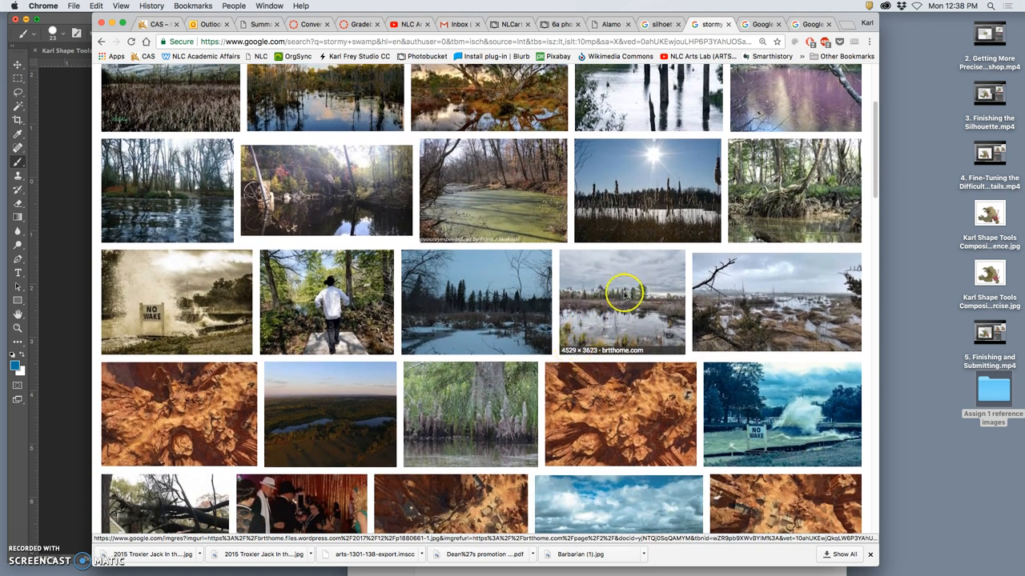
scroll(down, 3)
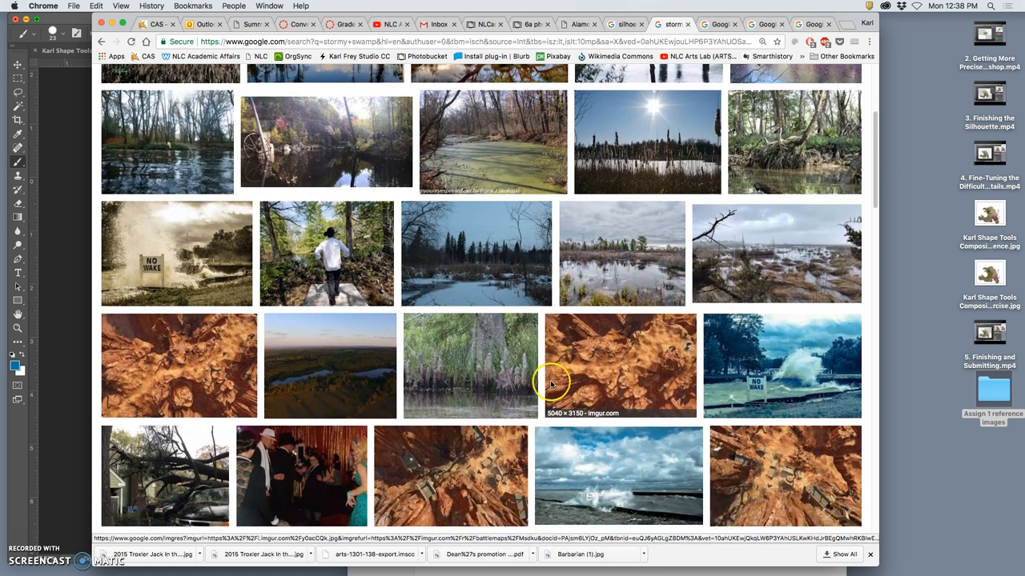
scroll(down, 3)
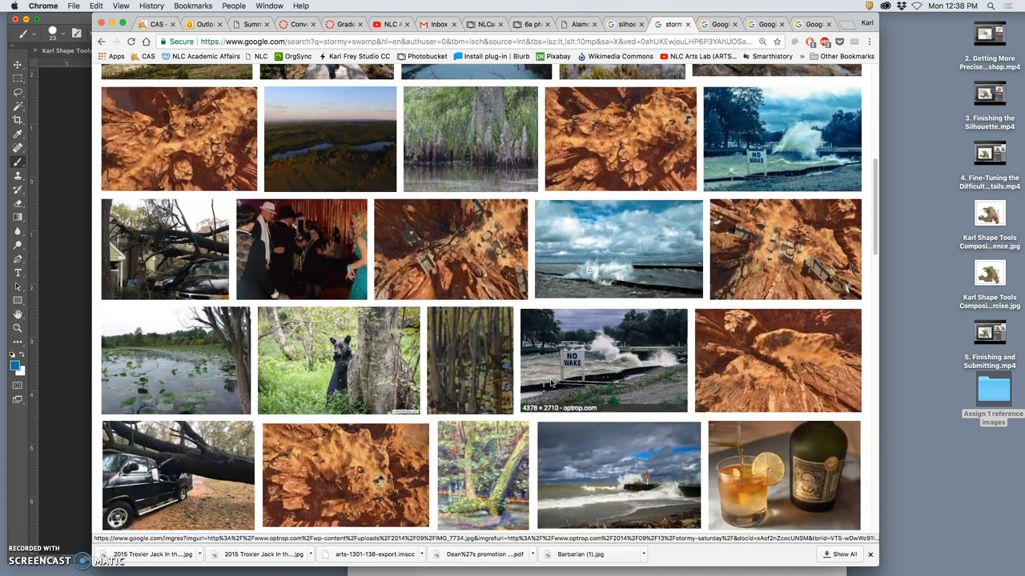
scroll(down, 3)
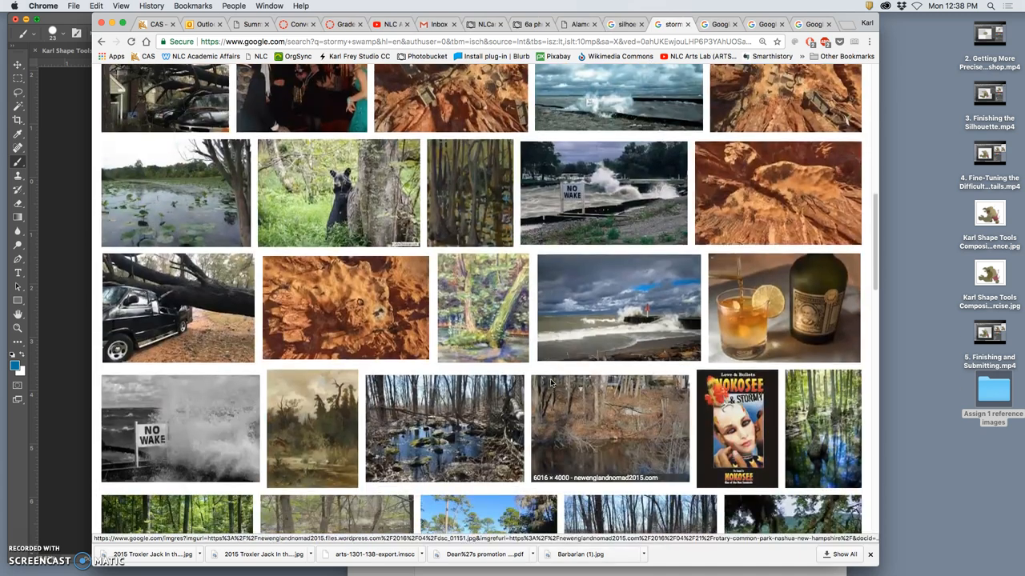
scroll(down, 3)
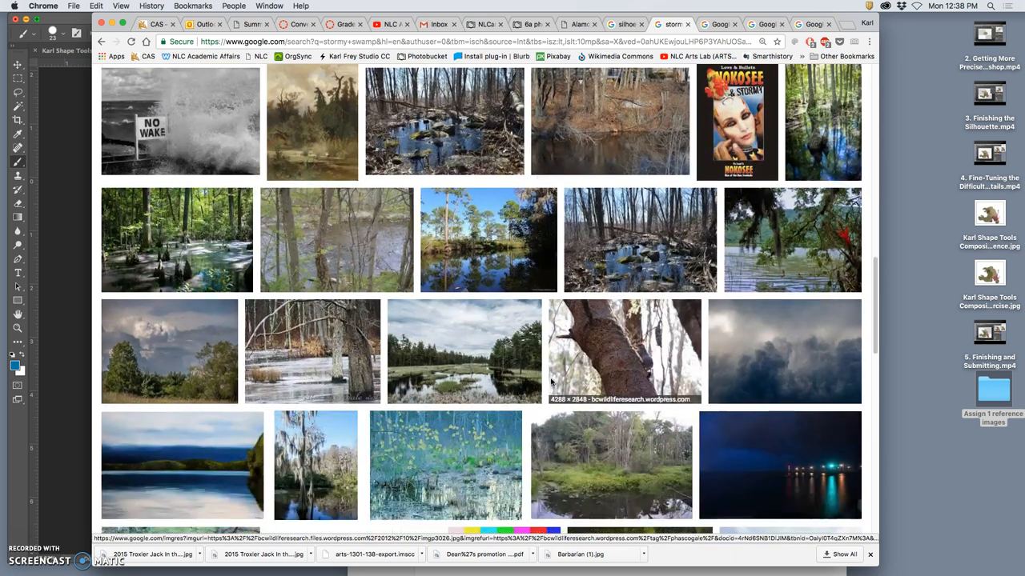
scroll(down, 3)
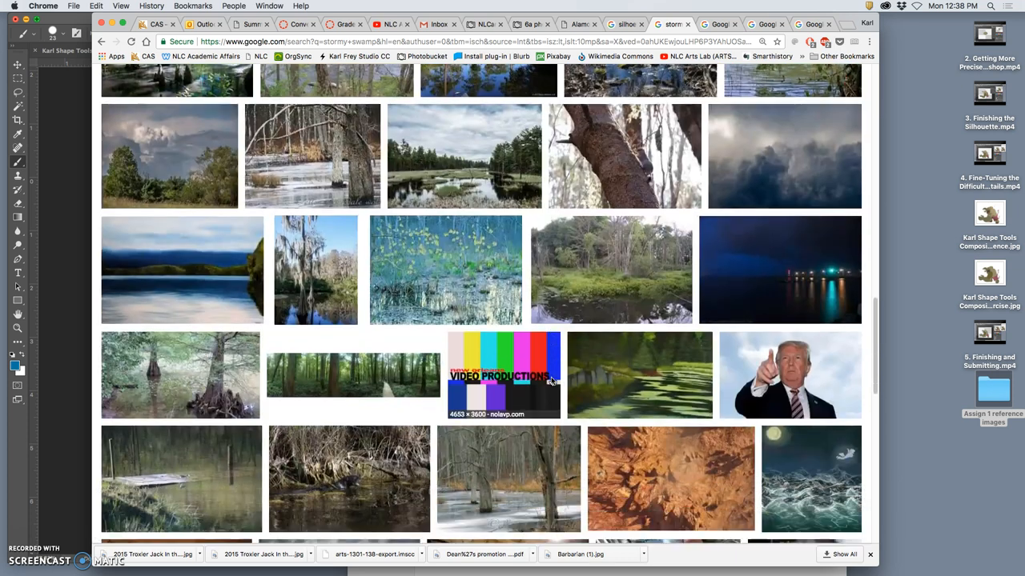
scroll(down, 3)
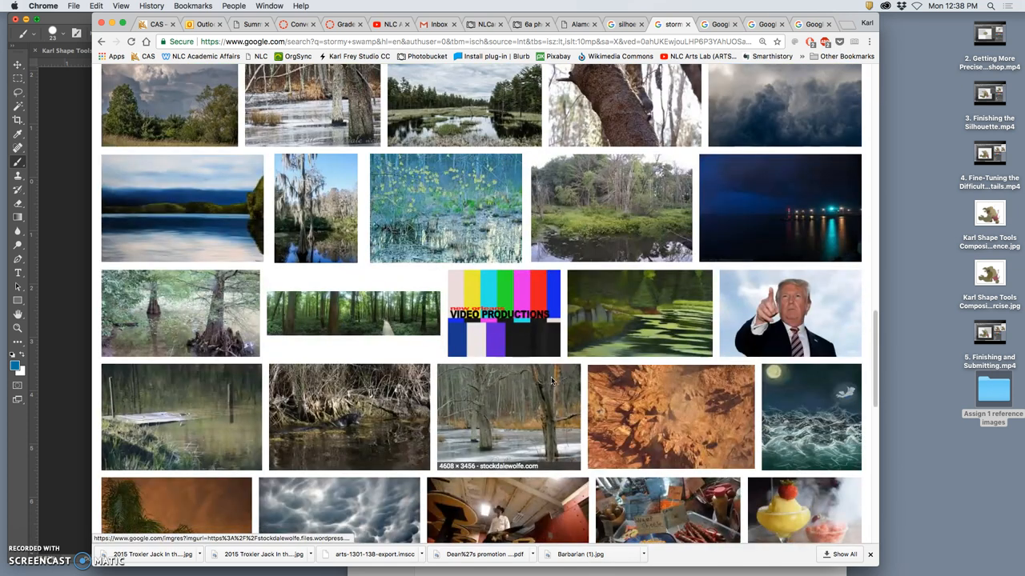
scroll(down, 3)
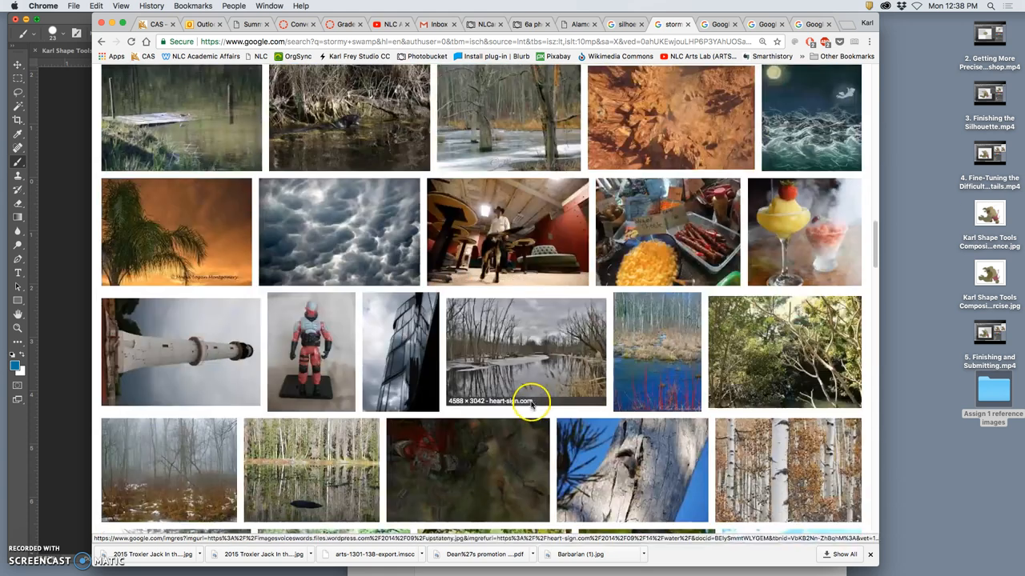
scroll(down, 3)
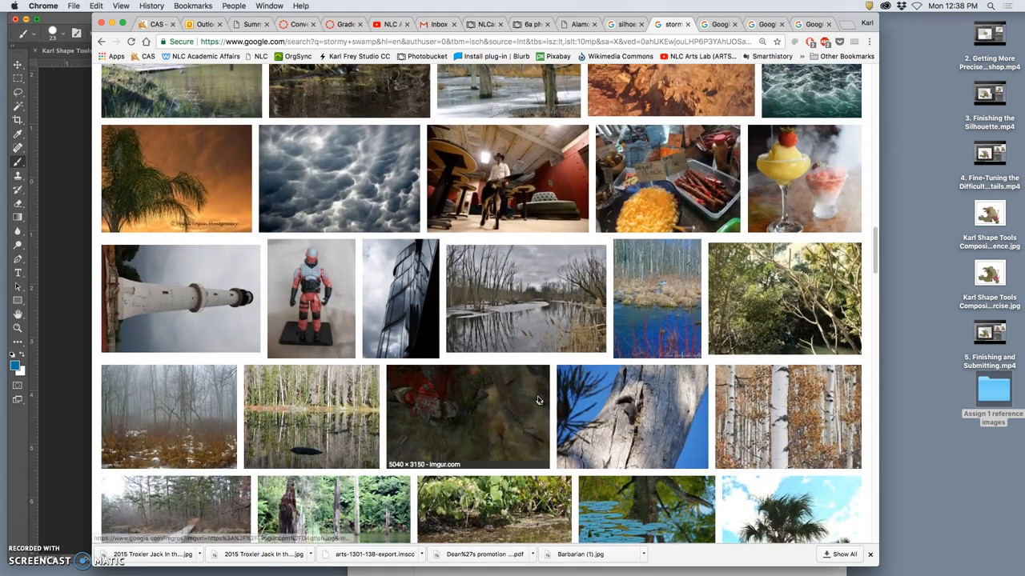
scroll(down, 3)
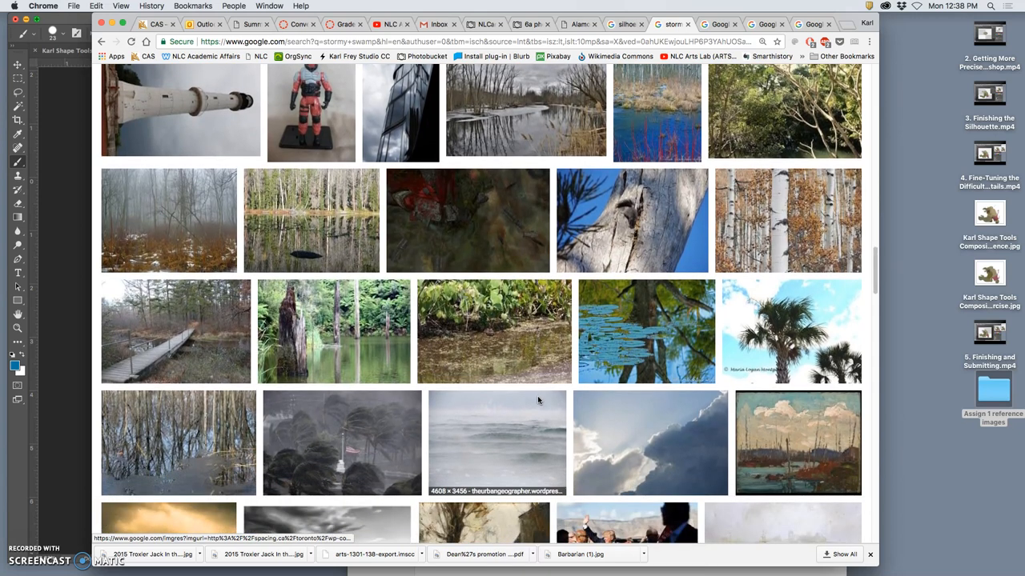
scroll(down, 3)
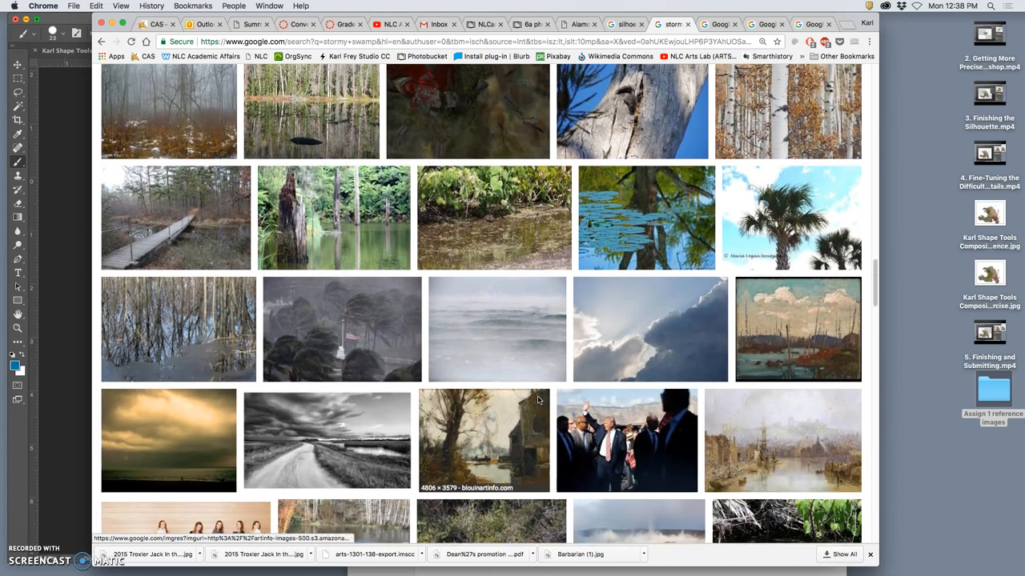
scroll(down, 3)
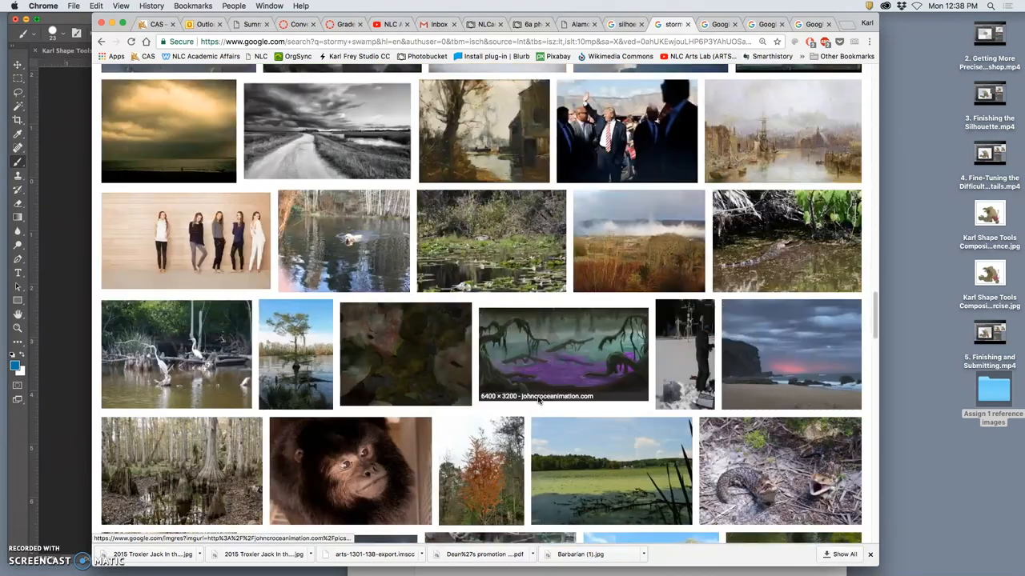
scroll(down, 3)
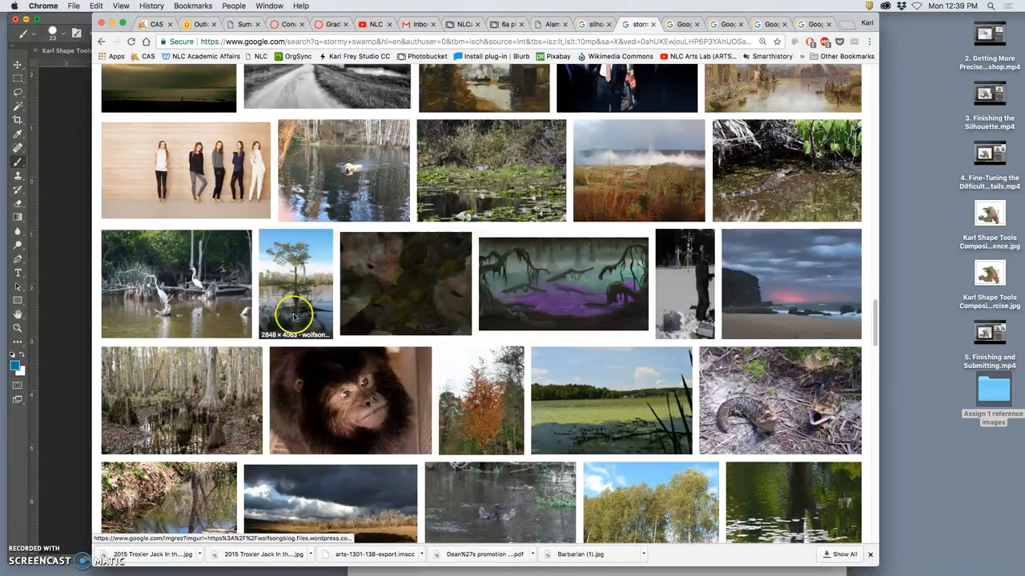
scroll(down, 3)
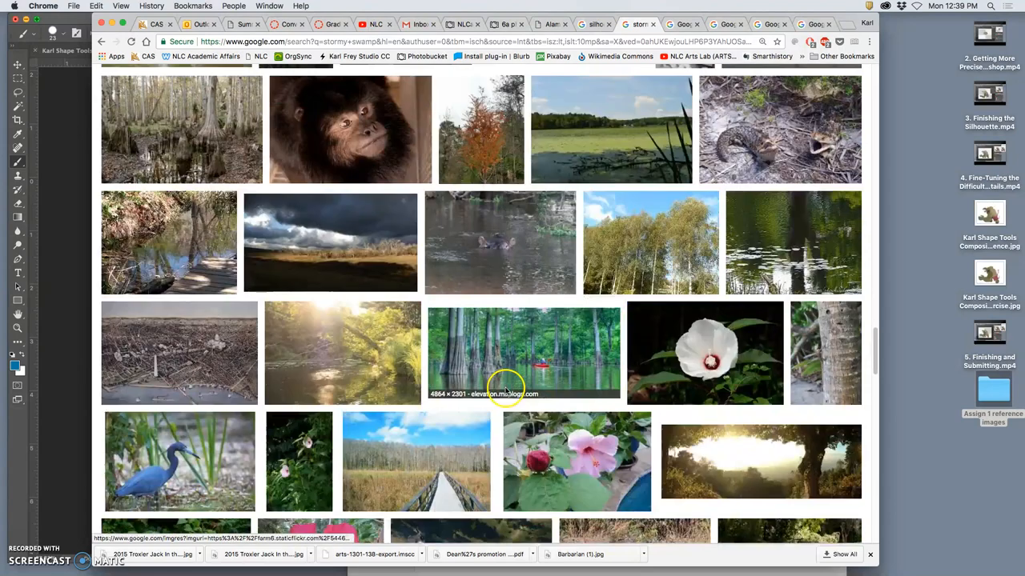
scroll(down, 3)
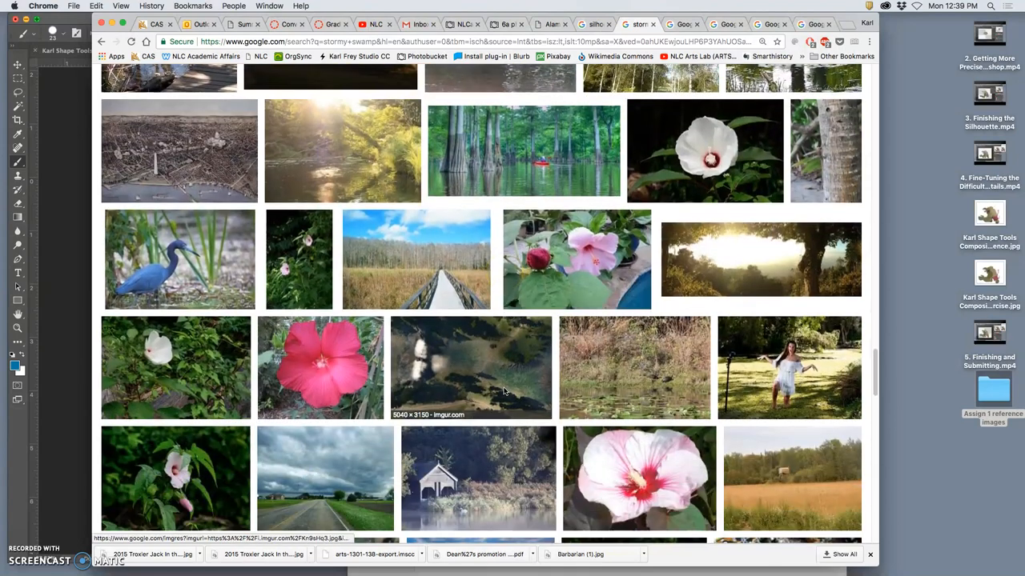
scroll(down, 3)
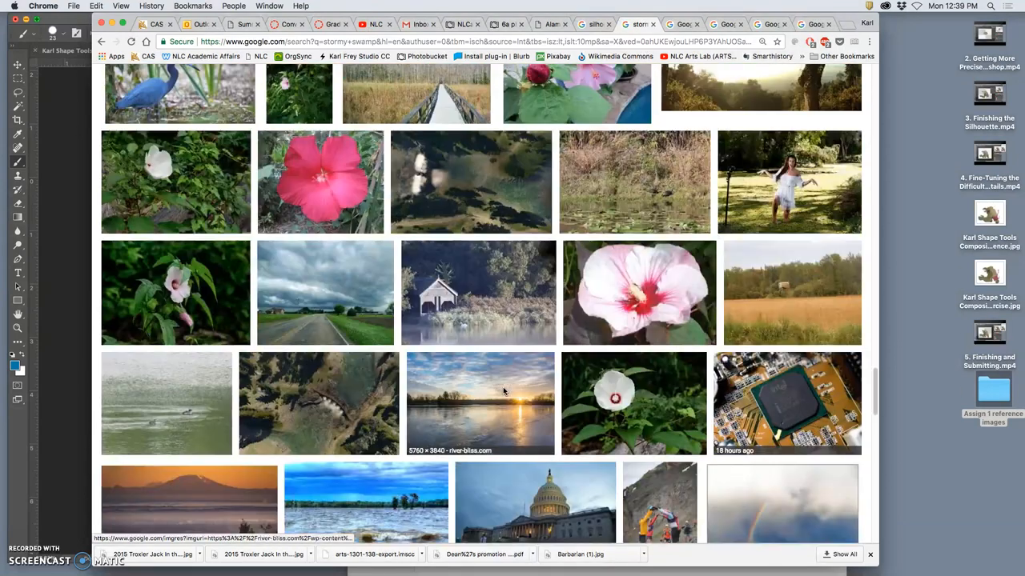
scroll(down, 3)
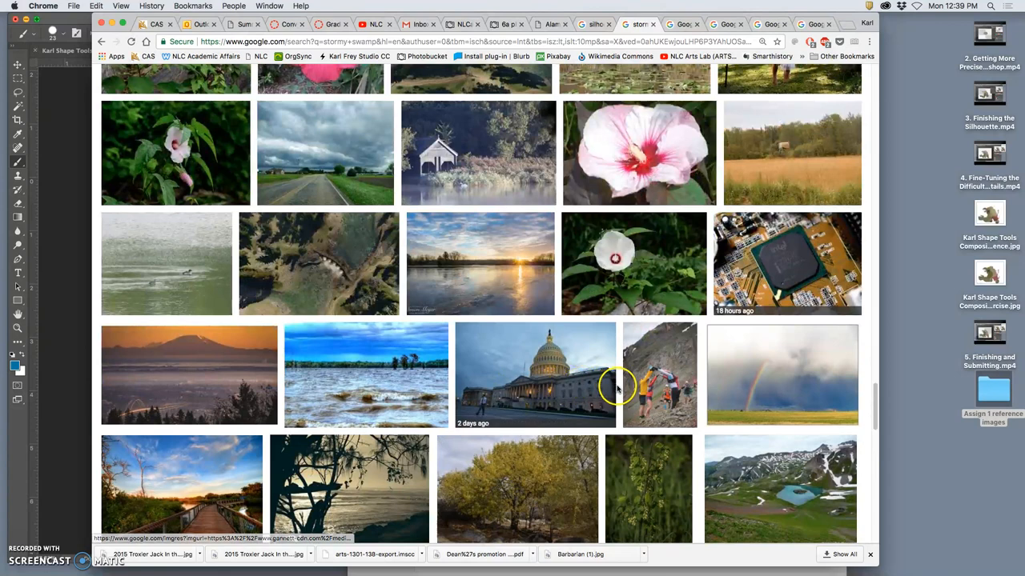
scroll(up, 3)
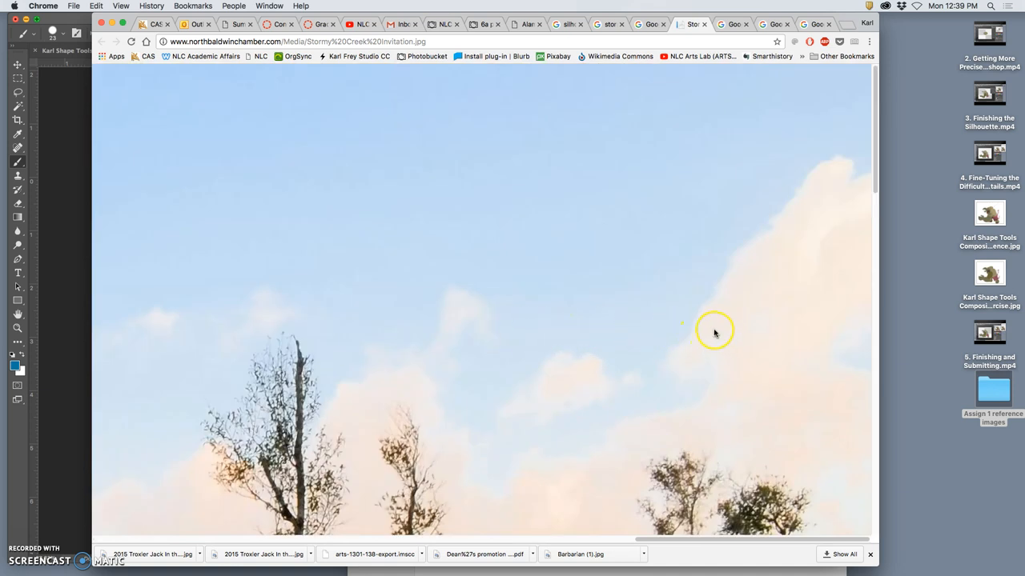
mouse_move(775, 84)
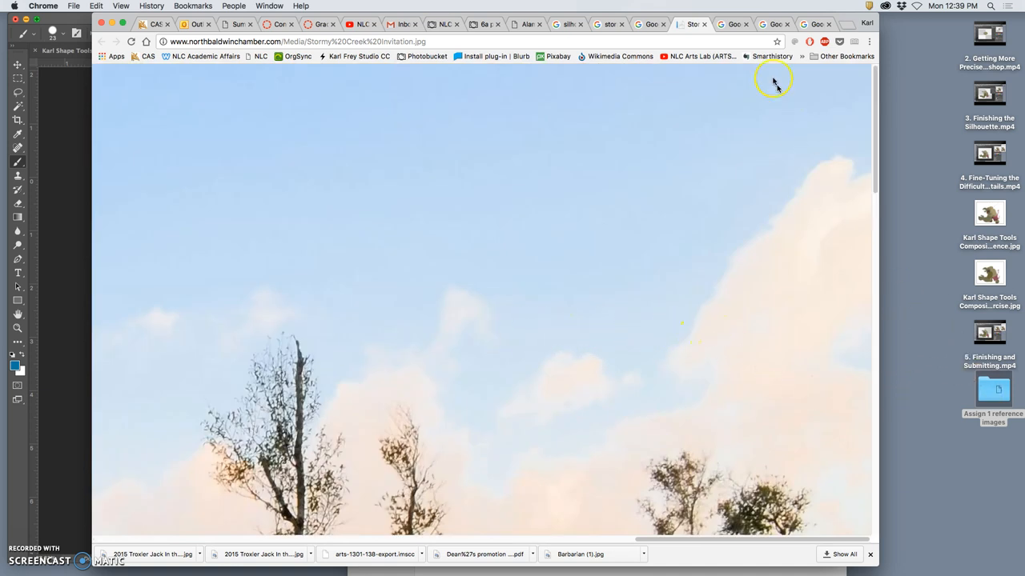
- Close the cloudy sky photo and its preview, then browse further down the swamp results
click(692, 24)
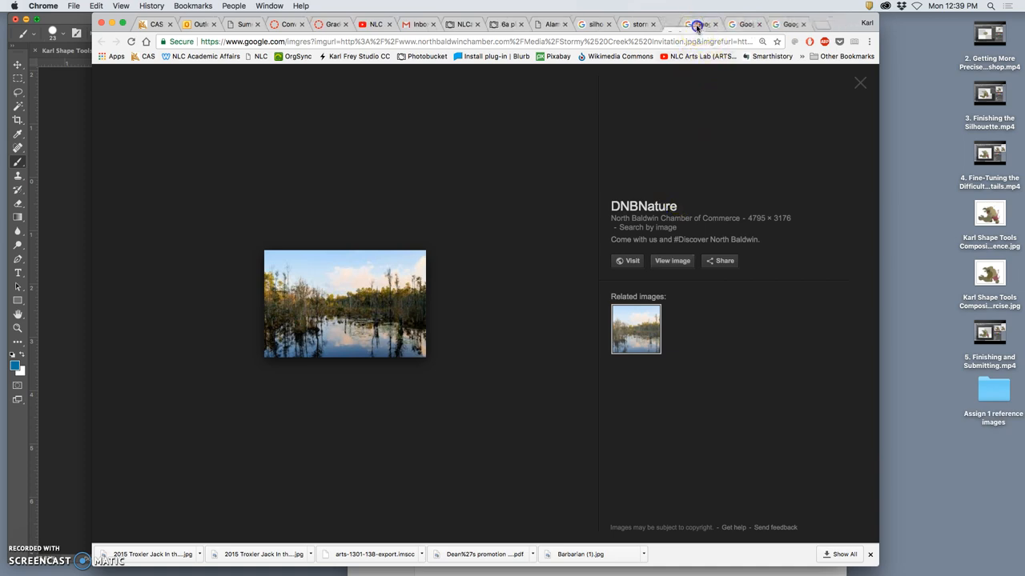
click(672, 260)
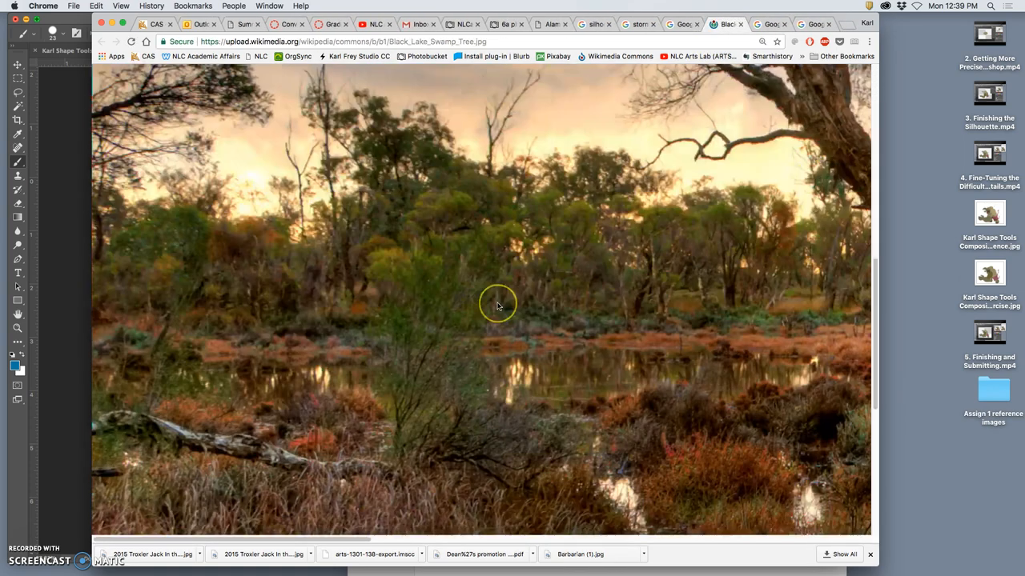
scroll(down, 3)
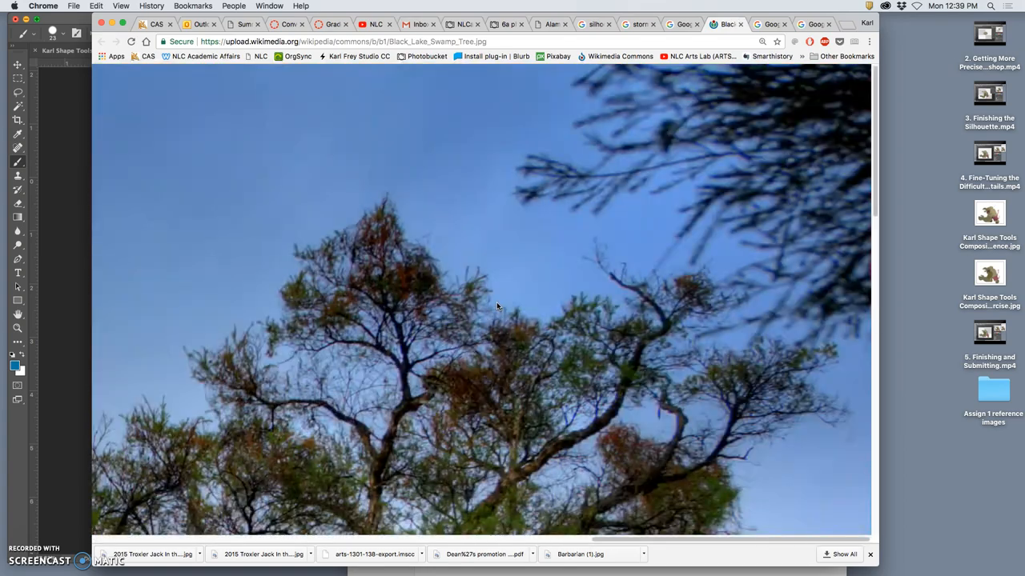
scroll(down, 3)
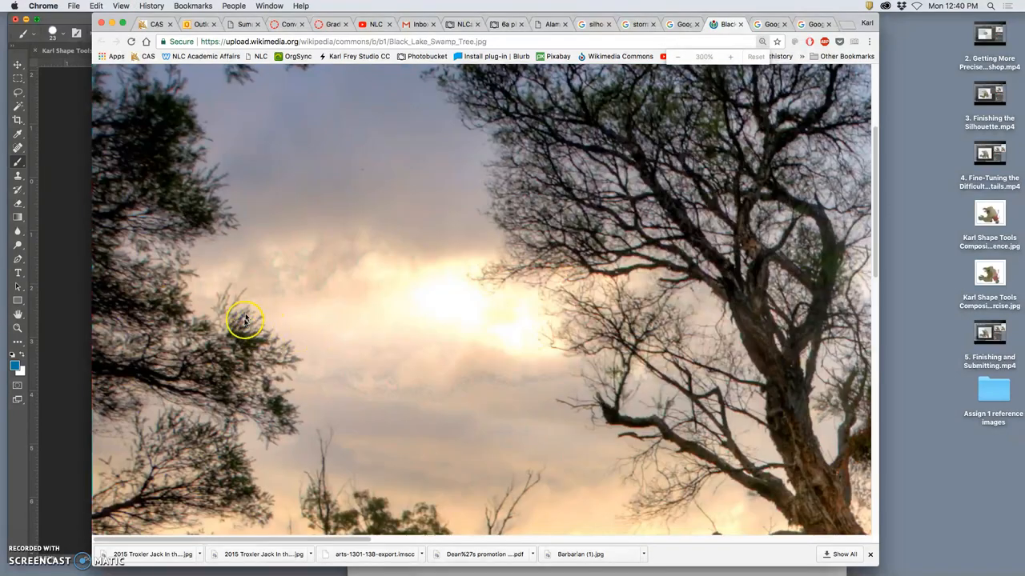
scroll(down, 3)
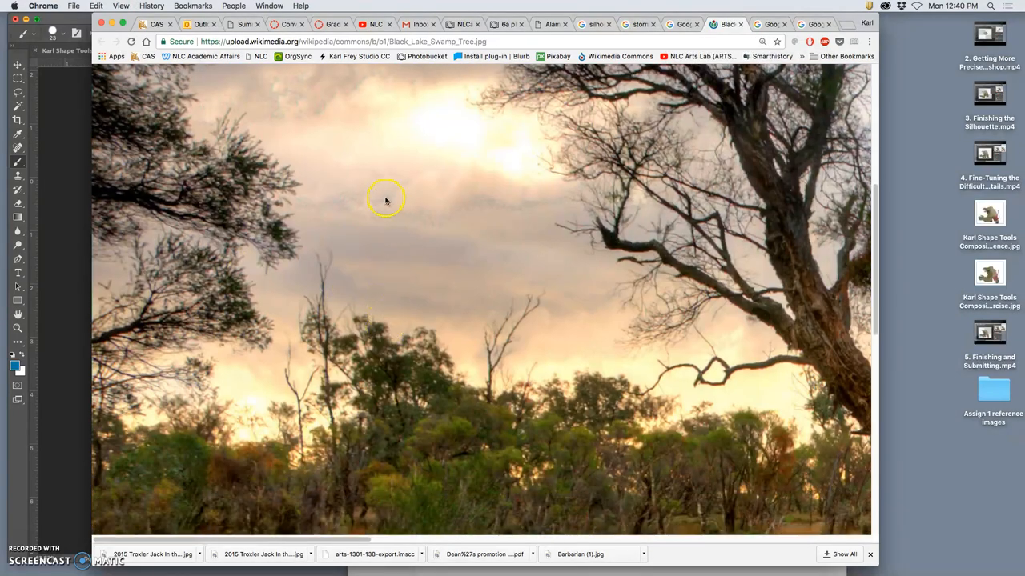
mouse_move(560, 279)
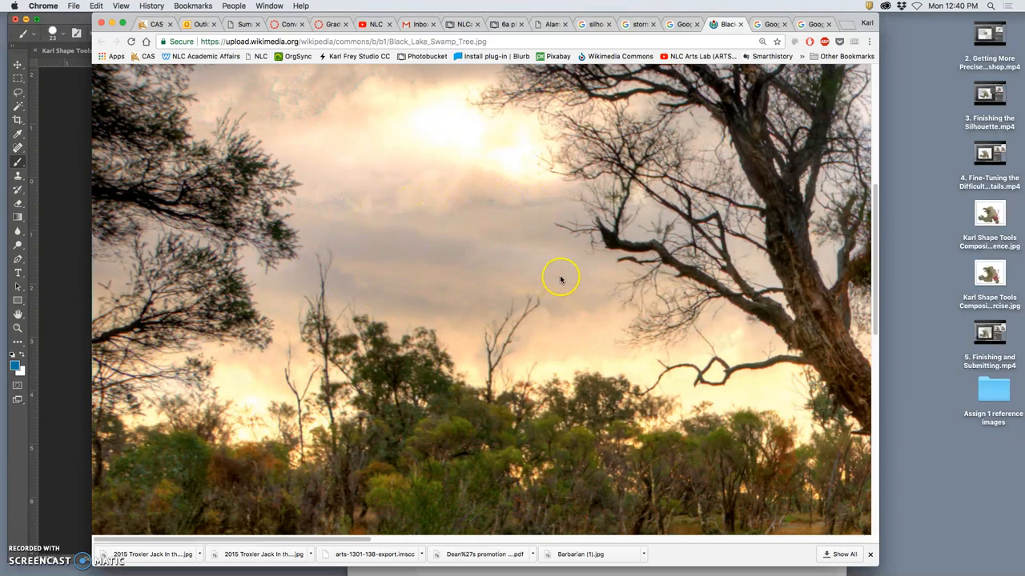
mouse_move(581, 317)
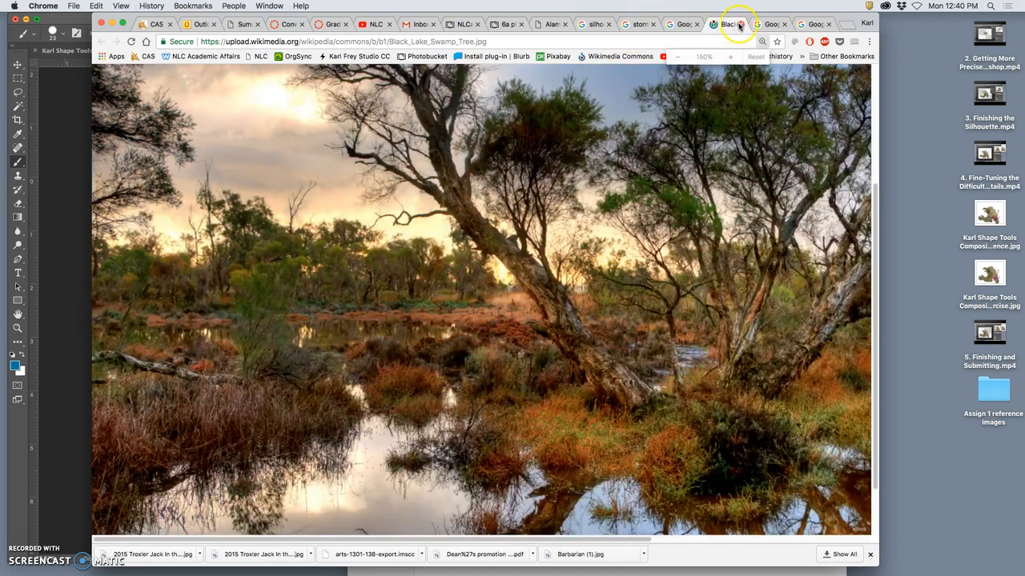
- Close the swamp tree and grey marsh reference photos after inspecting them
click(717, 24)
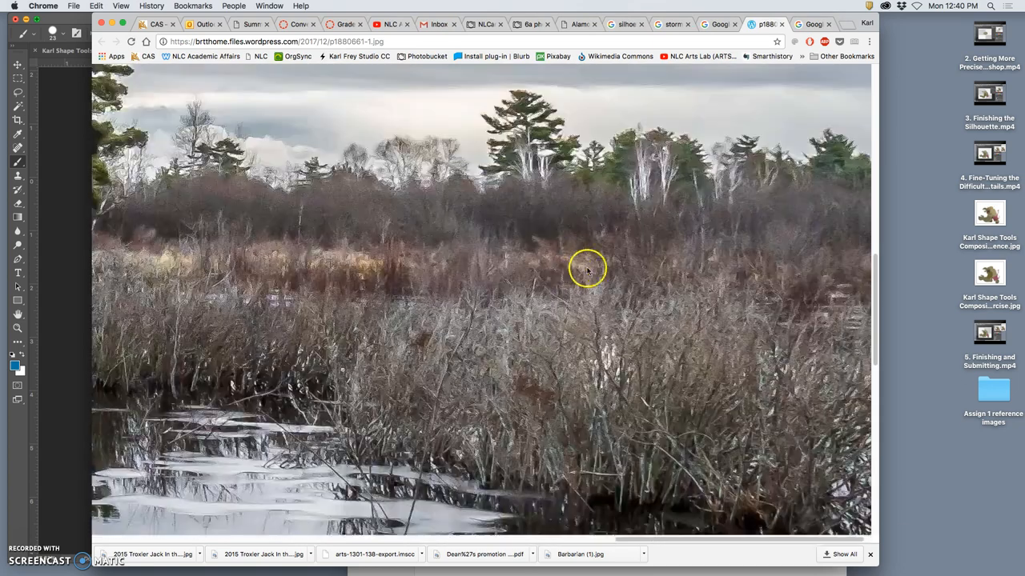
scroll(down, 3)
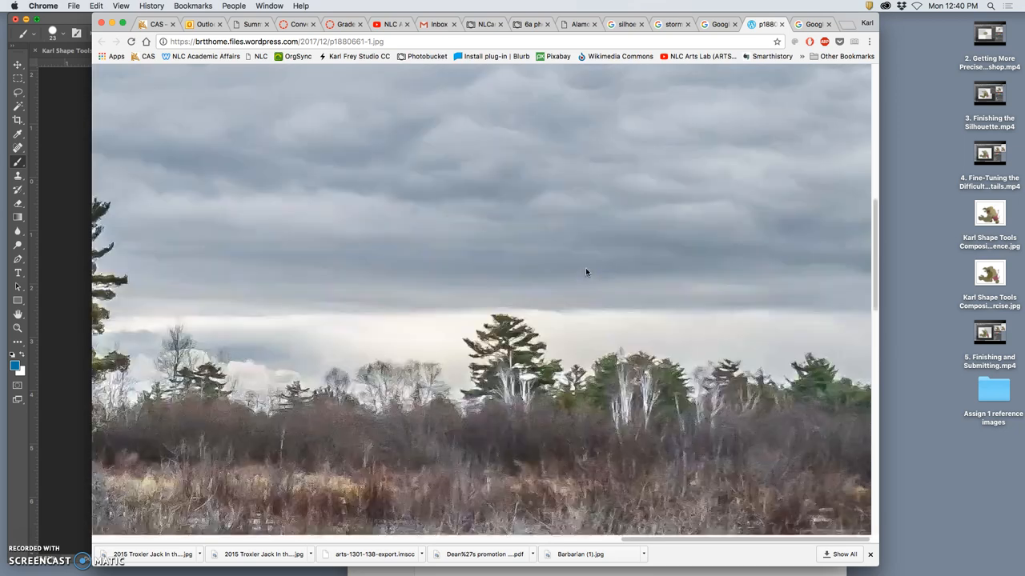
scroll(down, 3)
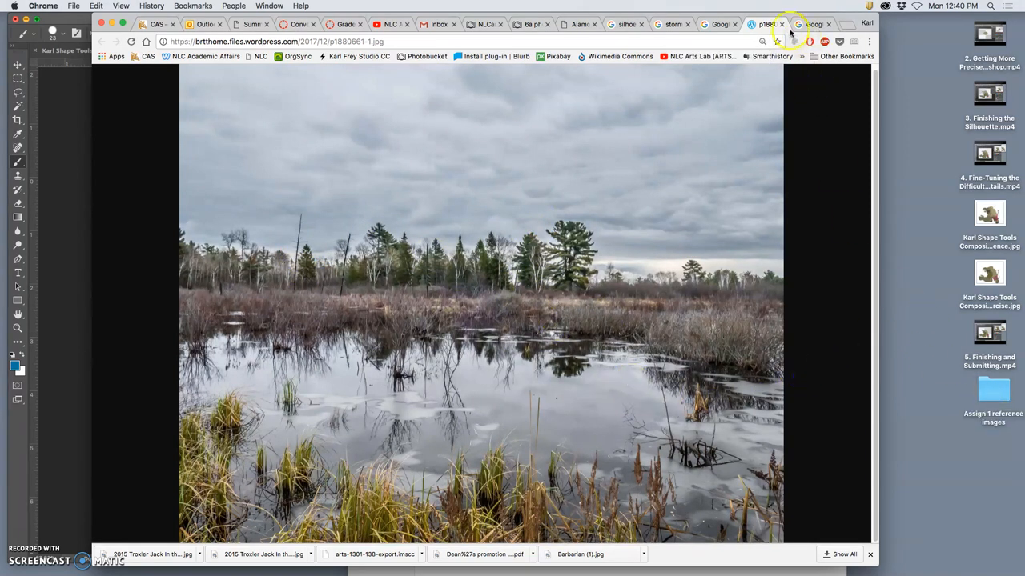
click(813, 24)
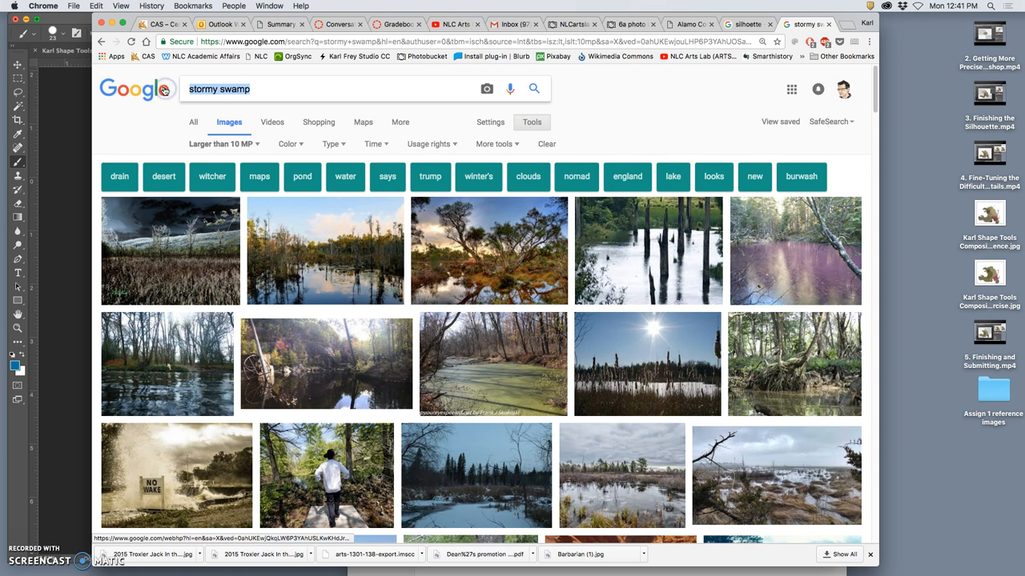
- Search Google Images for 'storm' and open a storm cloud photo in a new tab
text(strom)
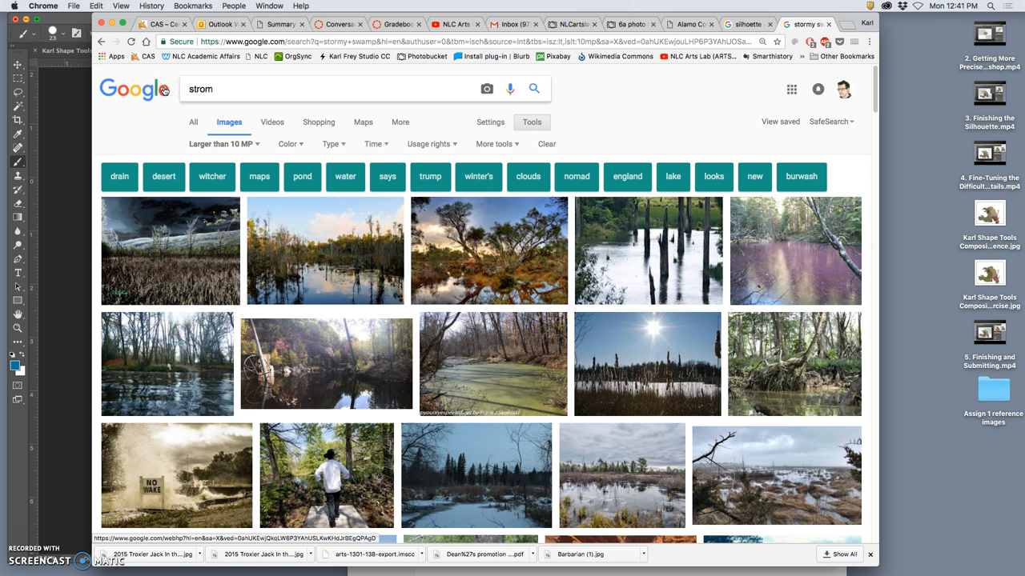
text(storm sky)
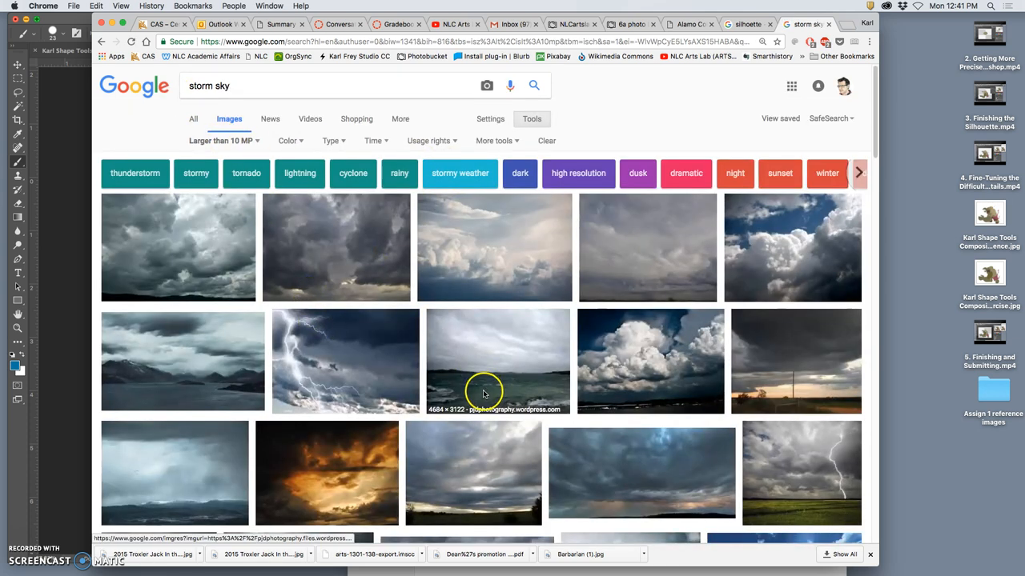
scroll(down, 3)
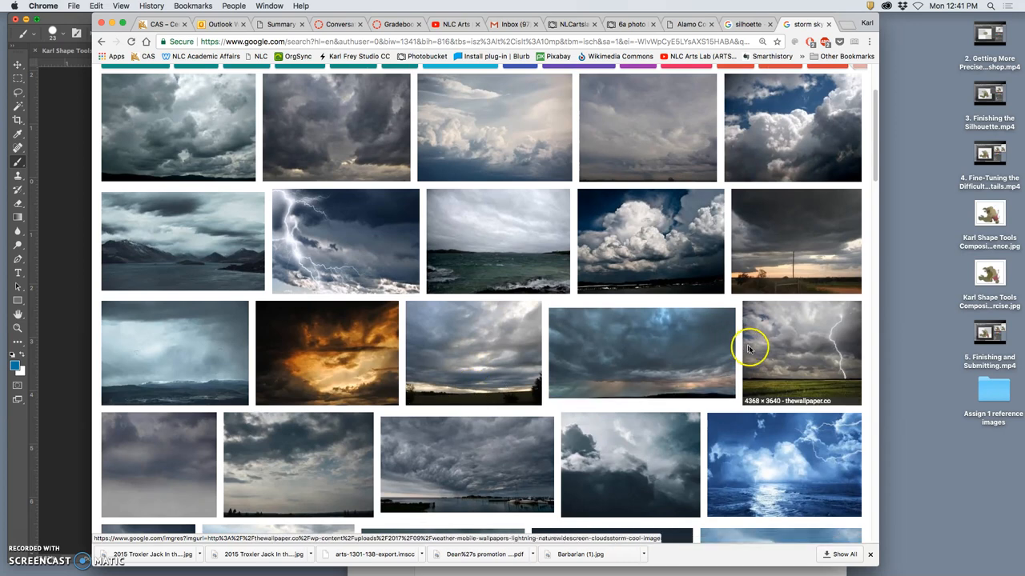
scroll(down, 3)
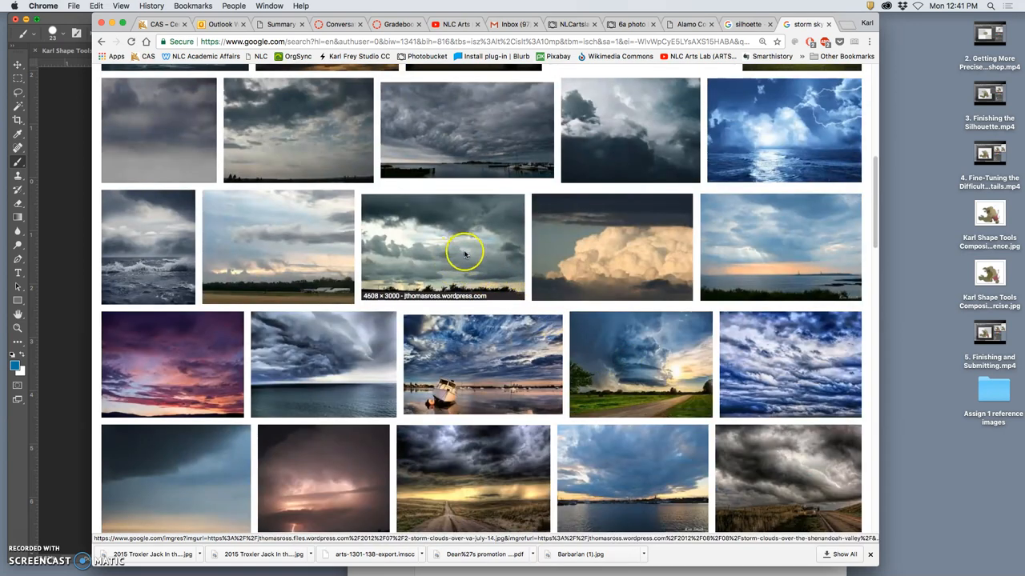
right_click(464, 253)
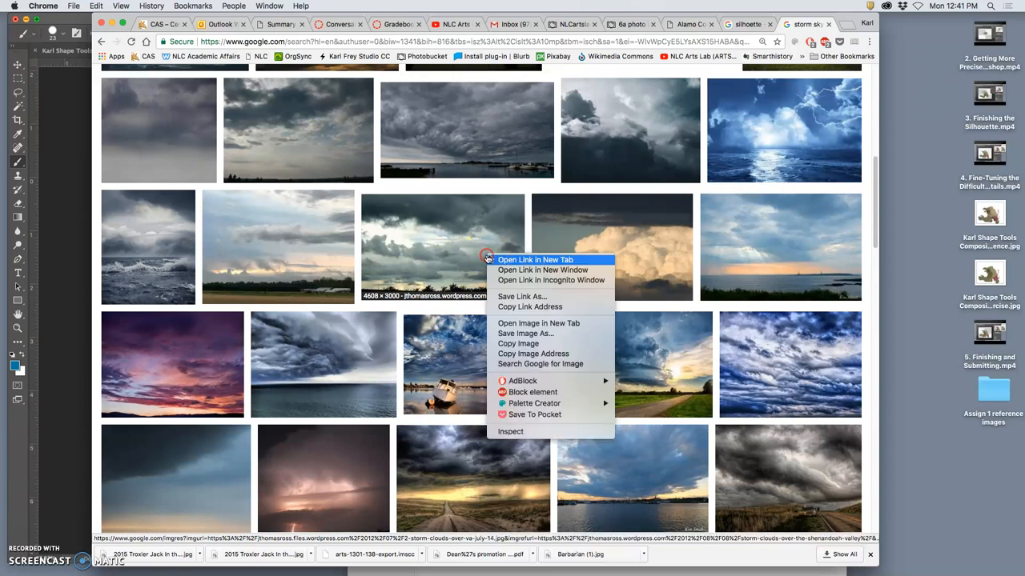
click(535, 259)
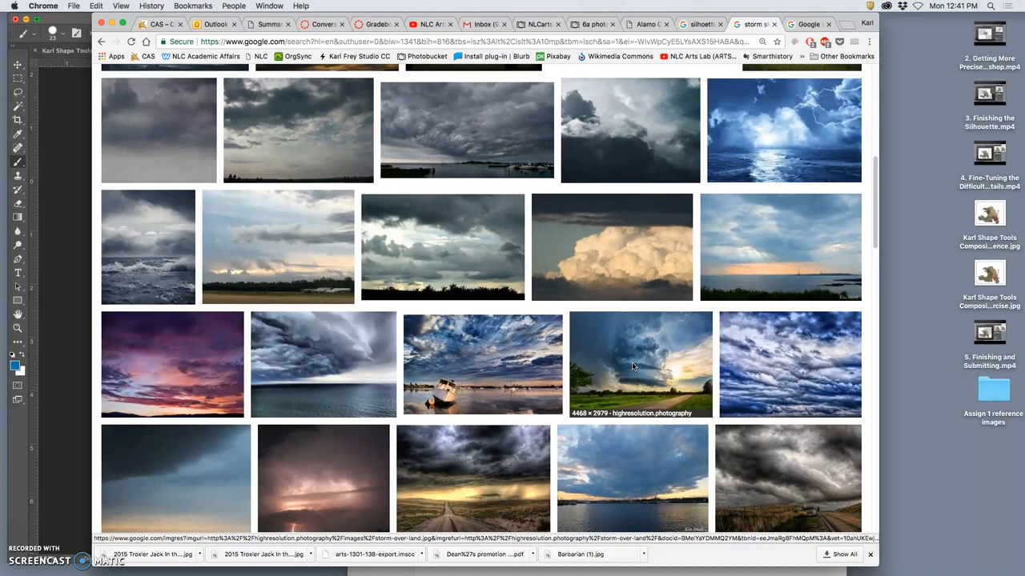
- Open the stormy dirt road photo from further down the results in a new tab
scroll(down, 3)
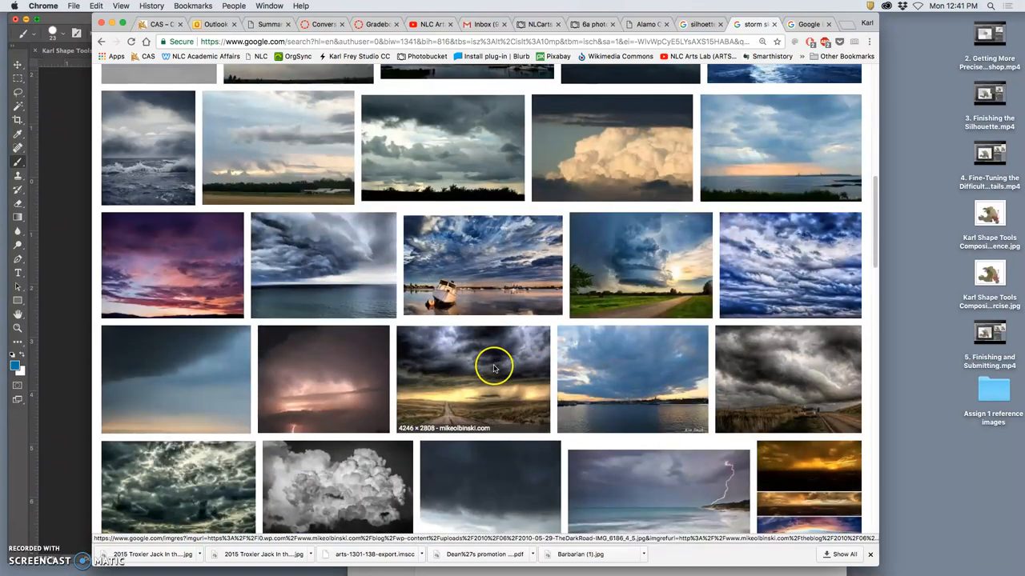
scroll(down, 3)
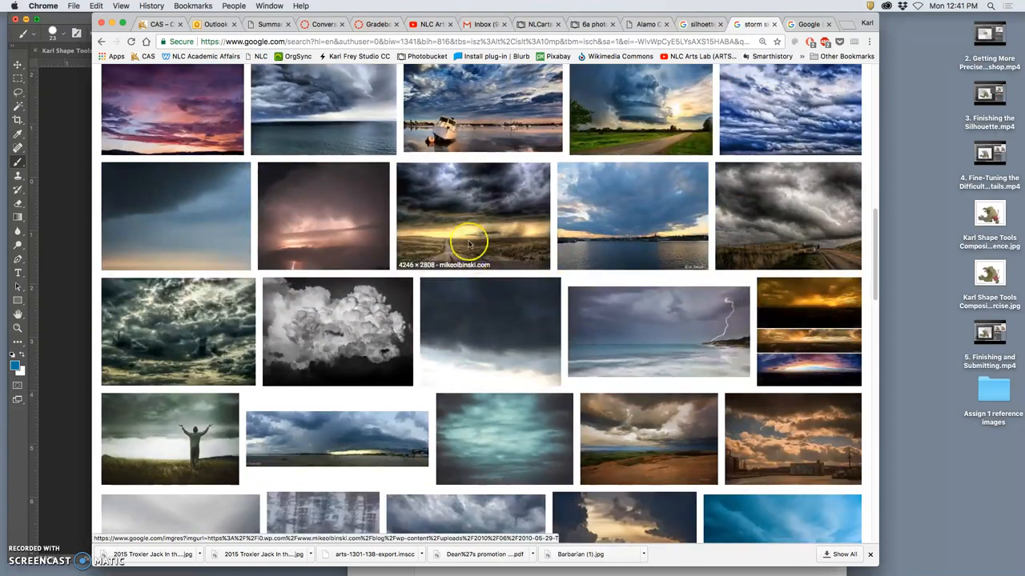
scroll(down, 3)
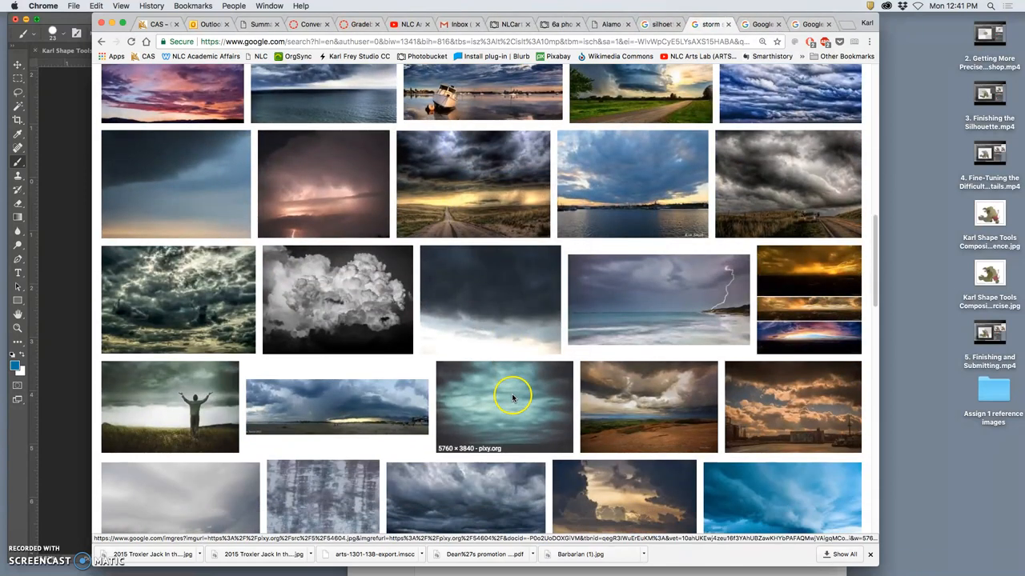
scroll(down, 3)
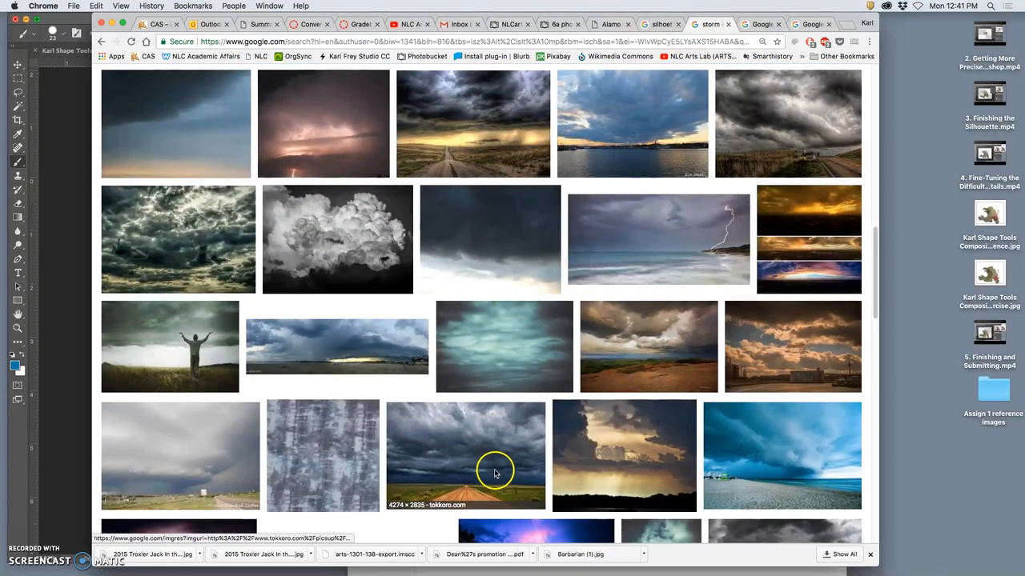
right_click(496, 472)
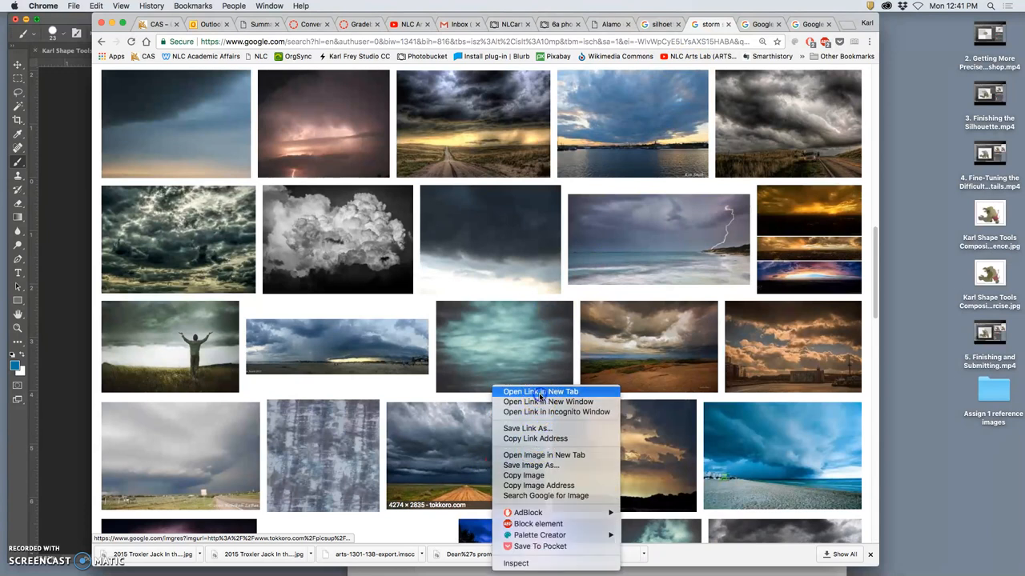
click(540, 390)
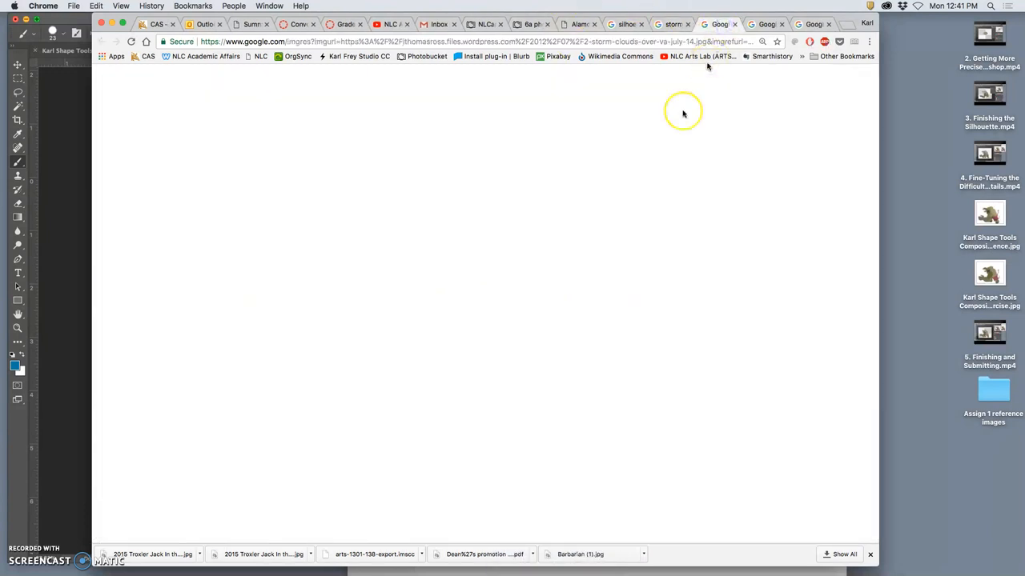
- View the storm cloud photos, visit the stormy road's host page, and return to the dark storm clouds photo
click(684, 112)
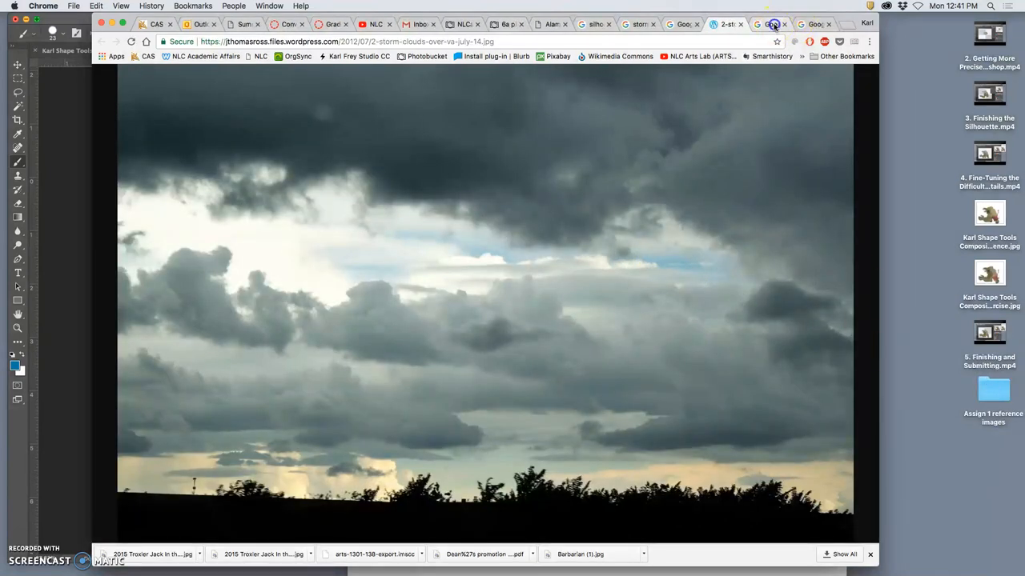
click(775, 24)
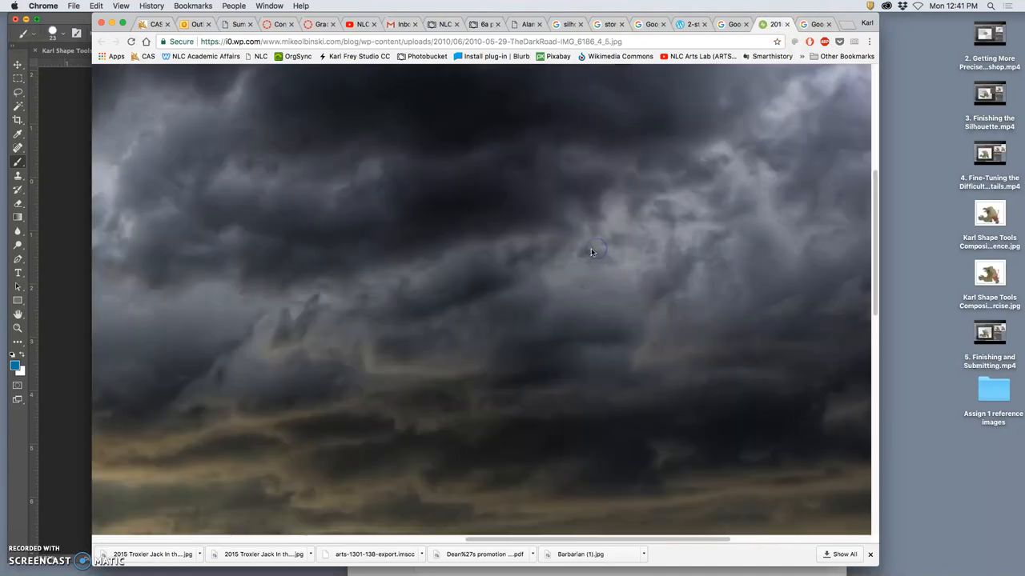
mouse_move(831, 272)
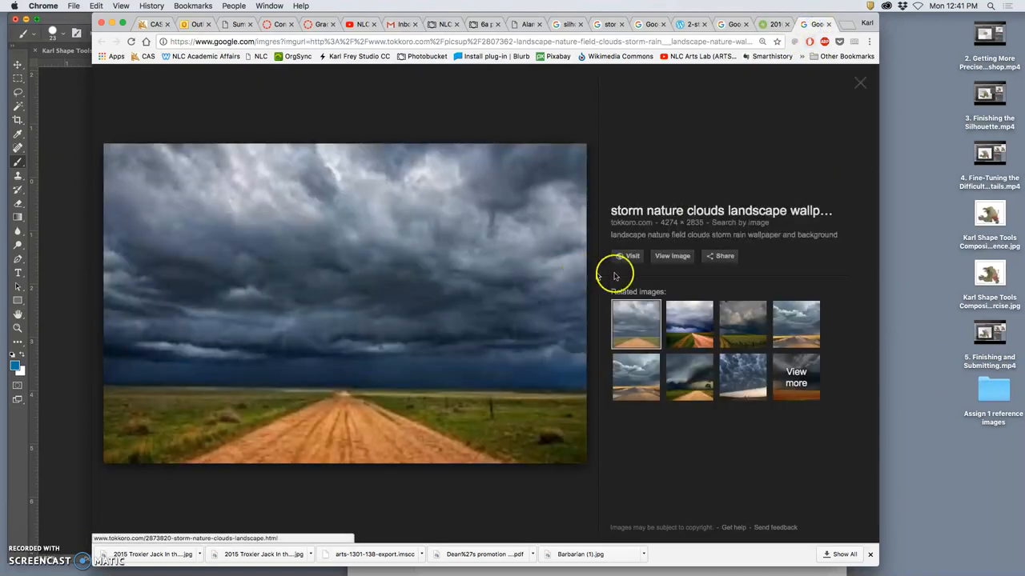
click(629, 256)
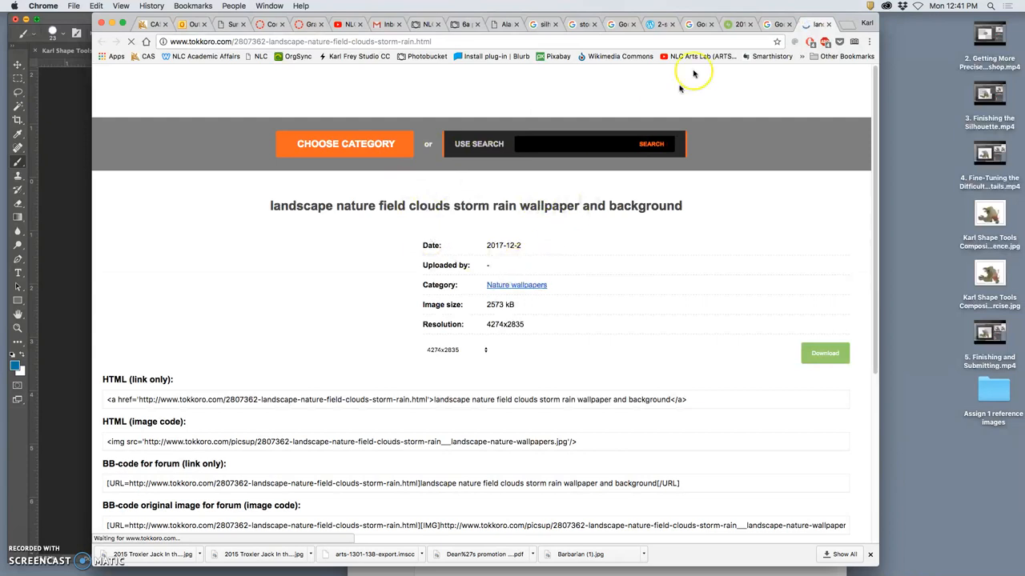
click(777, 24)
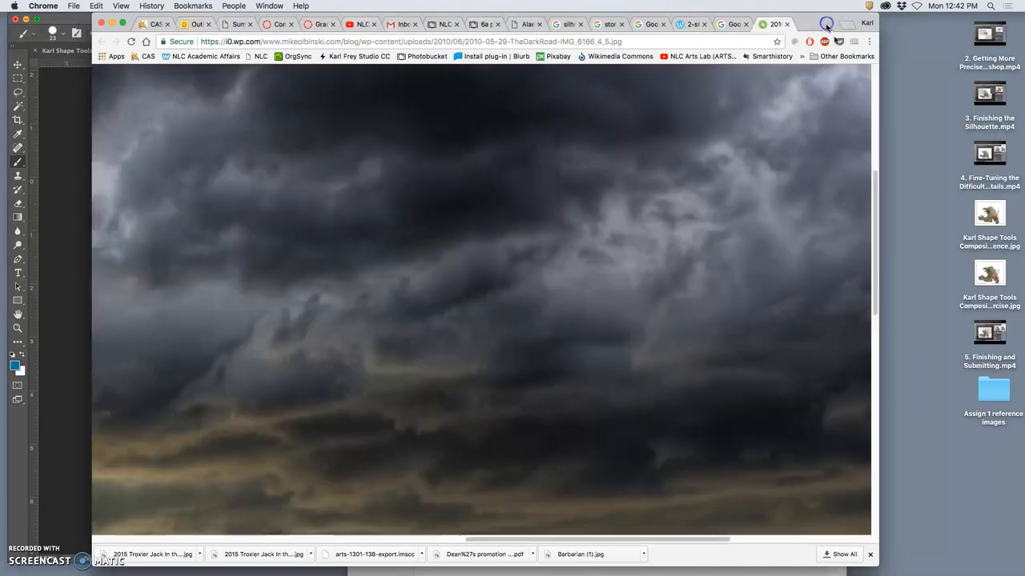
double_click(993, 392)
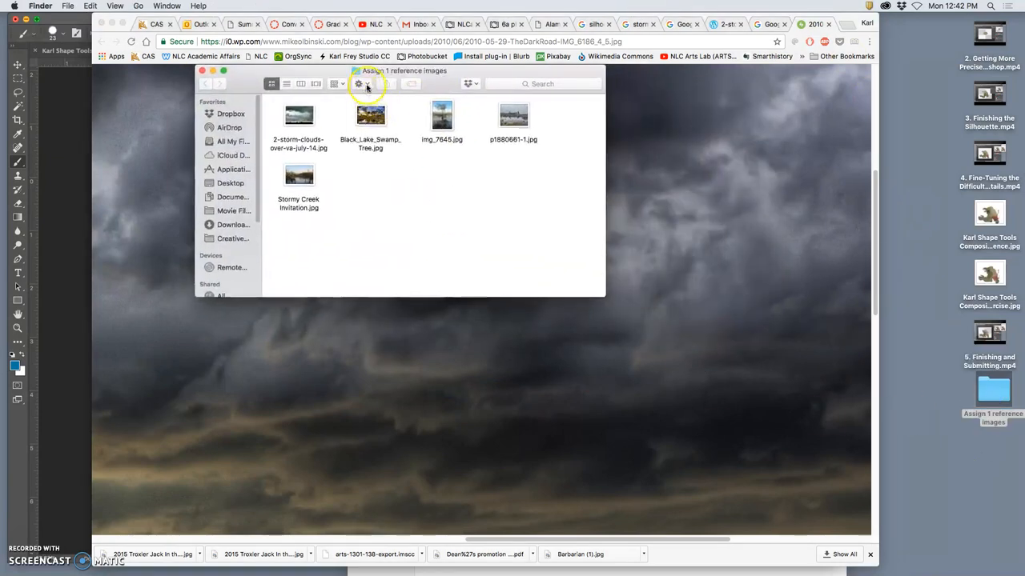
mouse_move(490, 208)
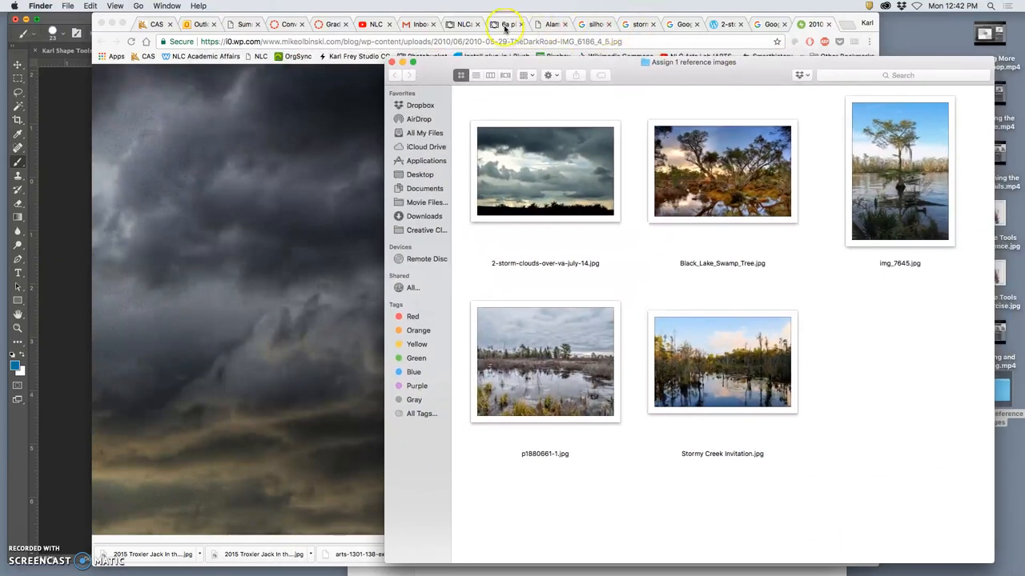
- Switch from the reference images folder back to the Photoshop sketch
click(506, 24)
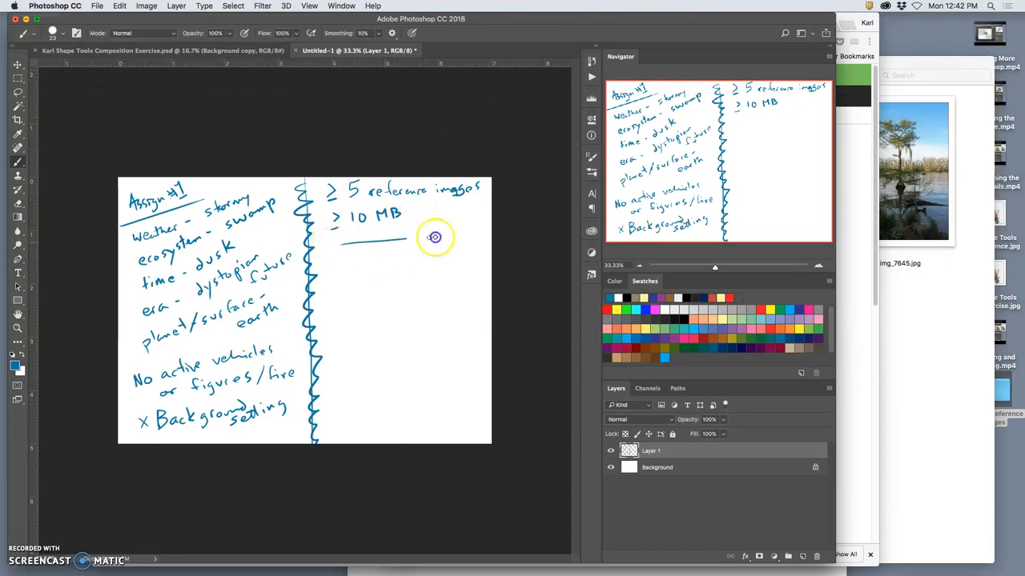
- Brush a wide rectangular thumbnail frame under the '> 10 MB' note
drag(436, 237, 349, 317)
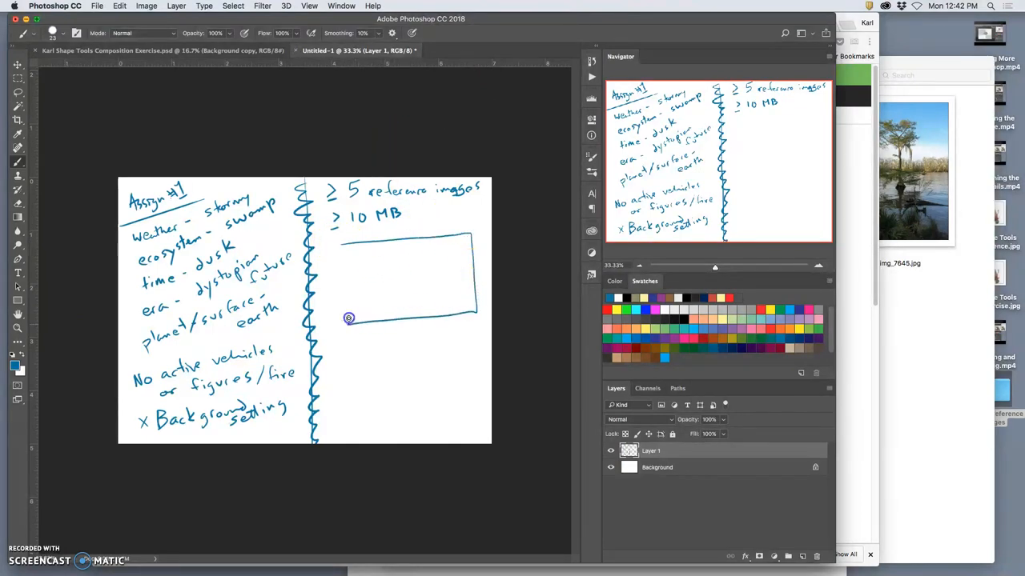
drag(349, 318, 372, 426)
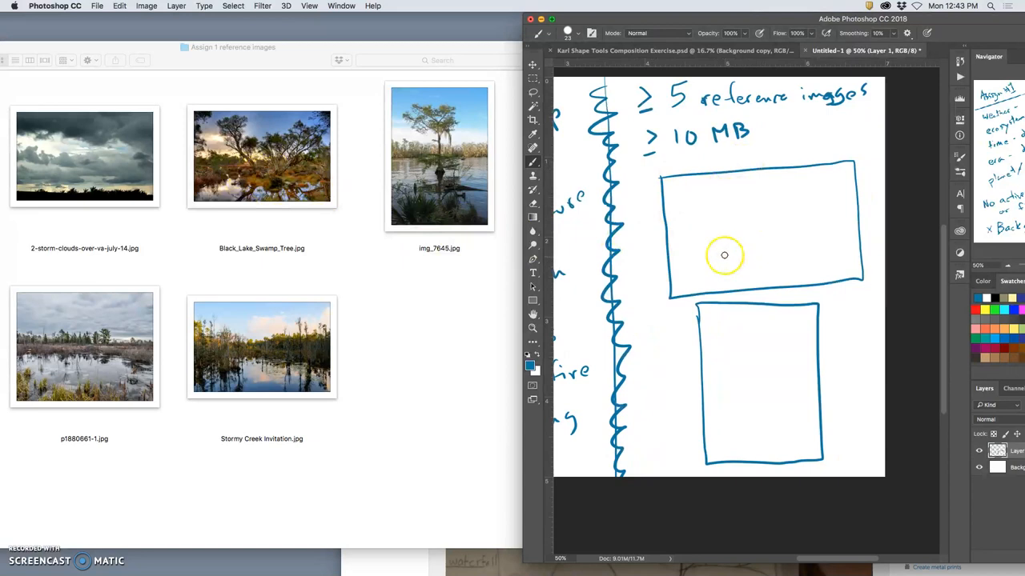
mouse_move(782, 307)
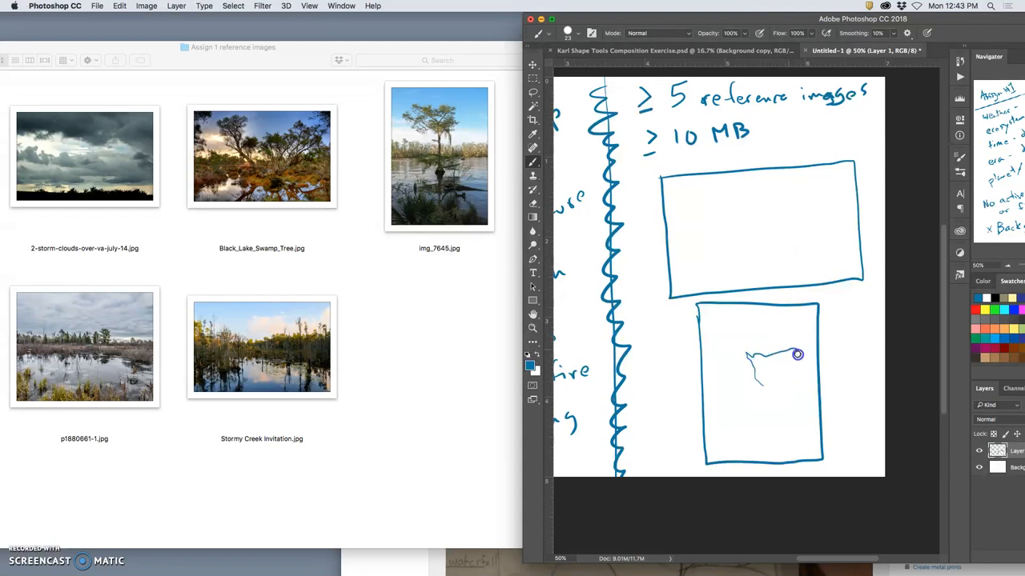
- Sketch the tree group in the tall frame and rename its reference photo '1 Tree.jpg'
drag(797, 356, 788, 392)
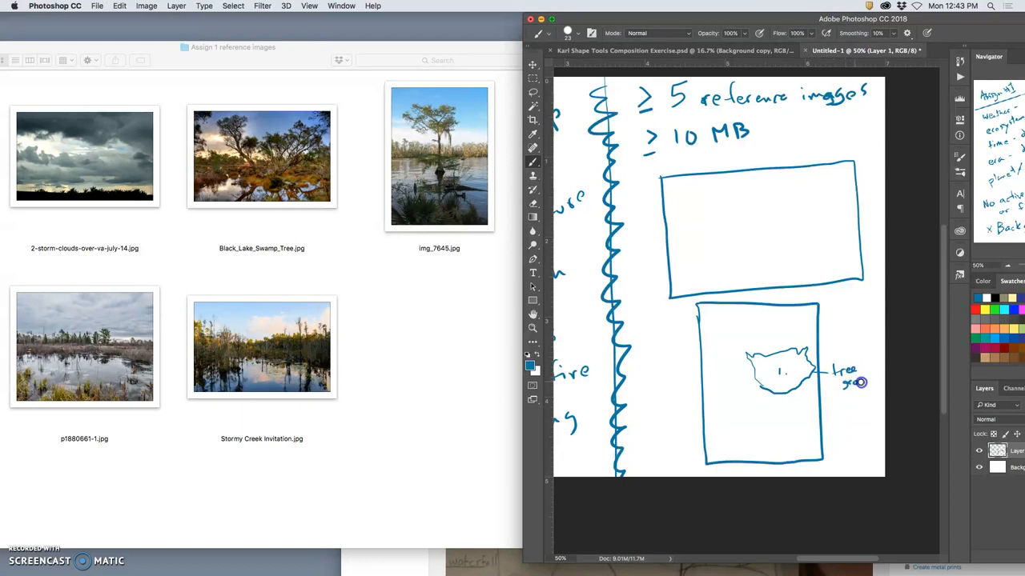
mouse_move(196, 208)
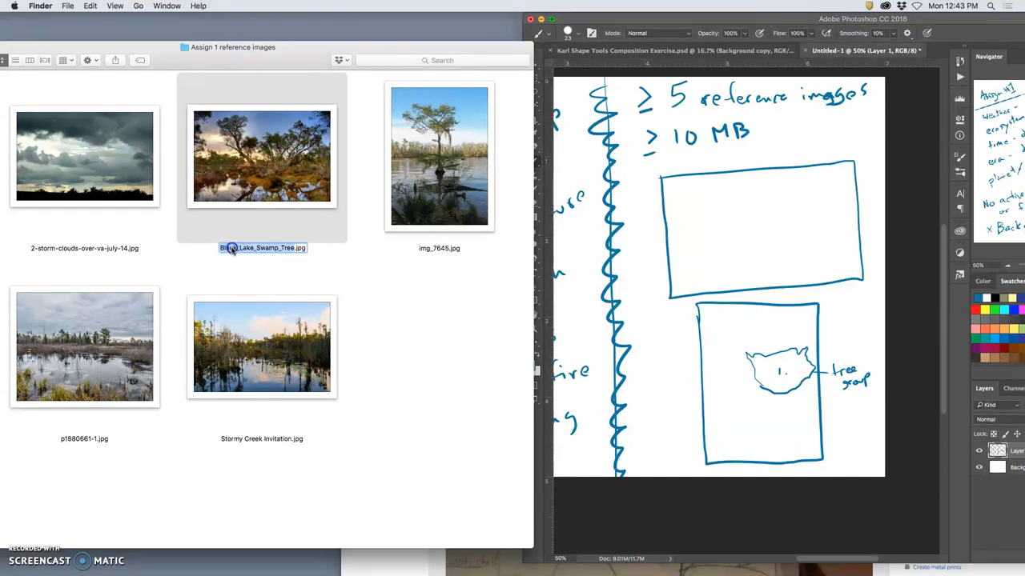
text(1 Tree.jpg)
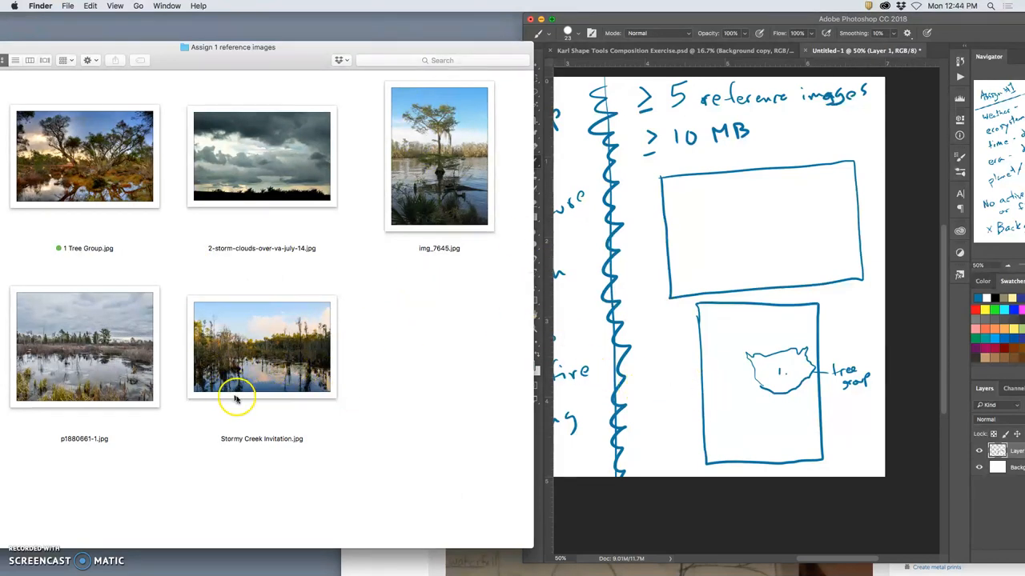
mouse_move(163, 378)
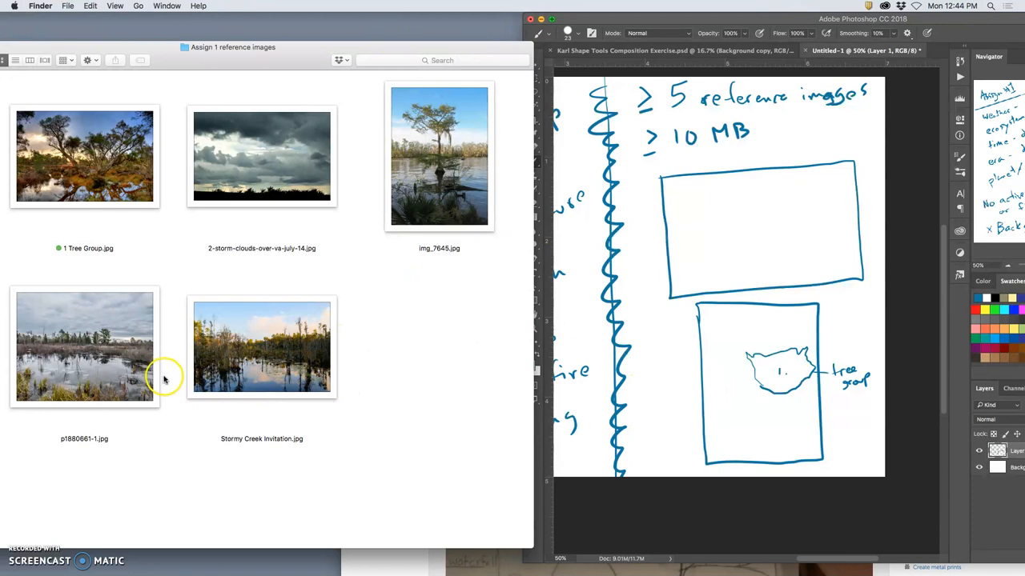
mouse_move(691, 386)
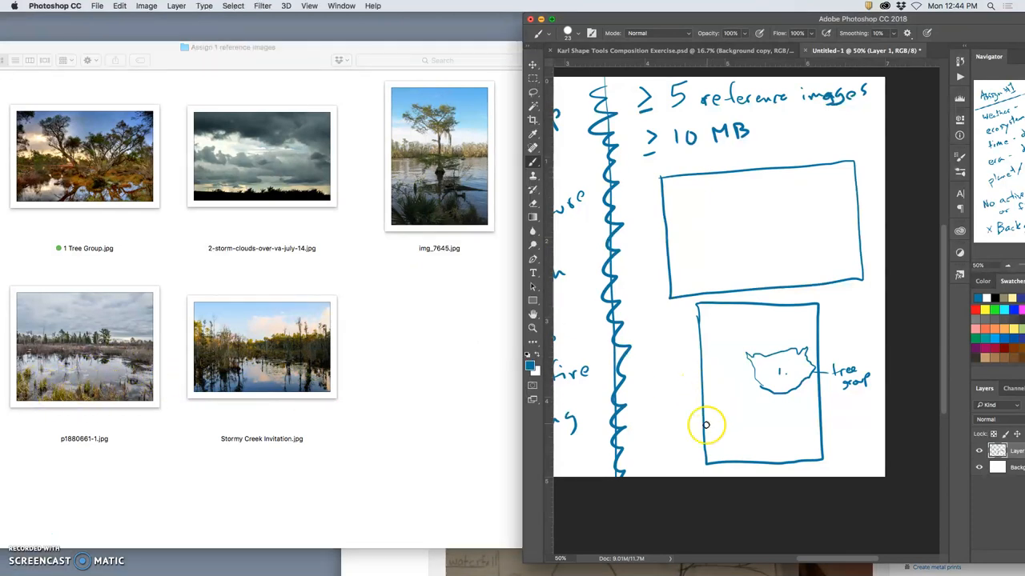
mouse_move(707, 397)
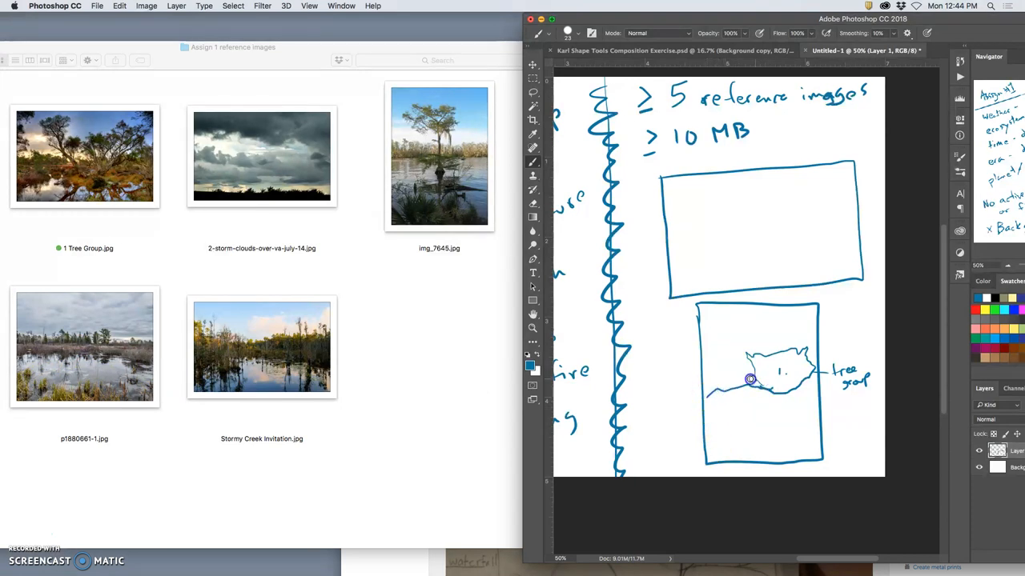
- Brush the mid-ground moss band below the tree and start the sky shape above it
drag(749, 381, 808, 420)
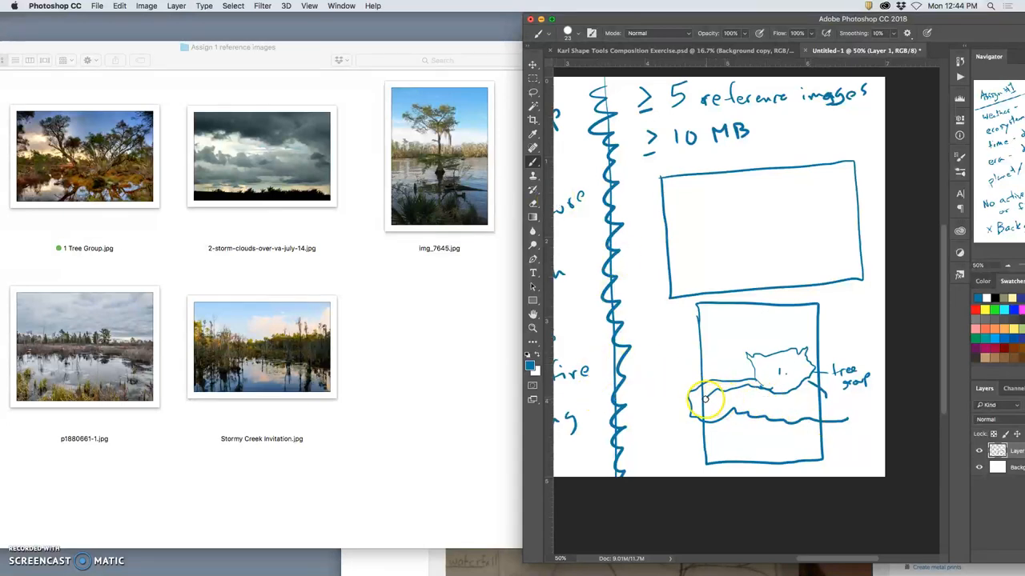
click(680, 392)
text(2. Mid ground Moss)
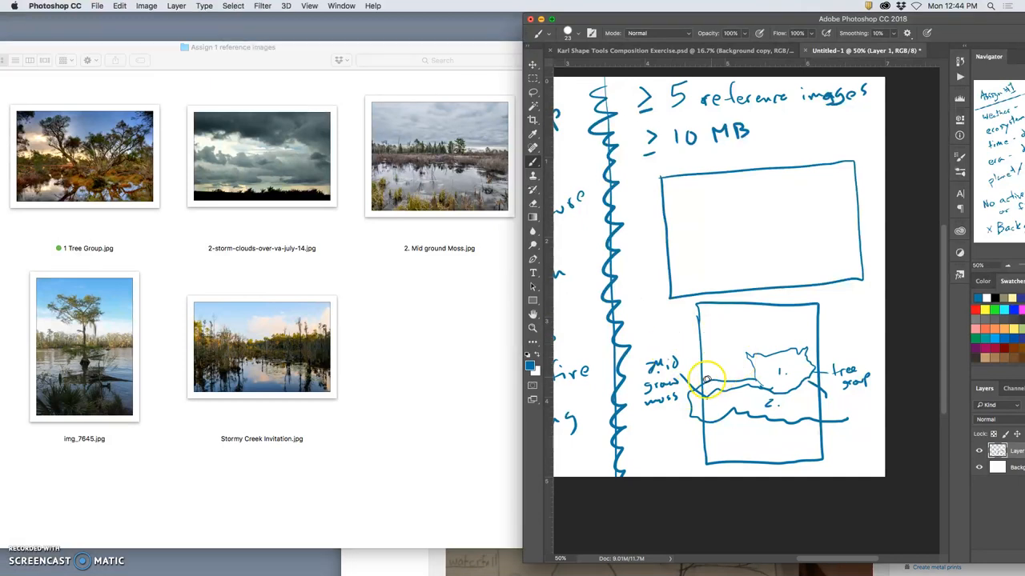
mouse_move(714, 355)
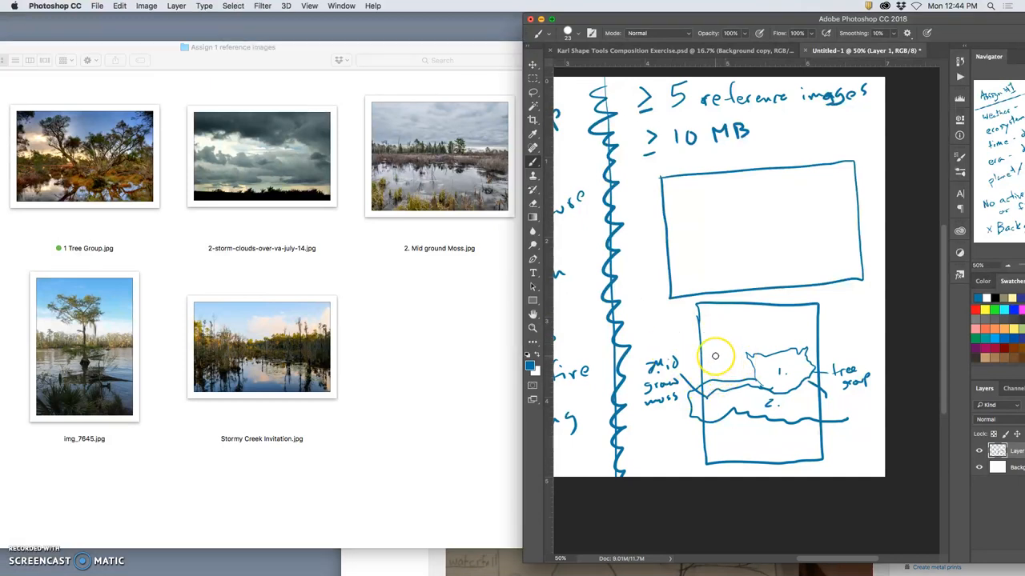
mouse_move(406, 275)
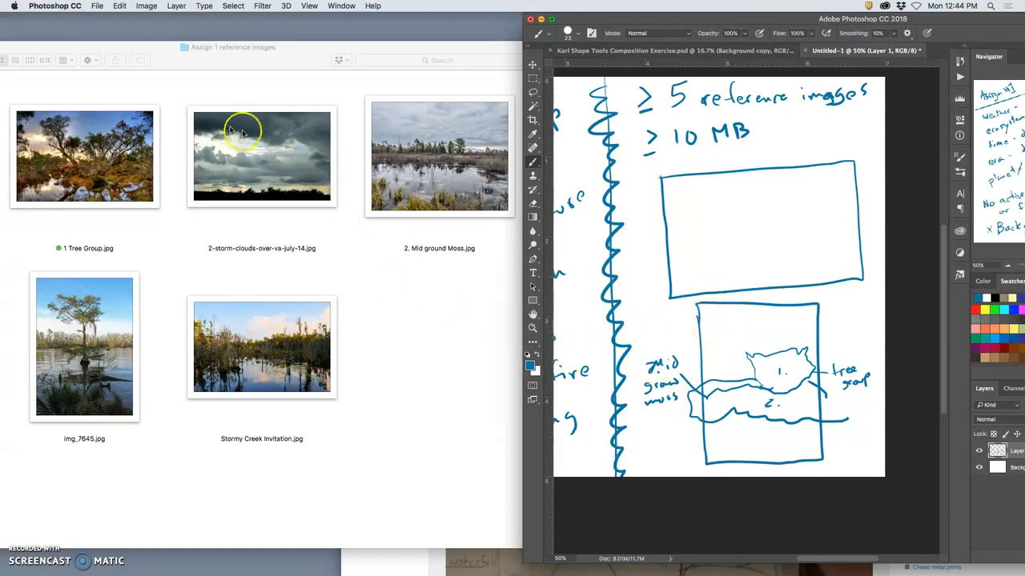
drag(696, 312, 772, 334)
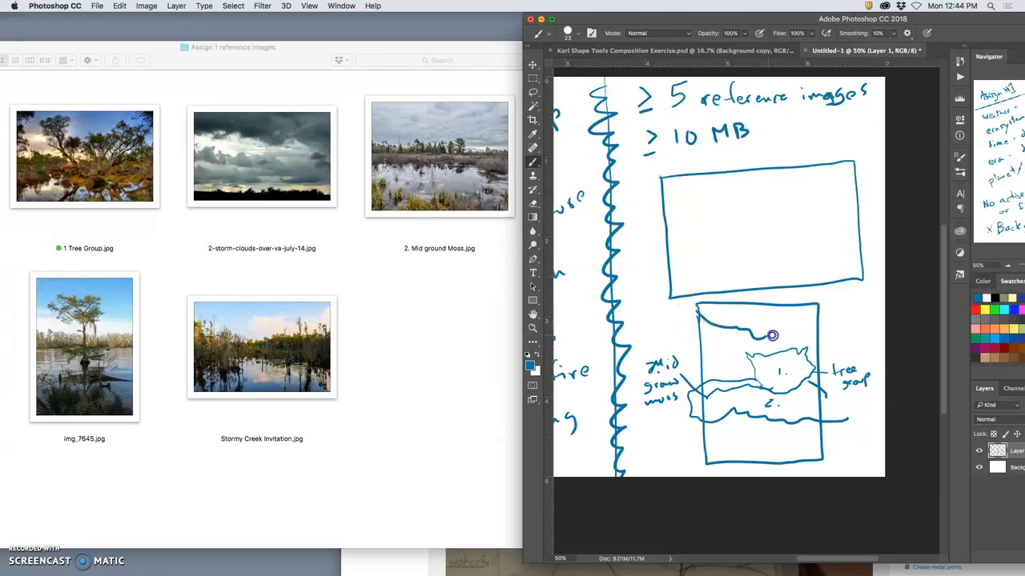